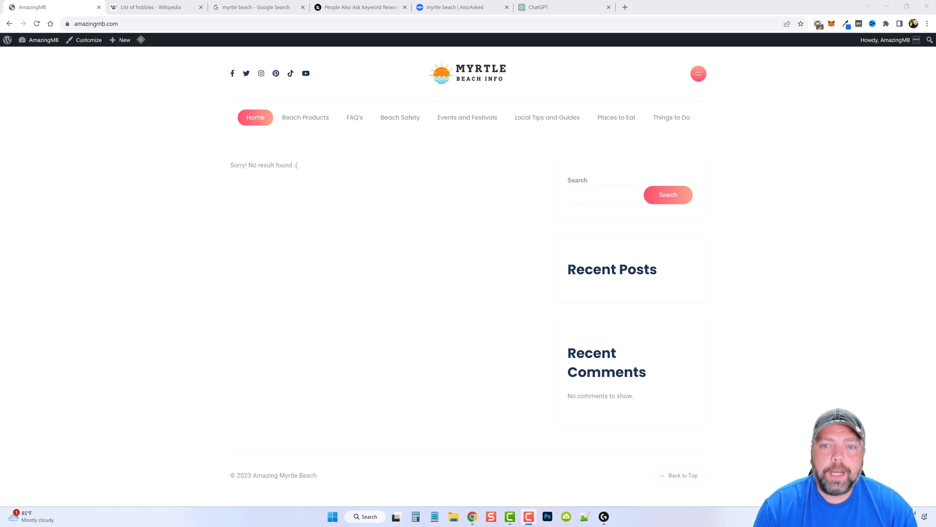
mouse_move(516, 132)
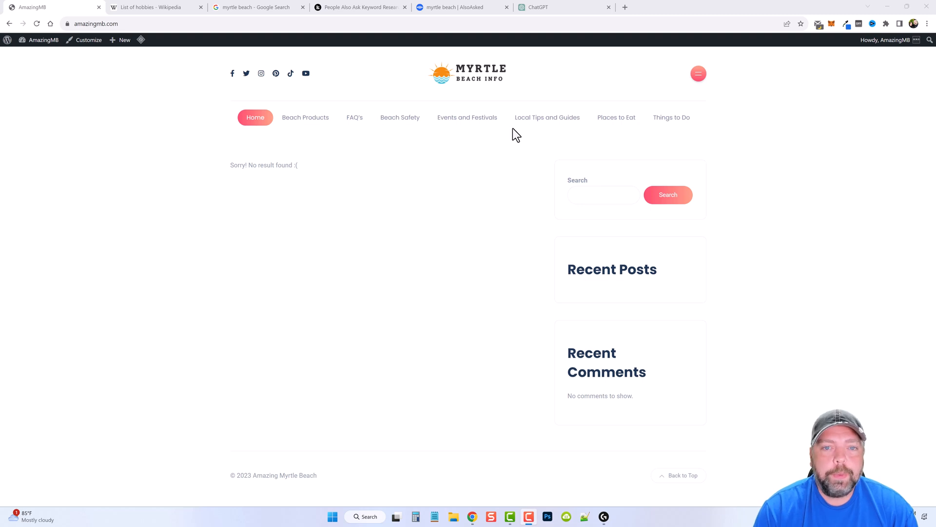
mouse_move(435, 272)
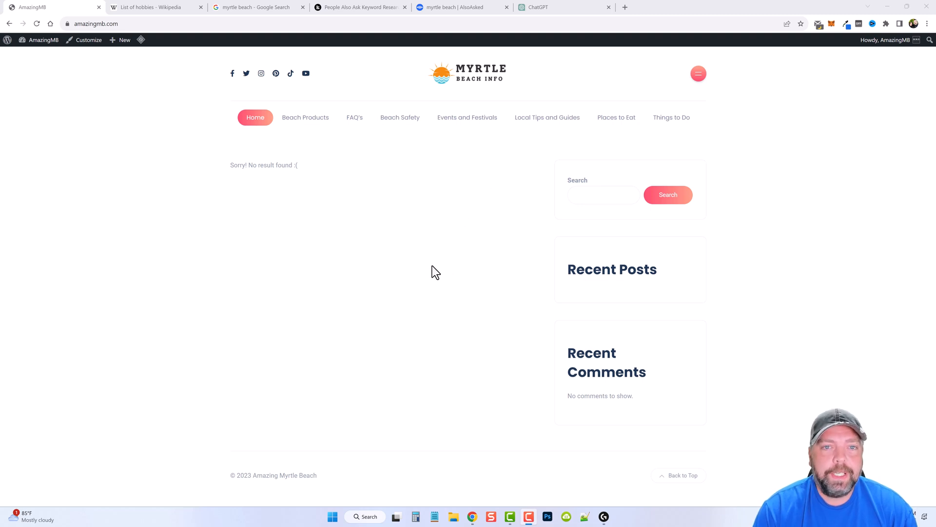
mouse_move(360, 273)
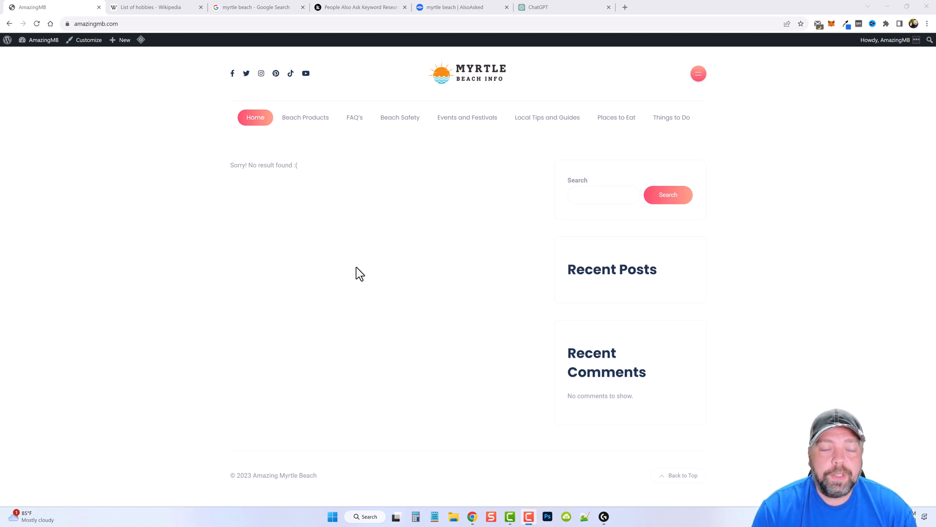
Step: Go from the admin bar's WordPress menu to the About WordPress 6.2.2 page
click(8, 40)
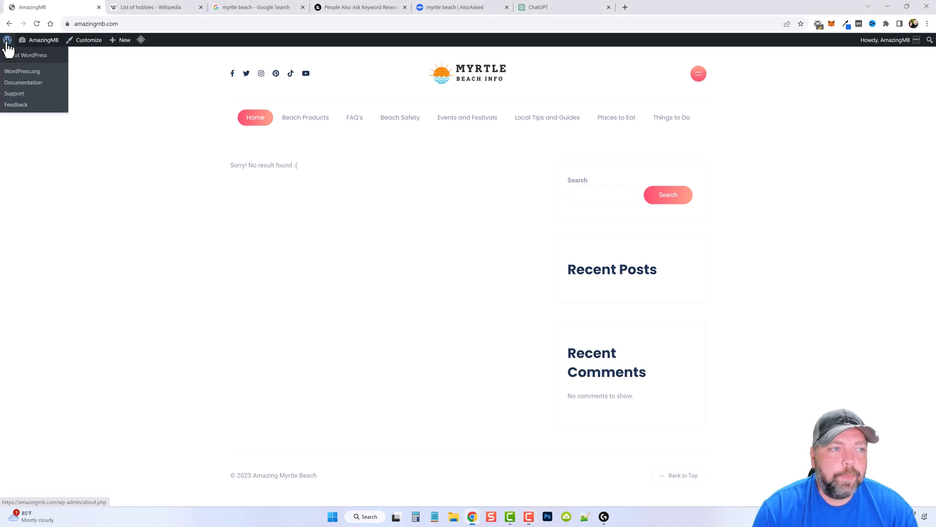
click(30, 55)
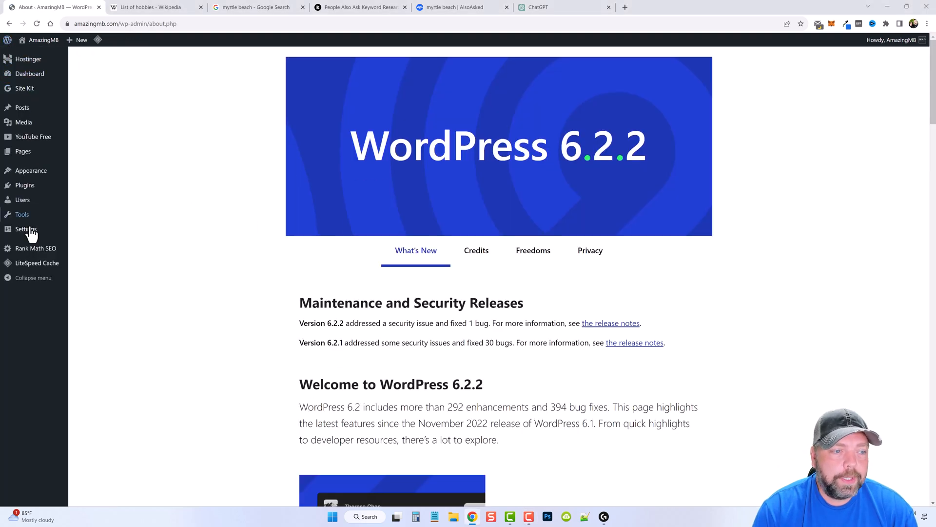
mouse_move(35, 251)
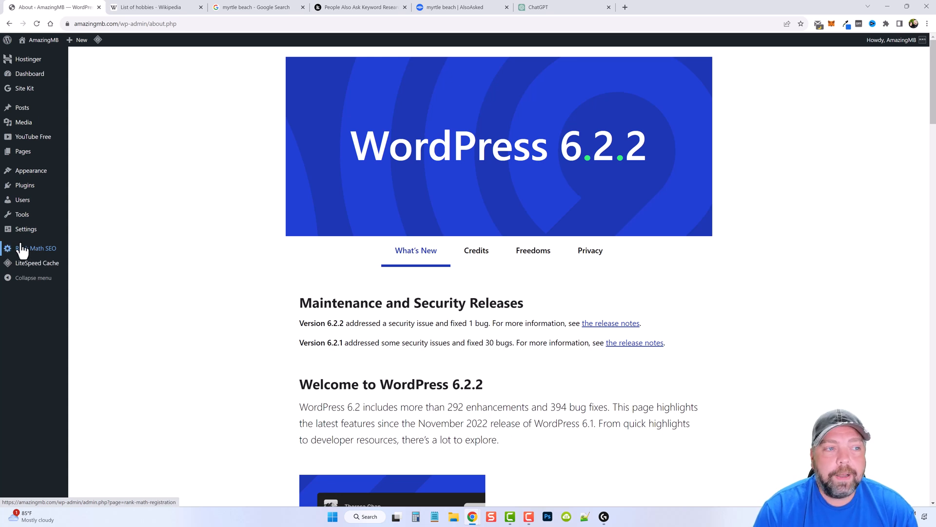
mouse_move(42, 253)
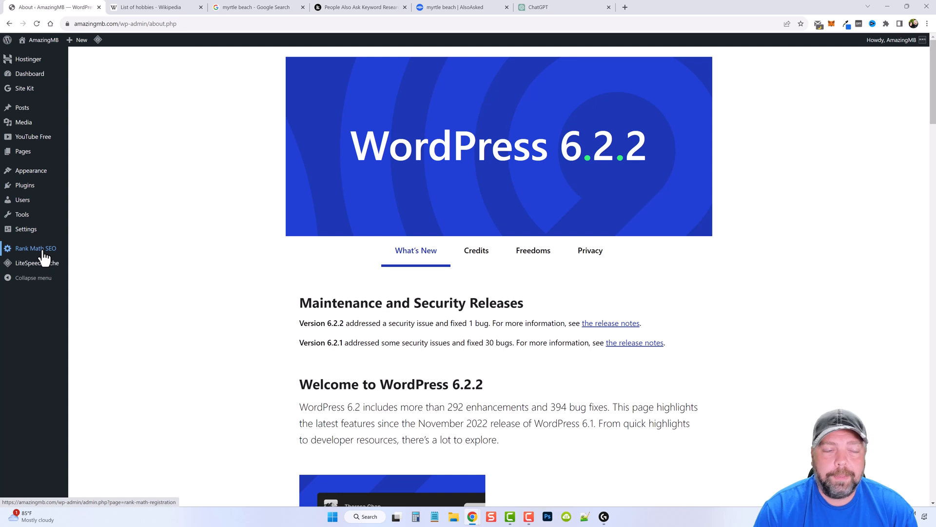
Step: Start the Rank Math SEO setup and begin connecting a free account for amazingmb.com
click(30, 247)
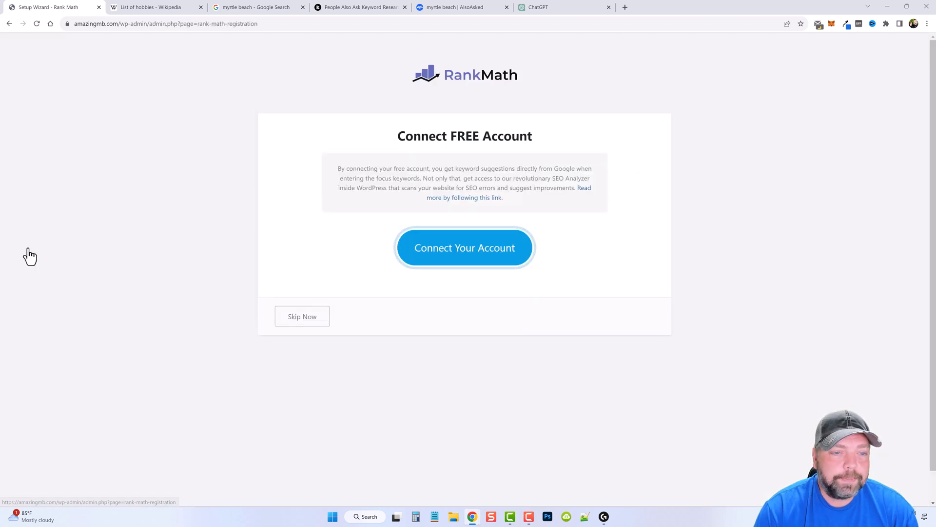
mouse_move(473, 209)
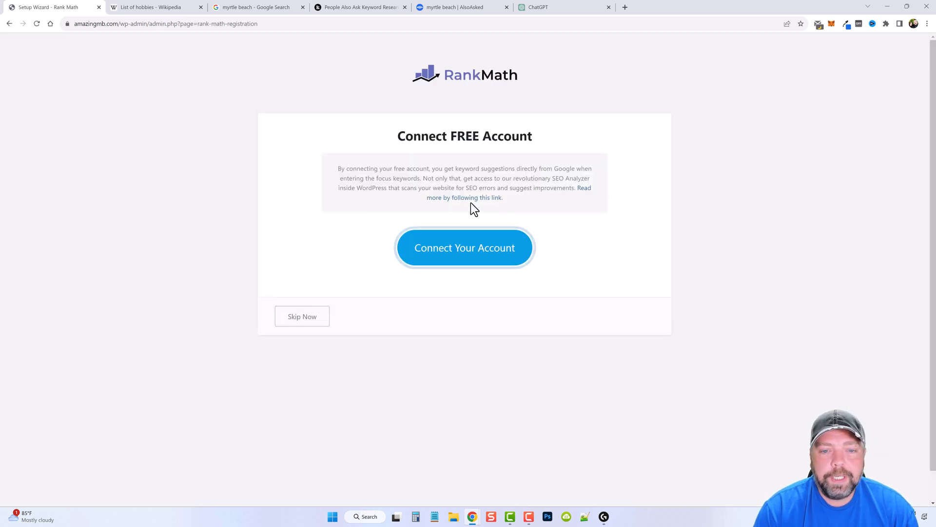
click(464, 248)
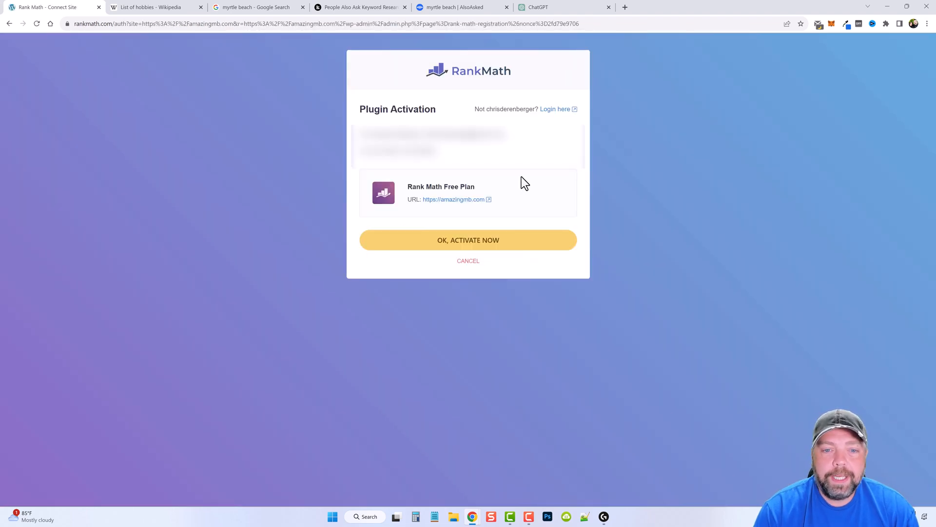
mouse_move(520, 182)
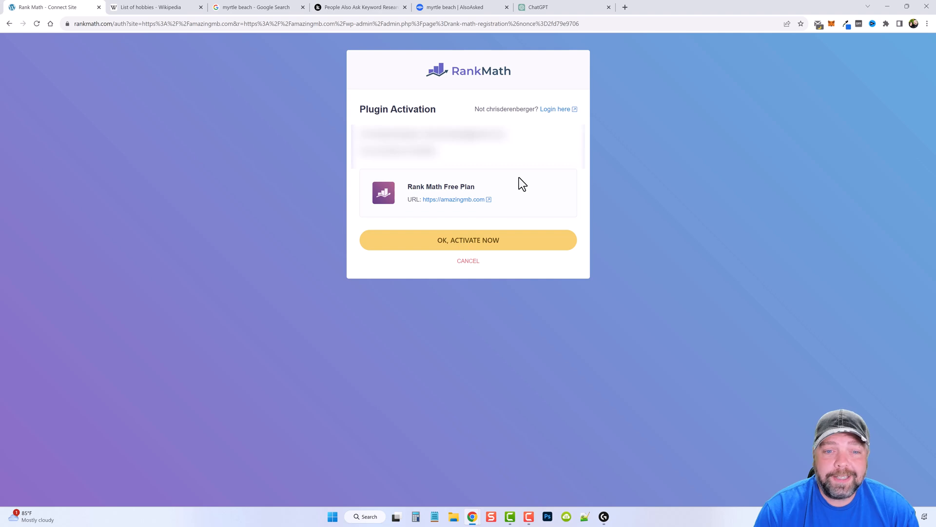
mouse_move(517, 186)
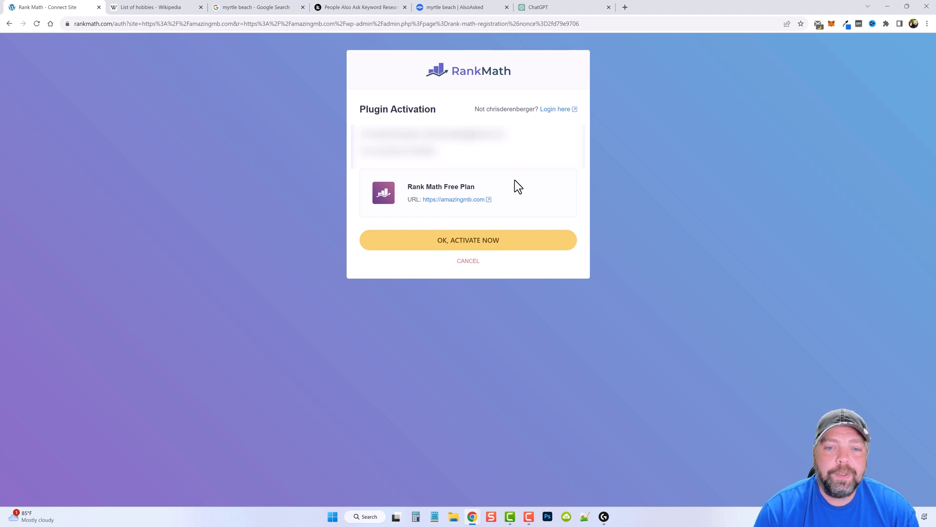
mouse_move(516, 198)
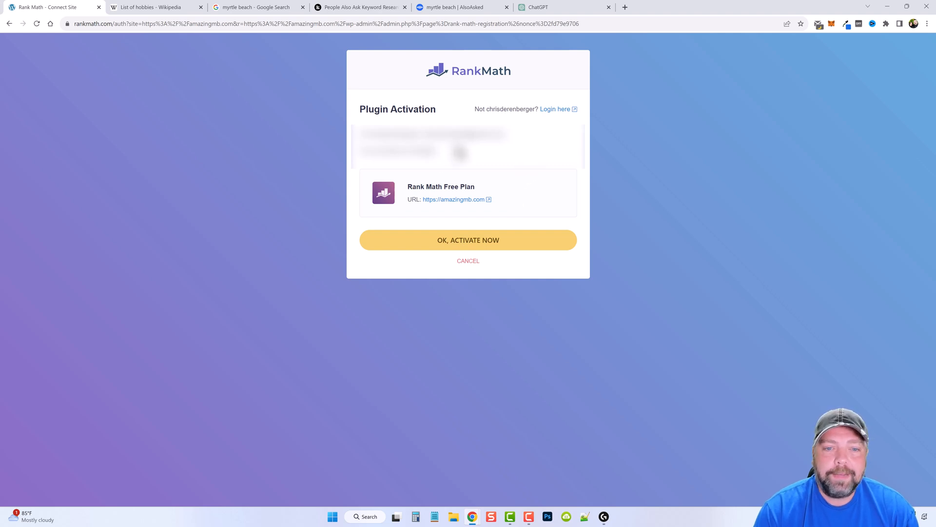
mouse_move(461, 245)
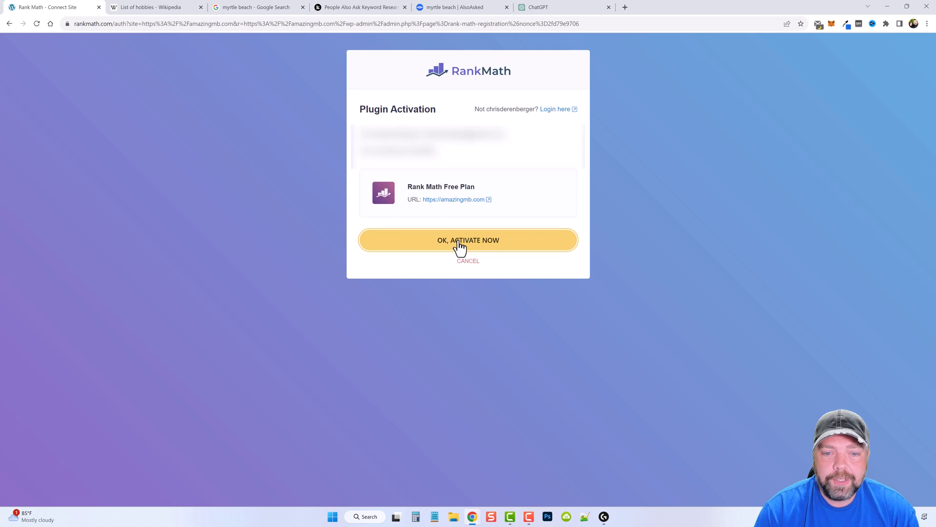
Step: Activate the free plan, start the wizard in Advanced mode and save the Your Site details
click(467, 240)
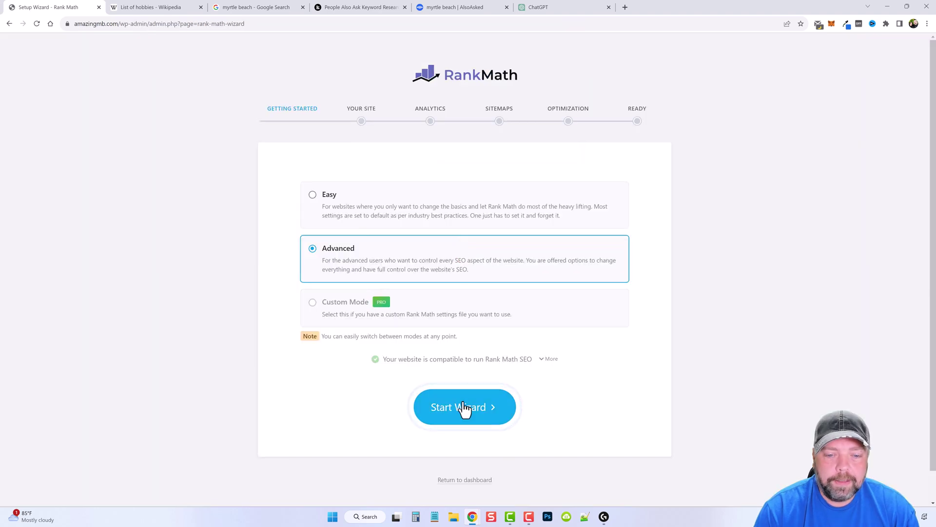
click(464, 407)
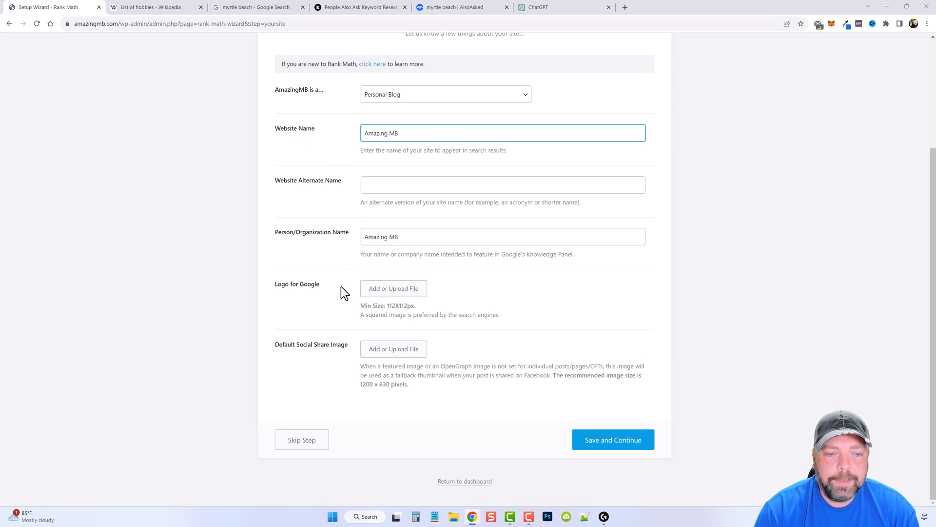
click(613, 440)
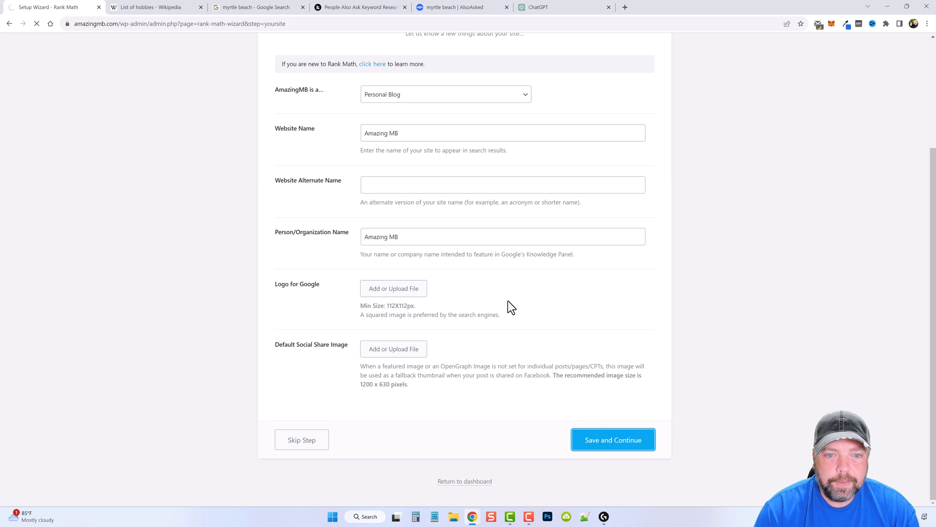
click(613, 440)
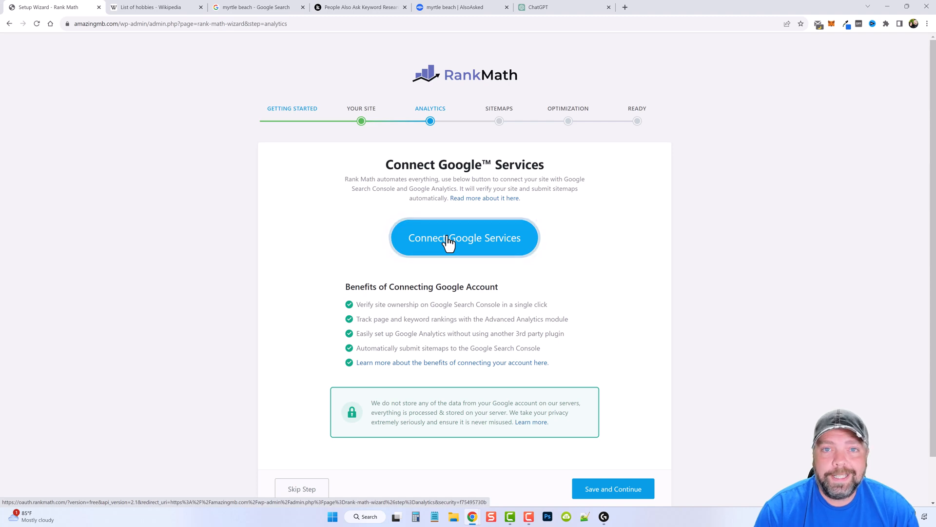
Step: Connect Google services, choosing the Google account and allowing Rank Math the requested access
click(465, 238)
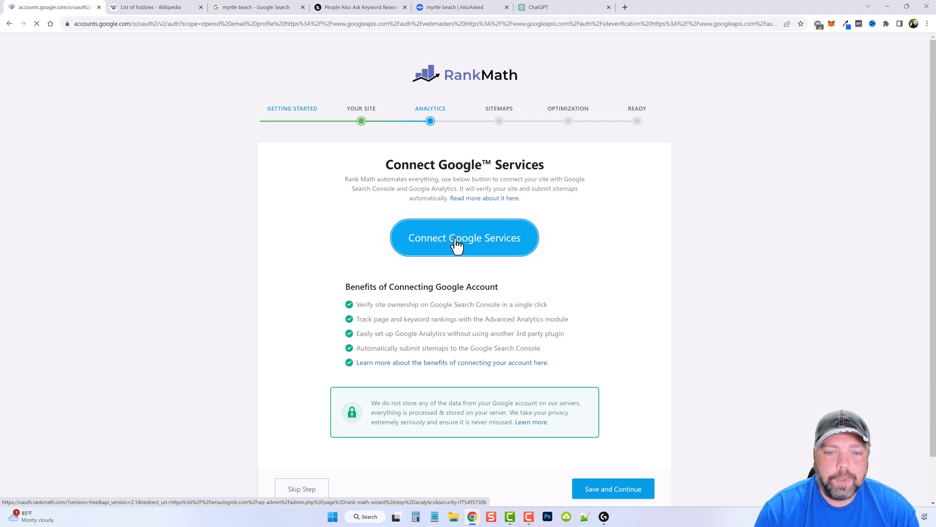
click(464, 237)
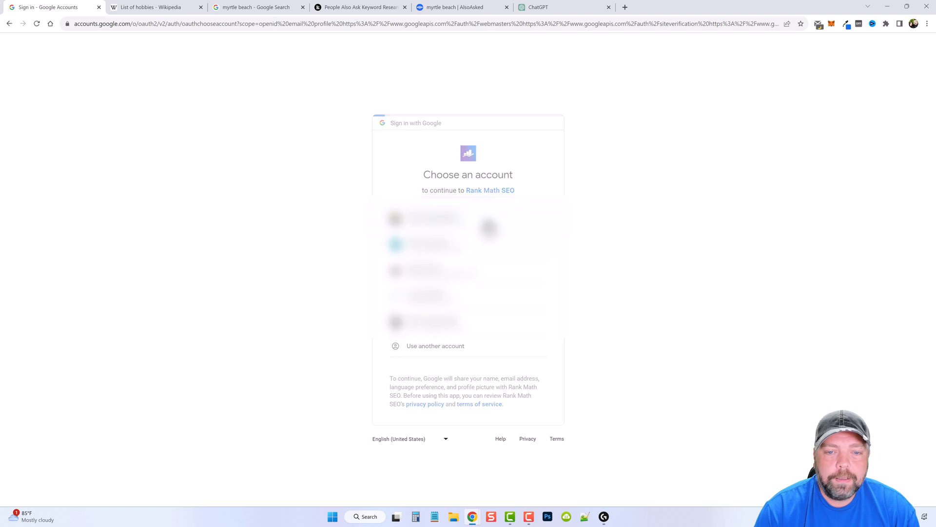
click(426, 244)
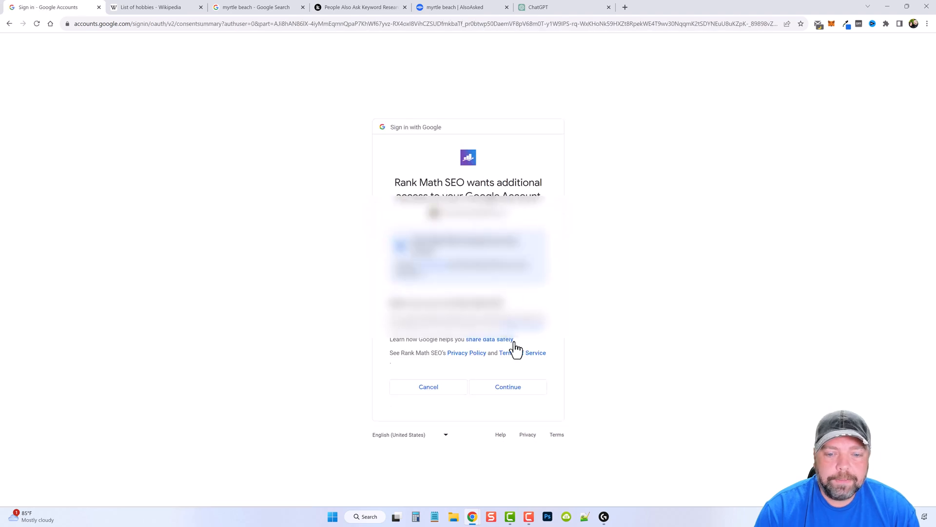
click(507, 386)
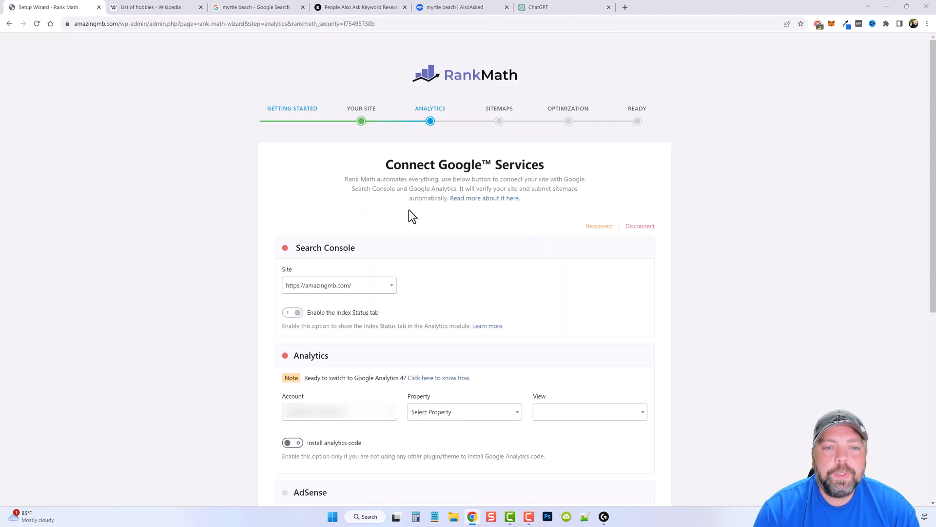
mouse_move(278, 231)
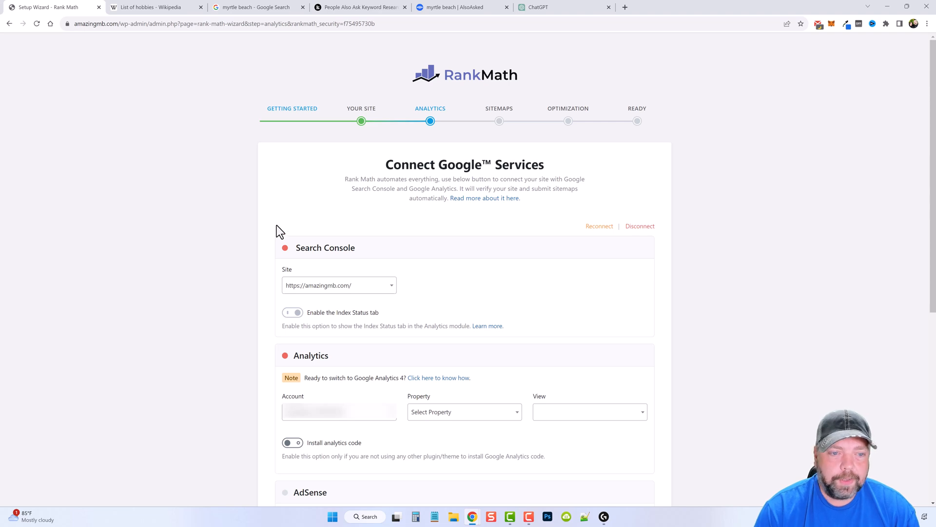
mouse_move(268, 287)
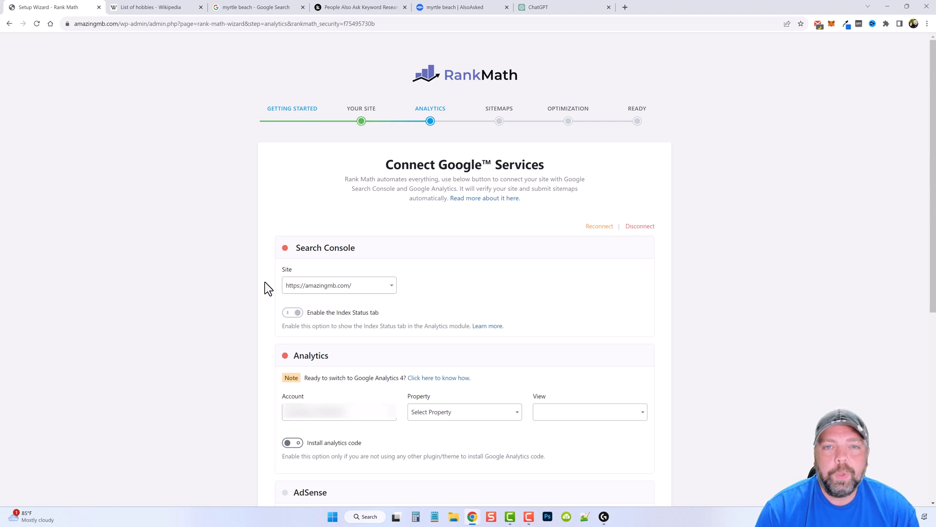
mouse_move(387, 299)
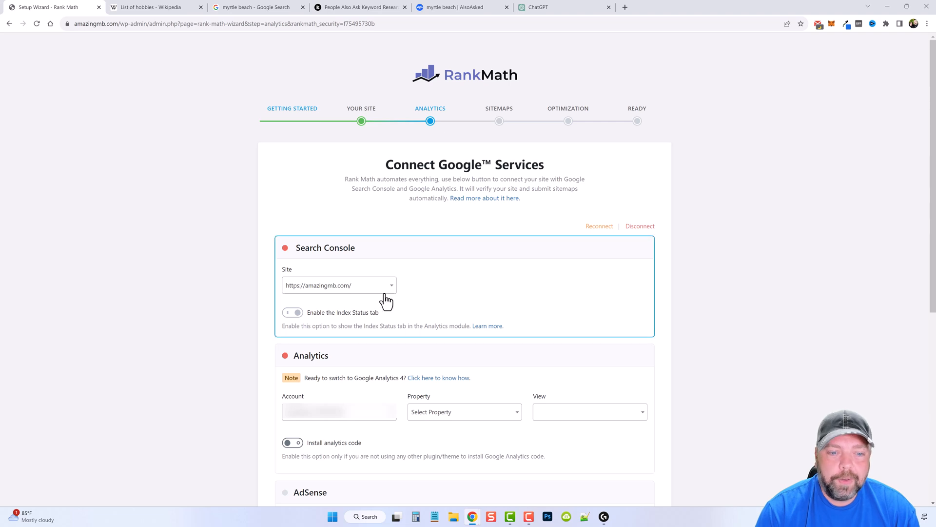
mouse_move(304, 275)
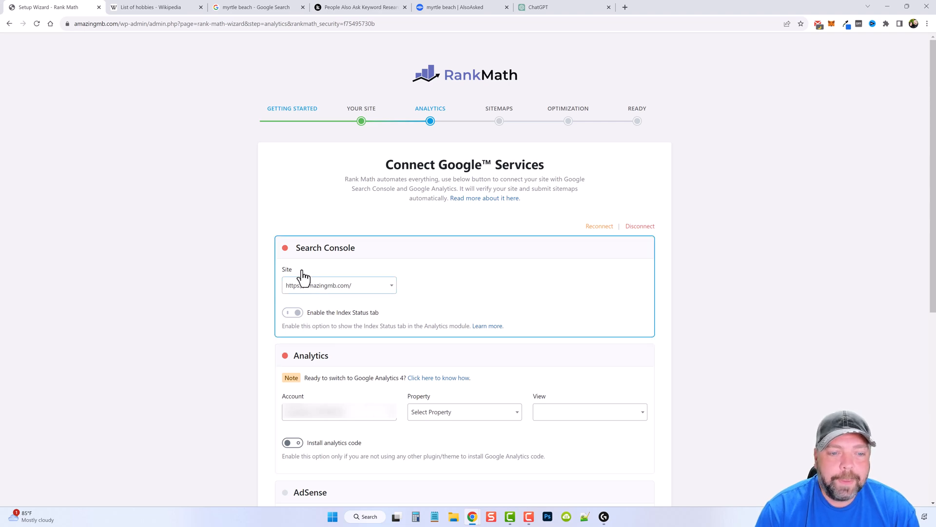
mouse_move(309, 289)
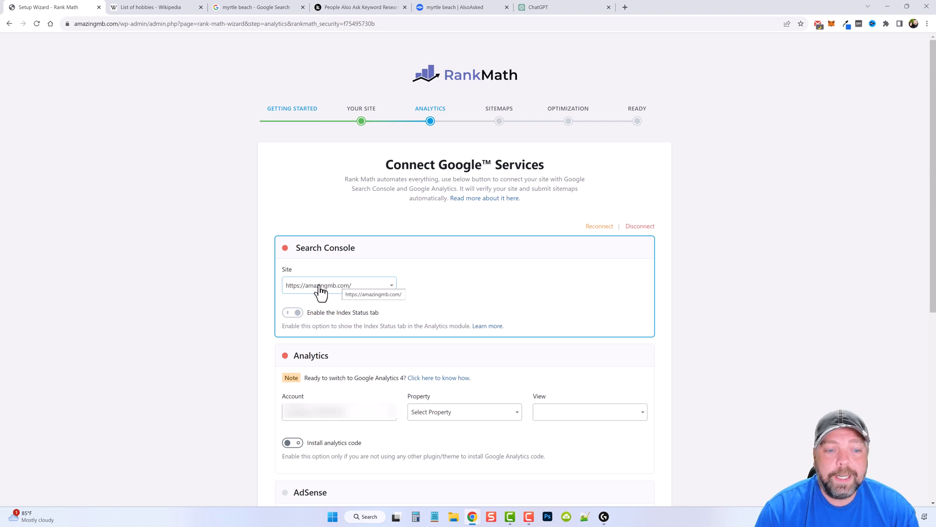
mouse_move(267, 291)
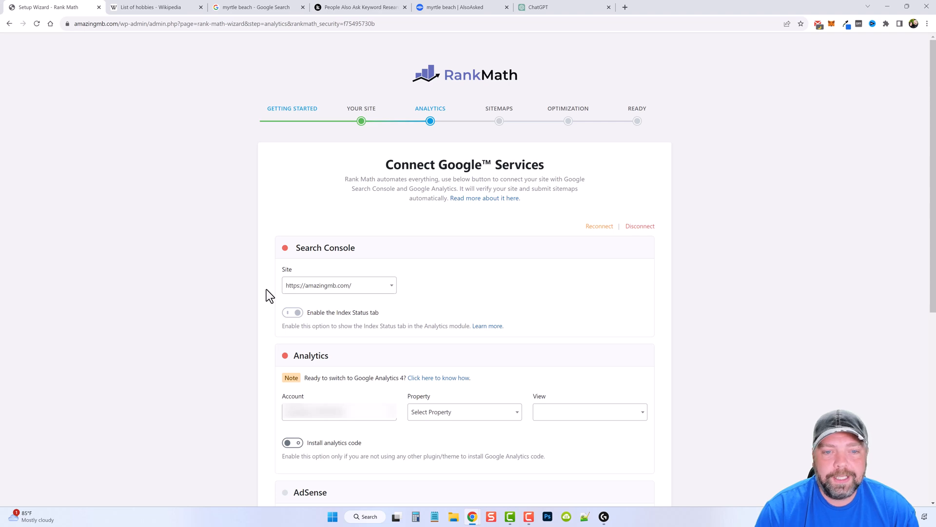
mouse_move(290, 333)
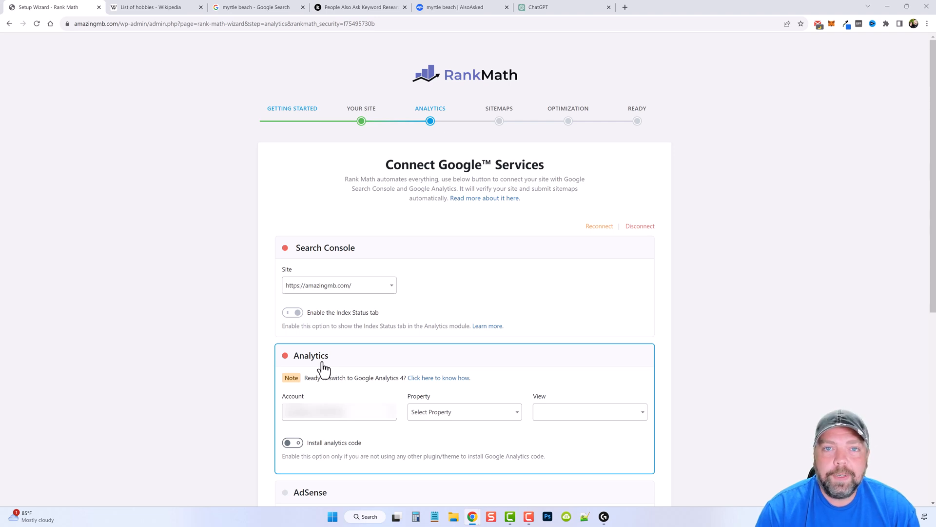
mouse_move(379, 402)
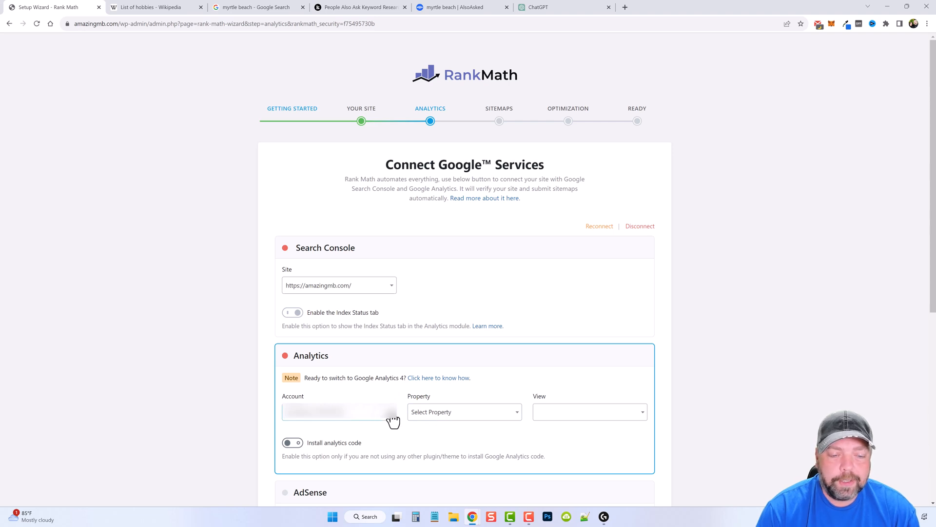
mouse_move(441, 419)
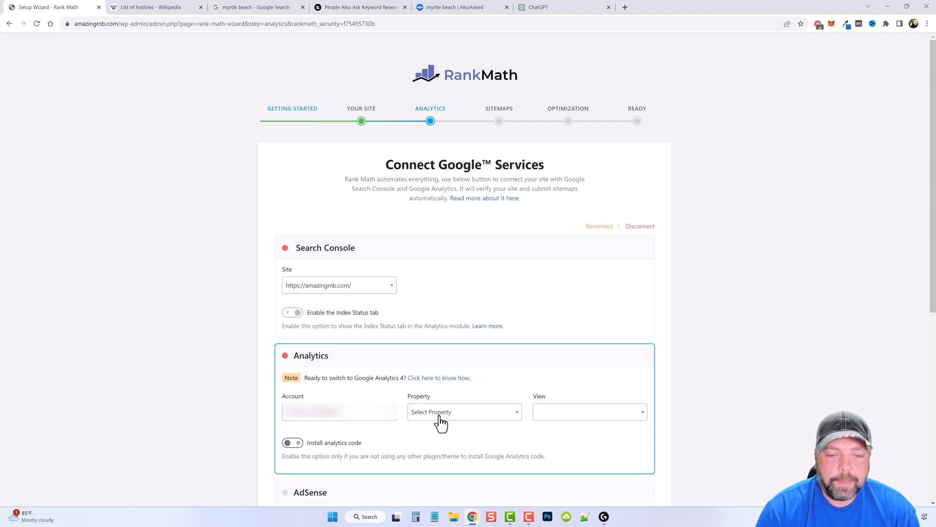
Step: Check the Analytics Property dropdown, leaving it unset, and move down toward Save and Continue
click(465, 412)
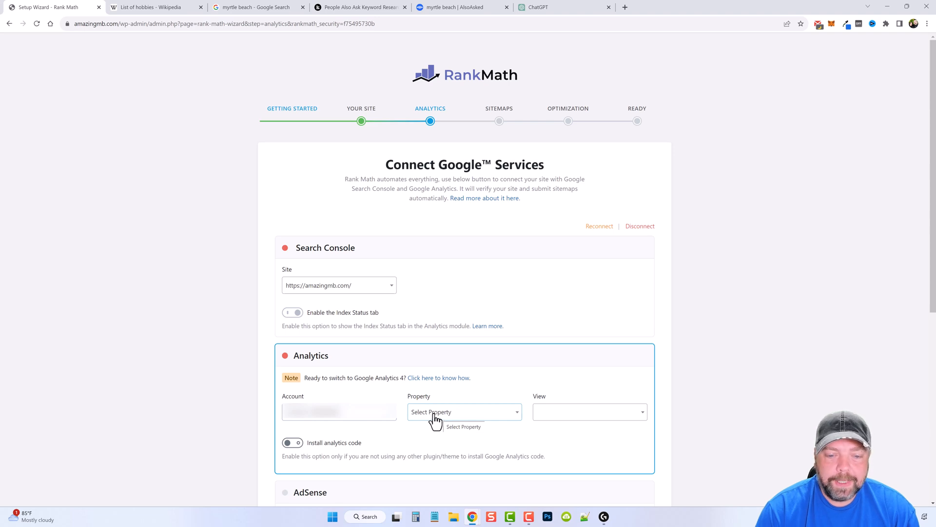
scroll(down, 3)
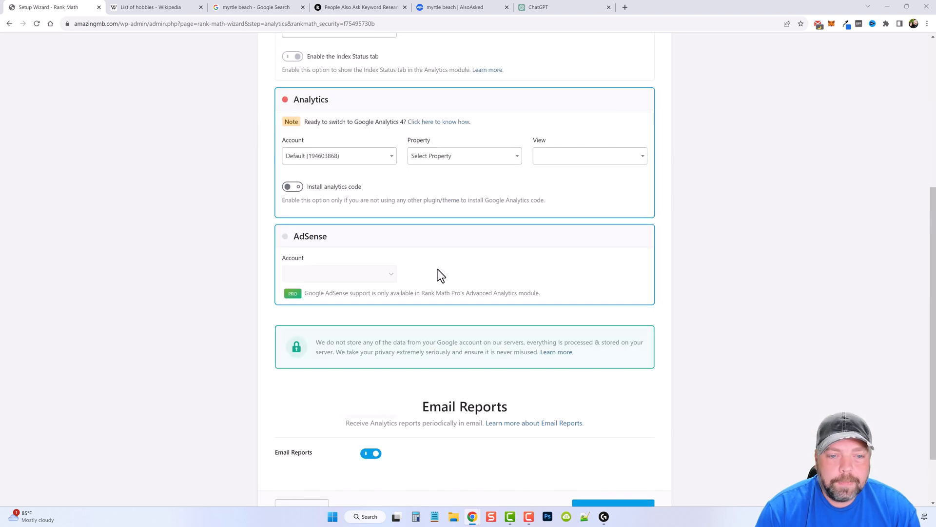
mouse_move(369, 254)
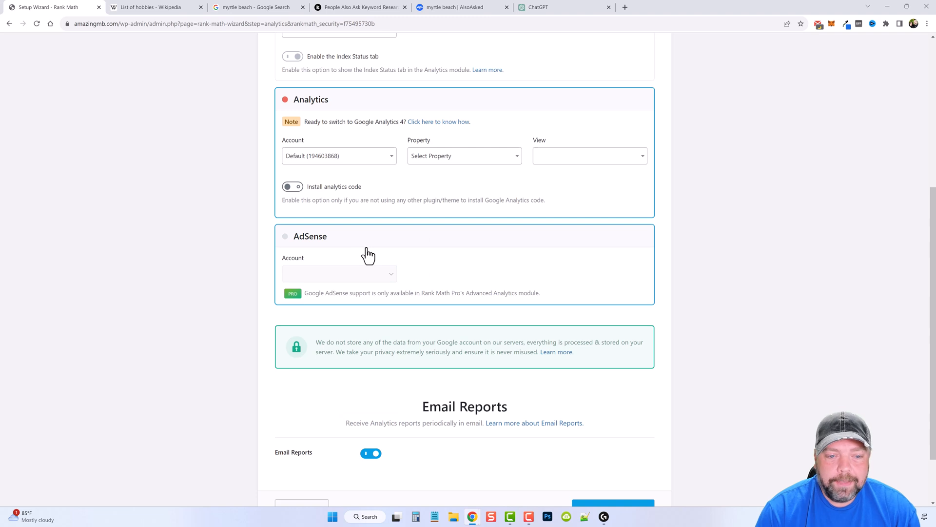
scroll(down, 3)
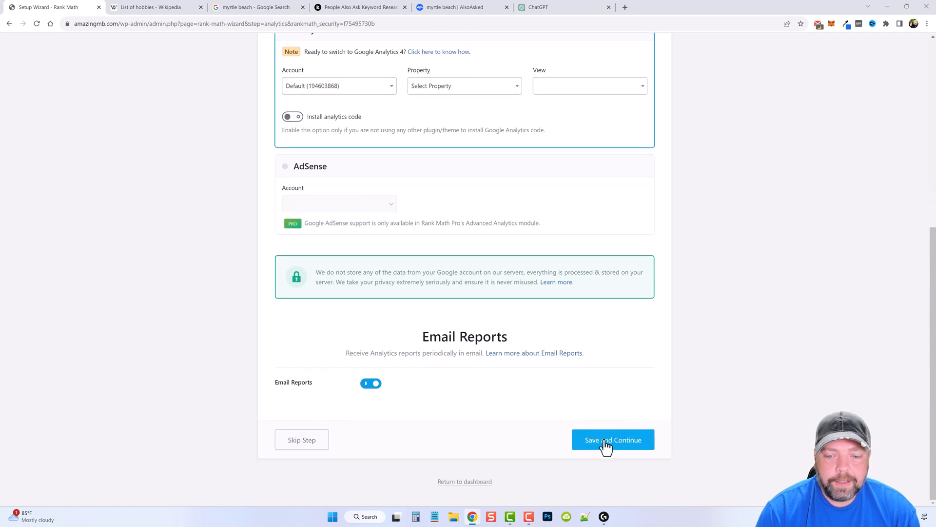
Step: Save the analytics, sitemap and SEO tweak defaults and enter the advanced setup options
click(612, 439)
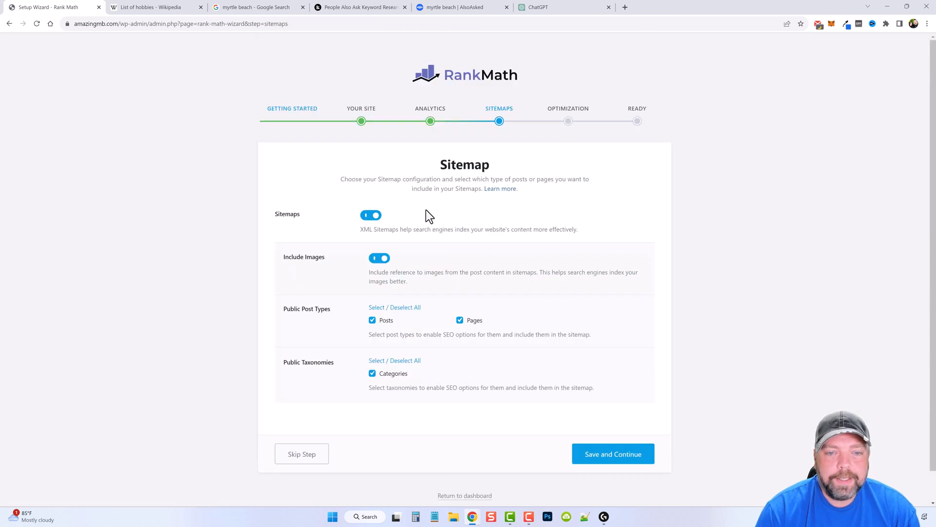
mouse_move(388, 245)
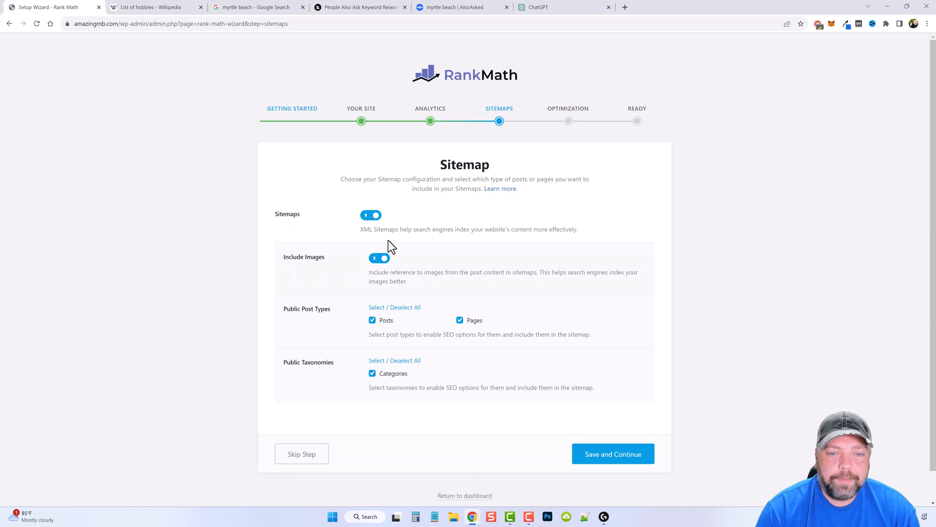
mouse_move(387, 383)
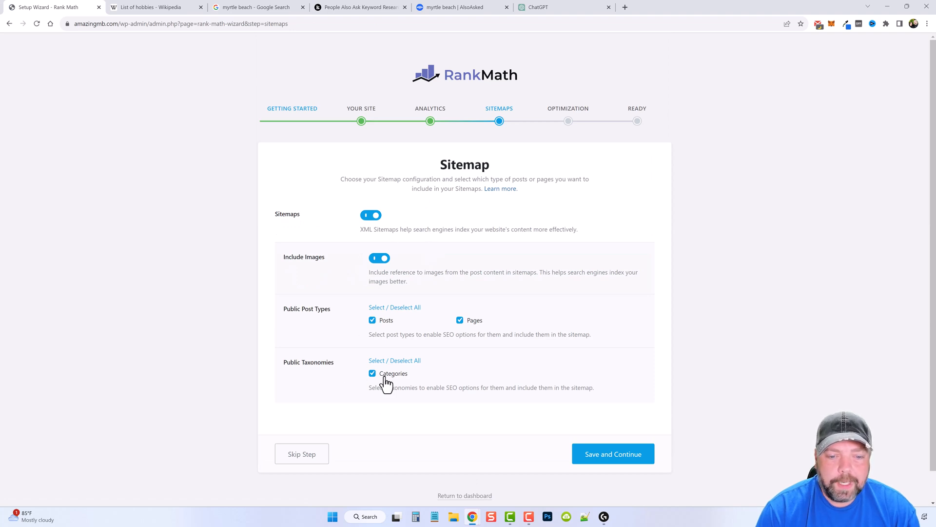
click(613, 453)
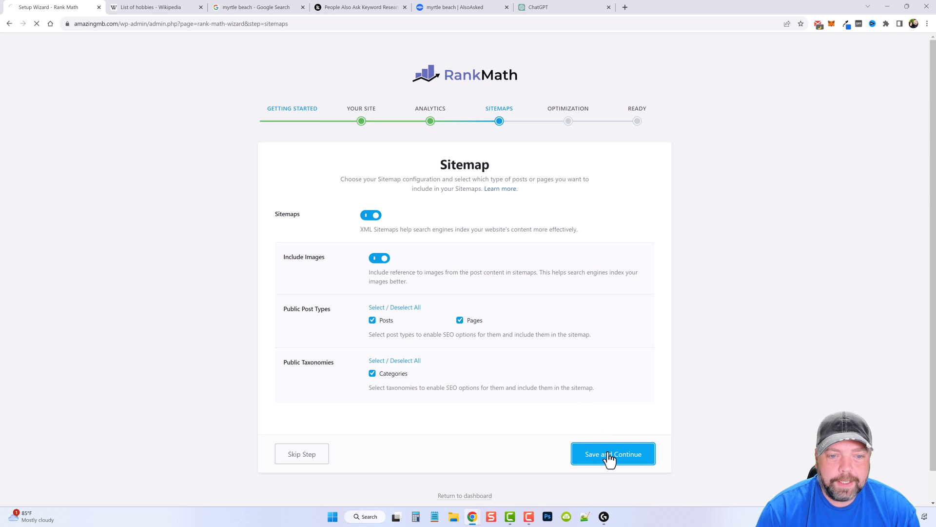
click(613, 453)
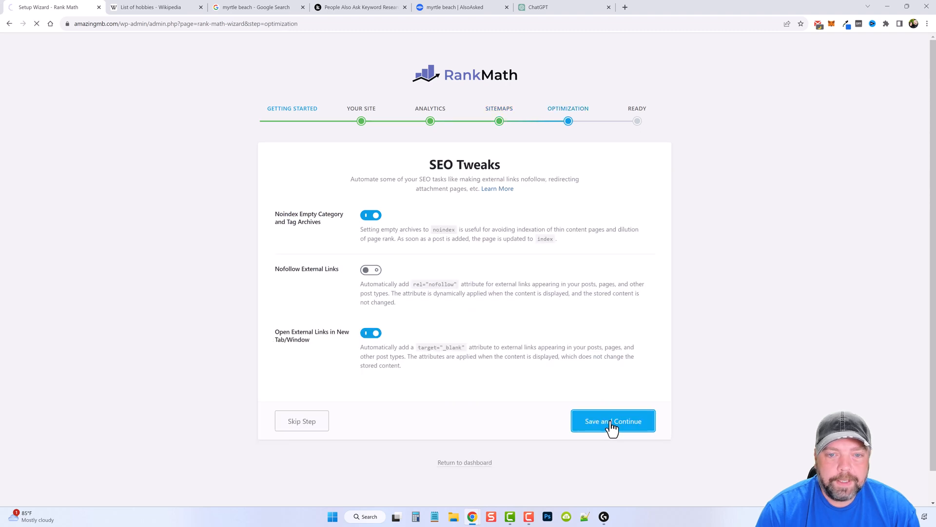
click(612, 421)
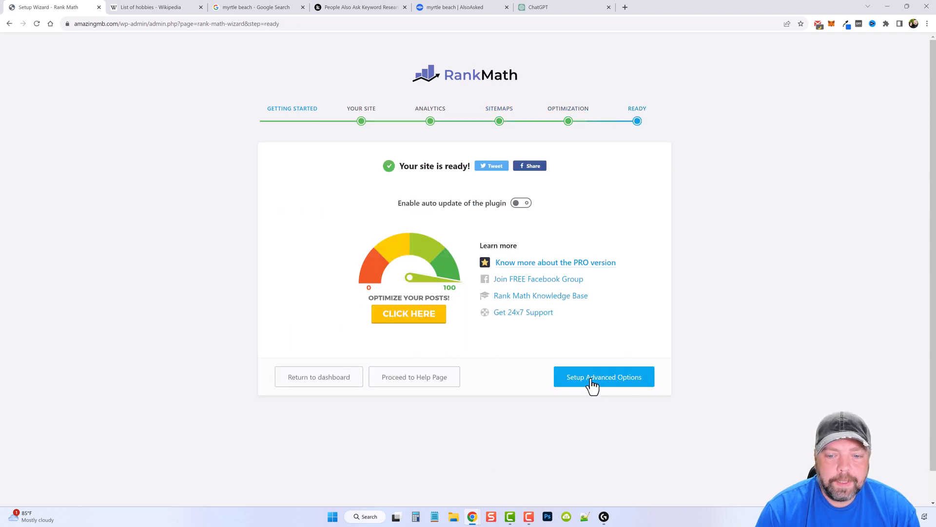
mouse_move(604, 381)
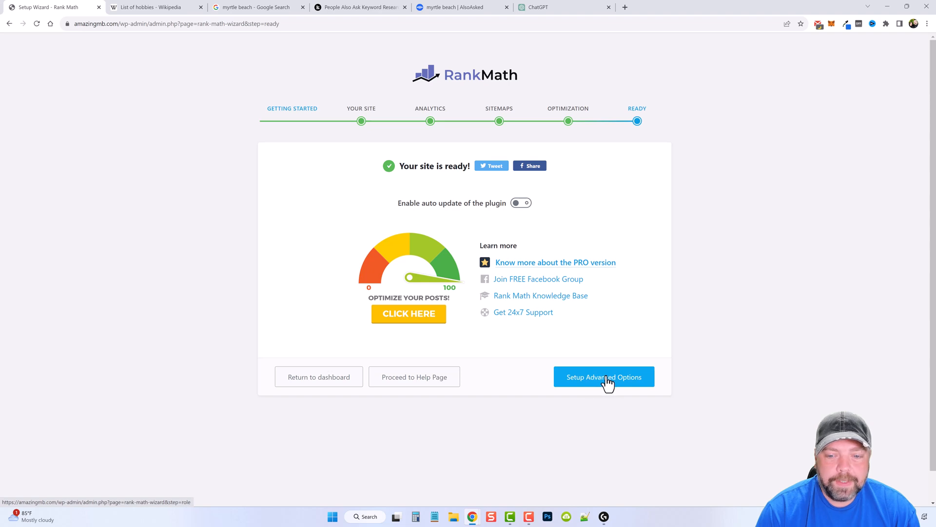
click(604, 376)
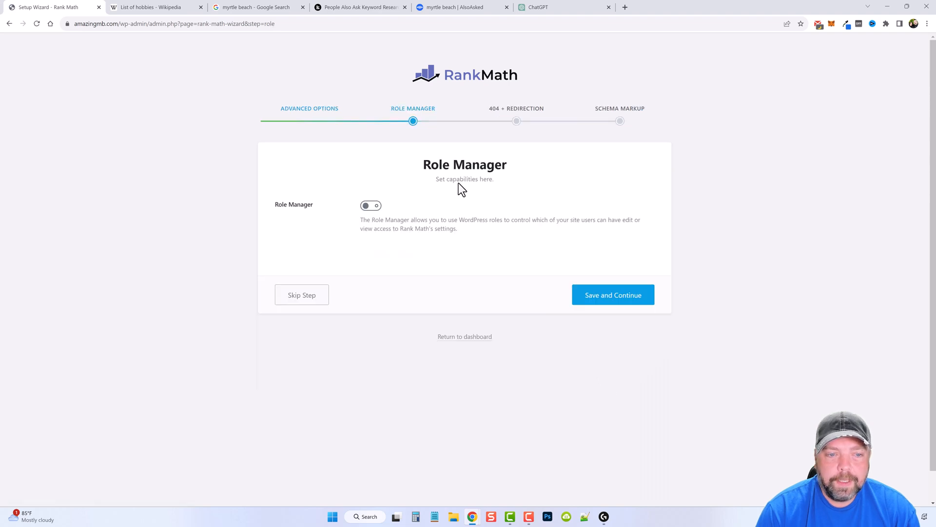
mouse_move(500, 233)
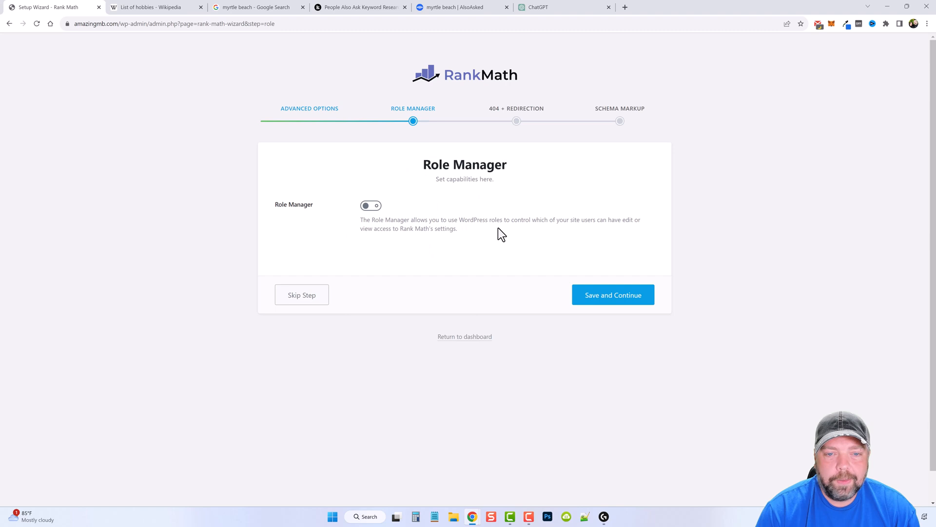
Step: Keep the default role manager, 404 + redirection and schema markup settings, saving each step
click(613, 294)
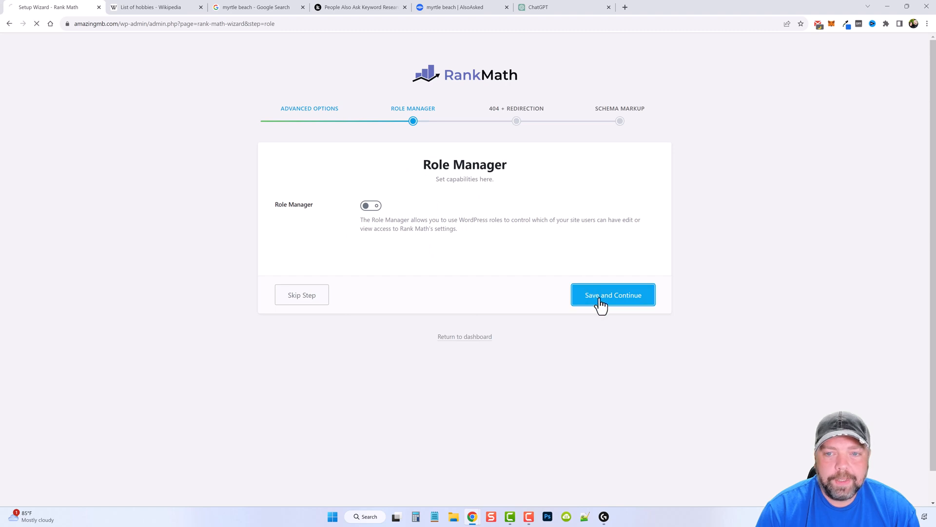
click(613, 295)
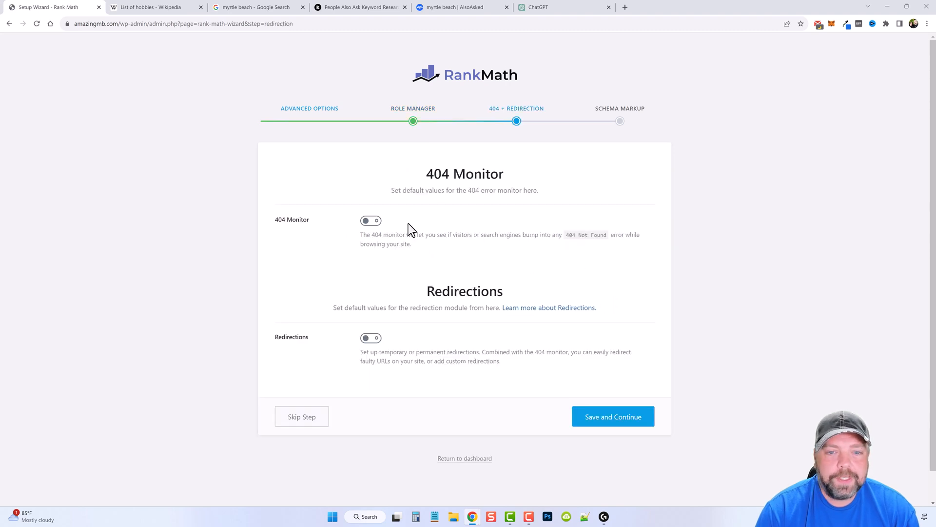
mouse_move(446, 209)
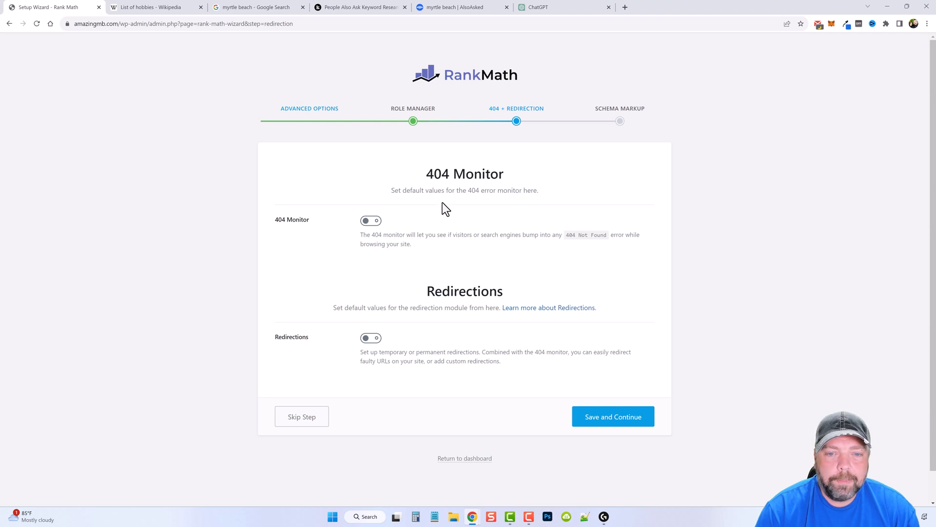
mouse_move(418, 217)
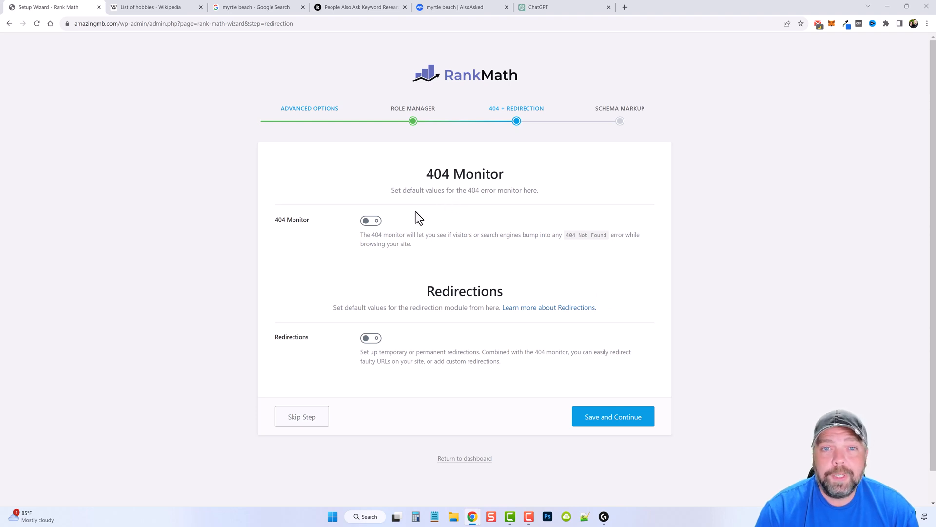
mouse_move(418, 323)
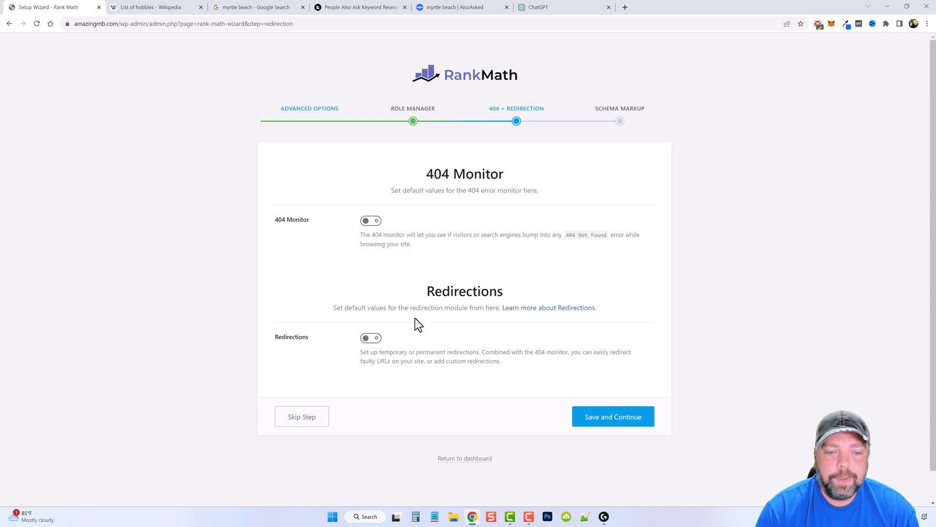
mouse_move(371, 339)
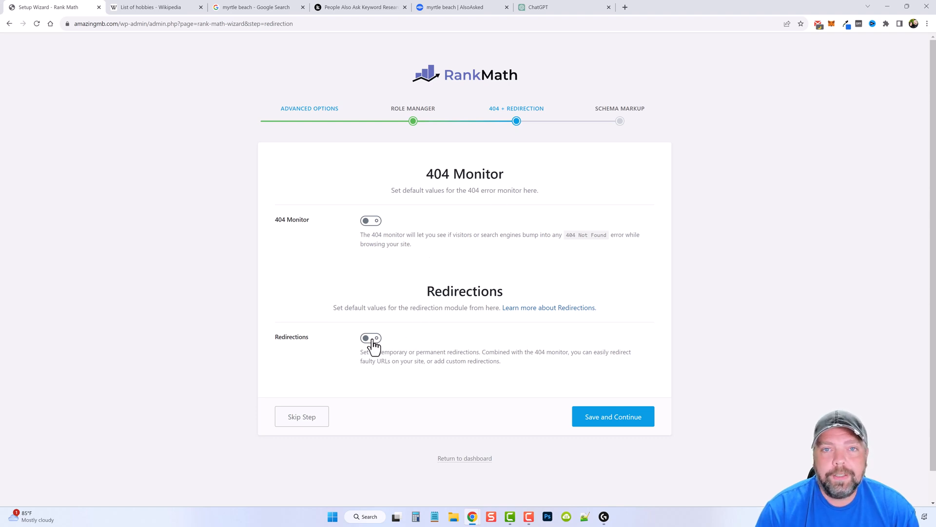
mouse_move(388, 322)
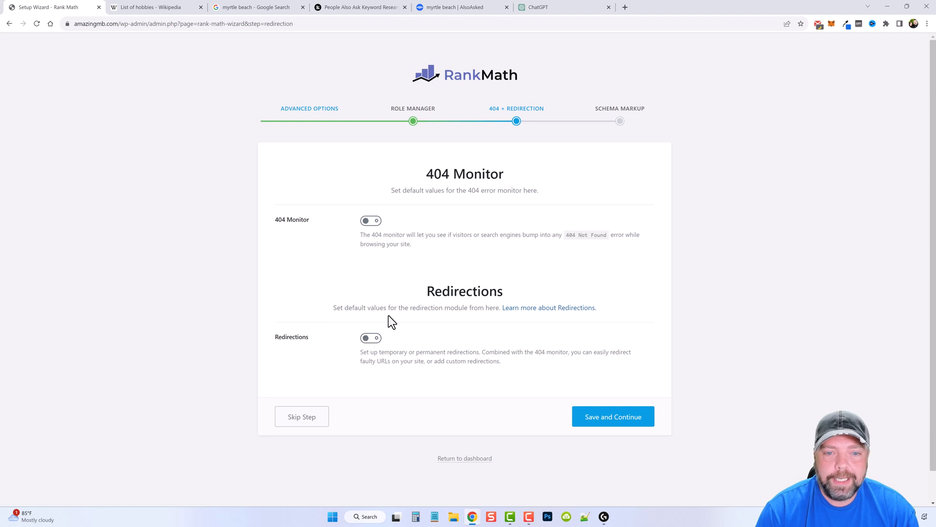
click(613, 416)
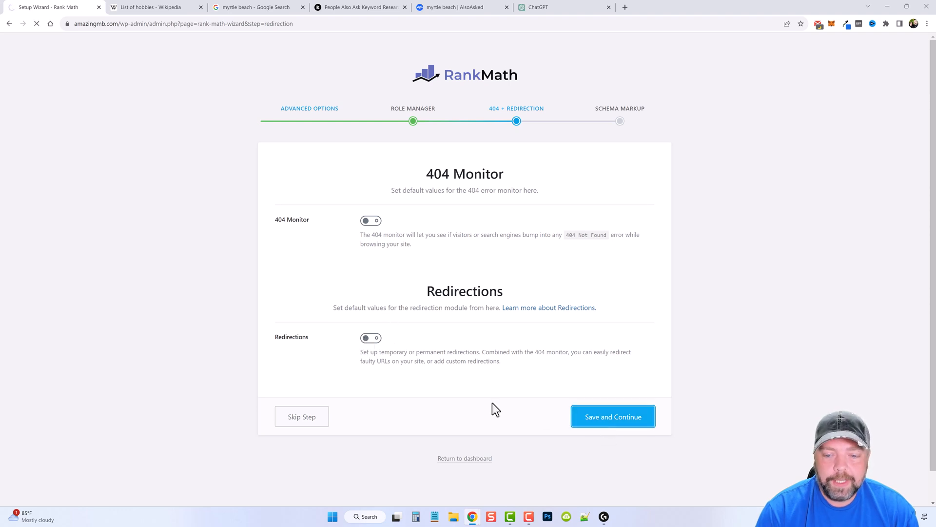
click(612, 417)
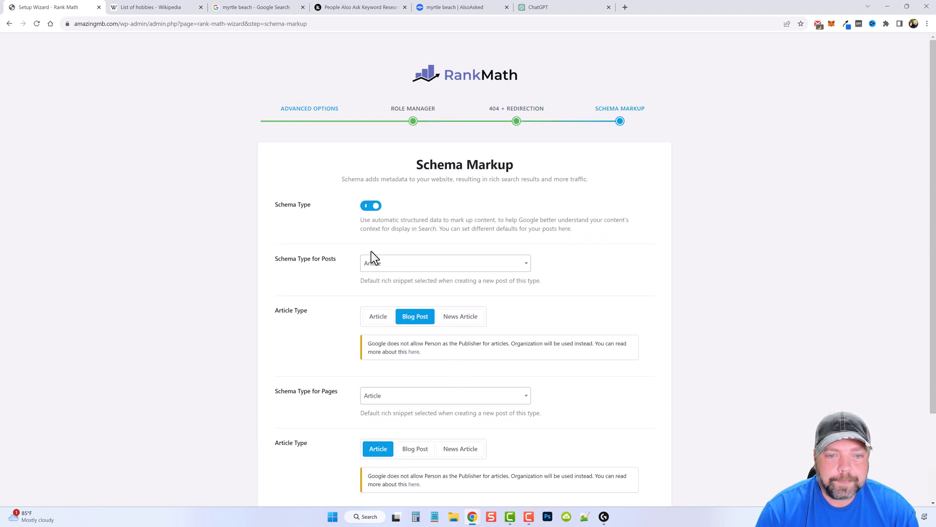
mouse_move(332, 371)
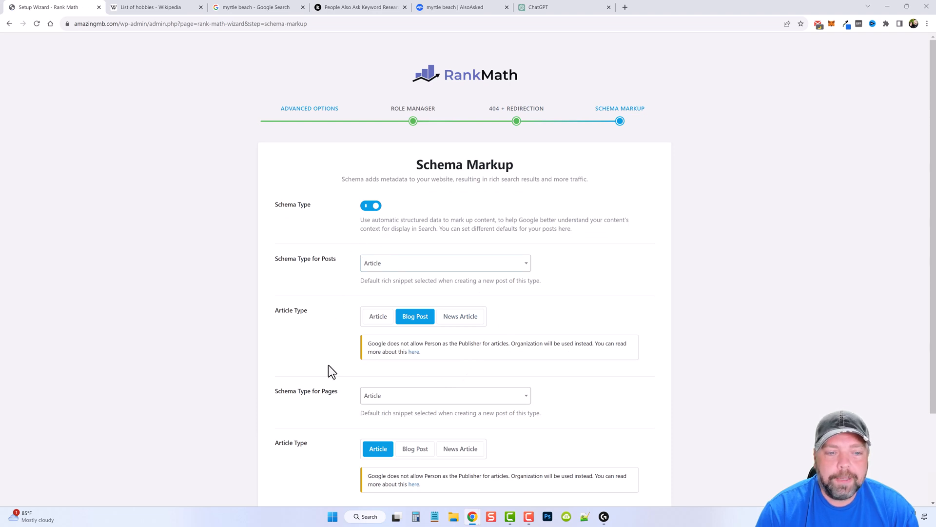
scroll(down, 3)
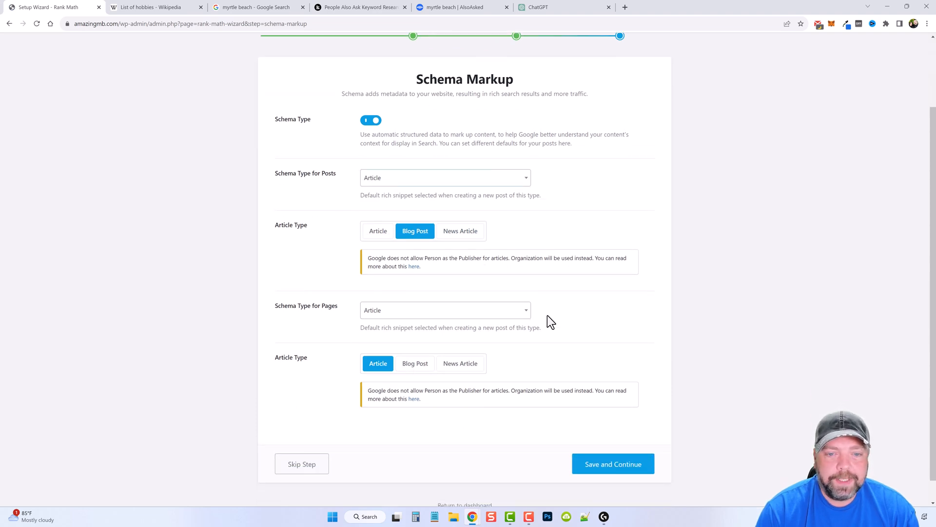
click(613, 463)
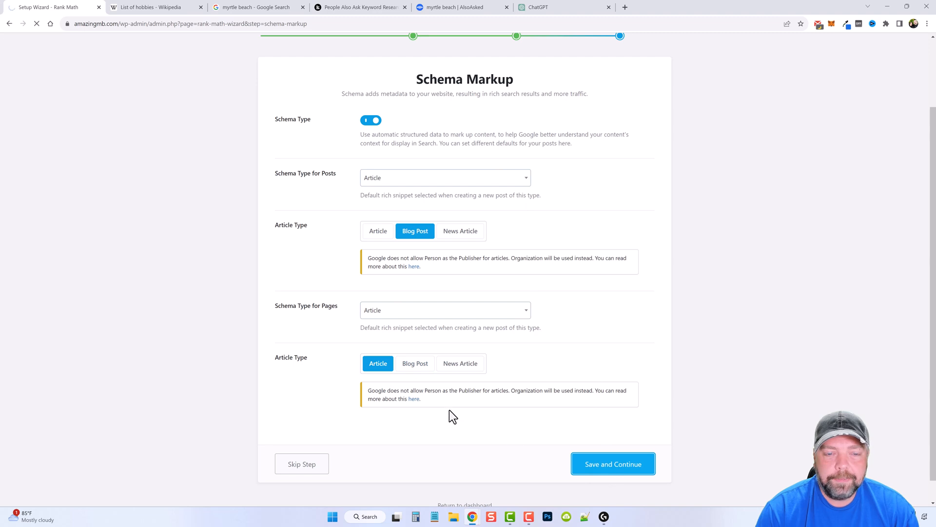
click(613, 465)
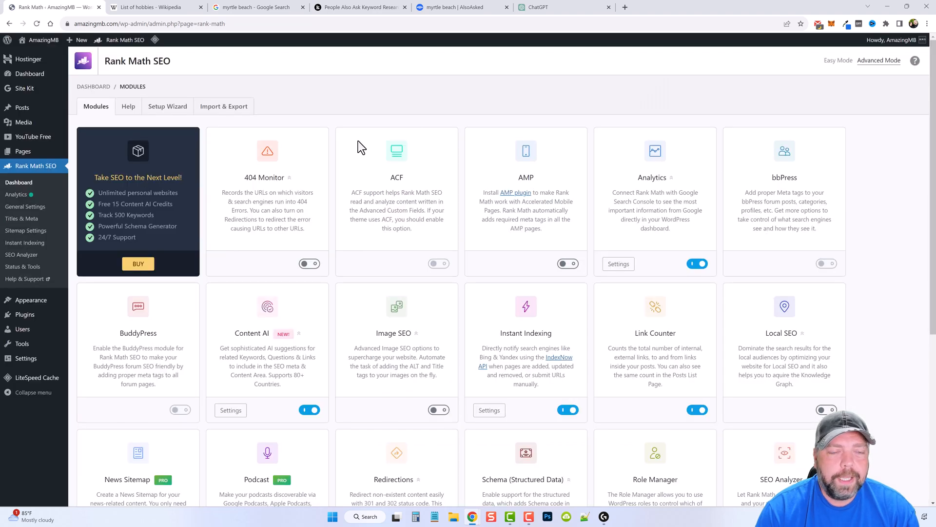
mouse_move(309, 263)
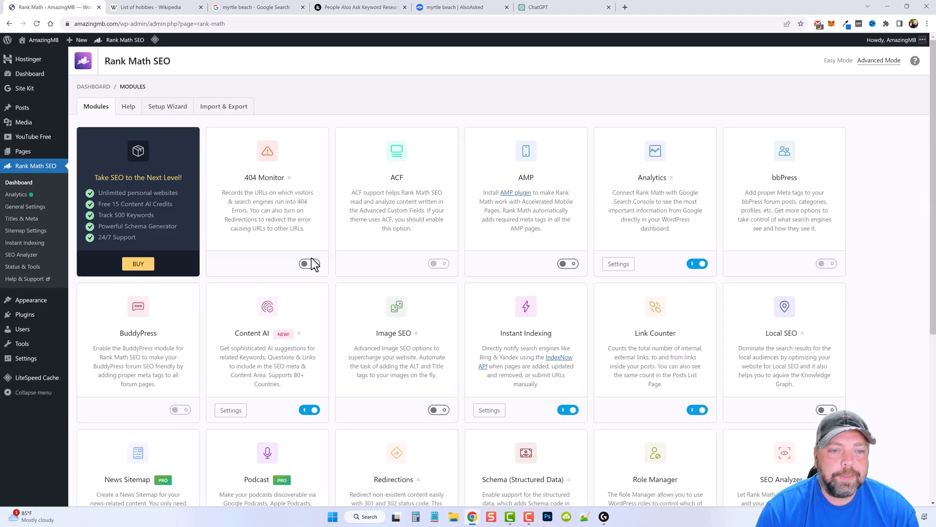
mouse_move(374, 265)
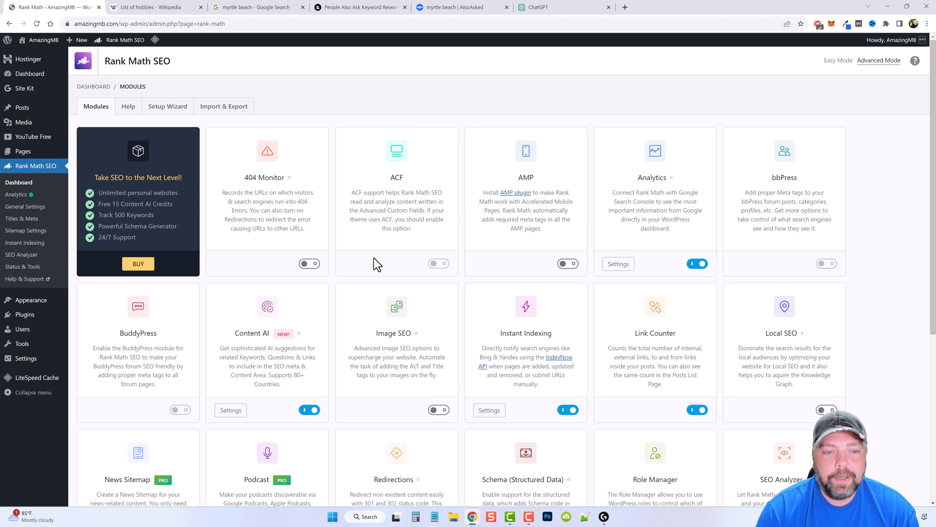
mouse_move(144, 198)
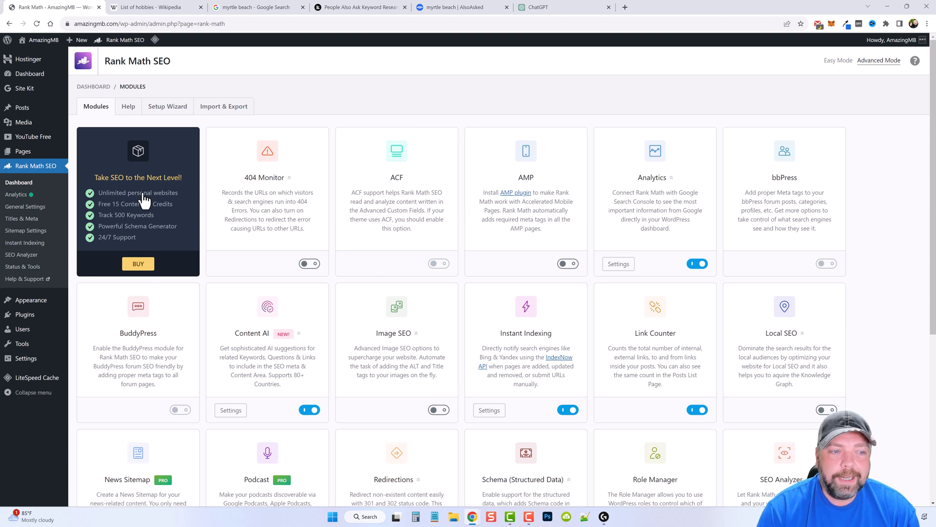
mouse_move(333, 247)
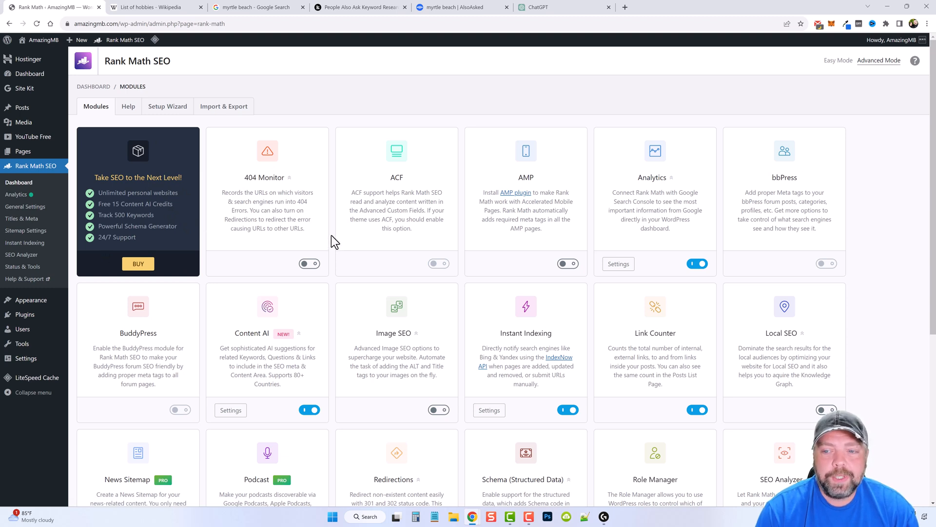
scroll(down, 3)
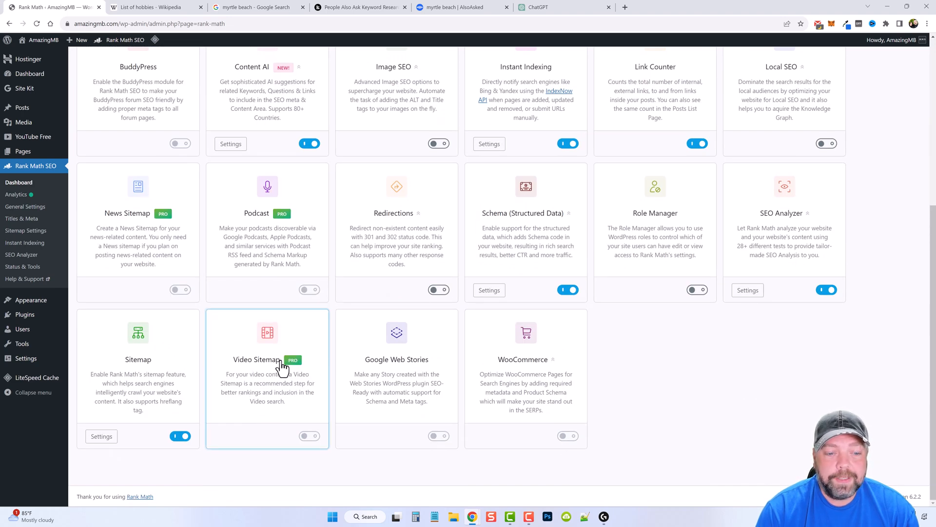
mouse_move(275, 370)
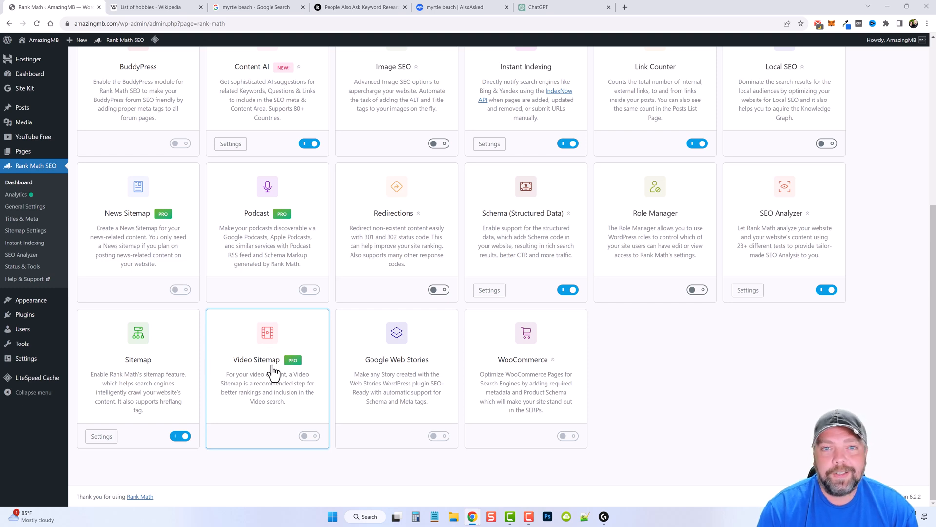
mouse_move(275, 370)
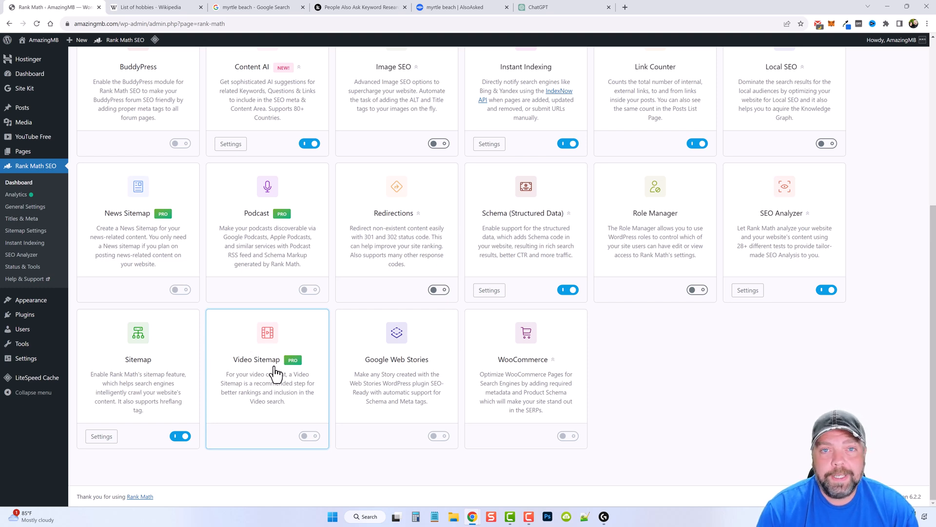
Step: Review the installed plugins, then return to the Rank Math modules dashboard at the Video Sitemap card
click(25, 314)
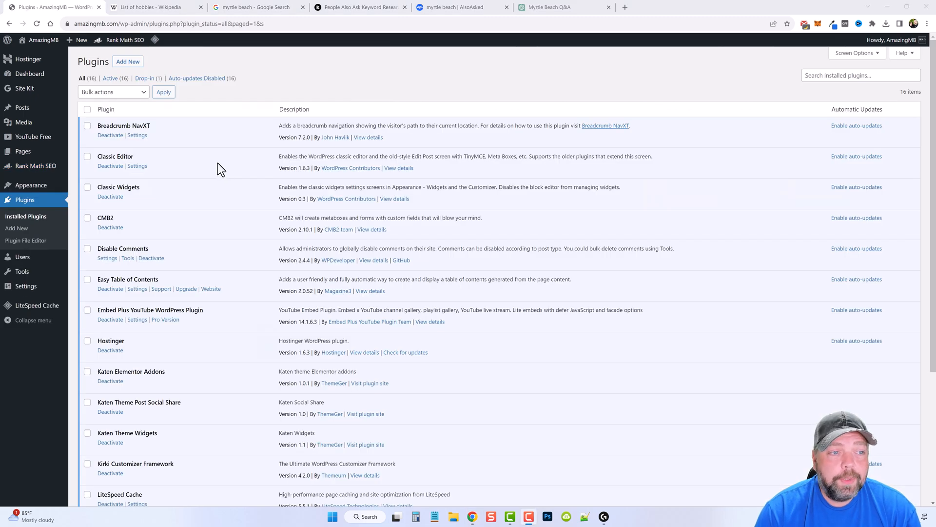
click(35, 166)
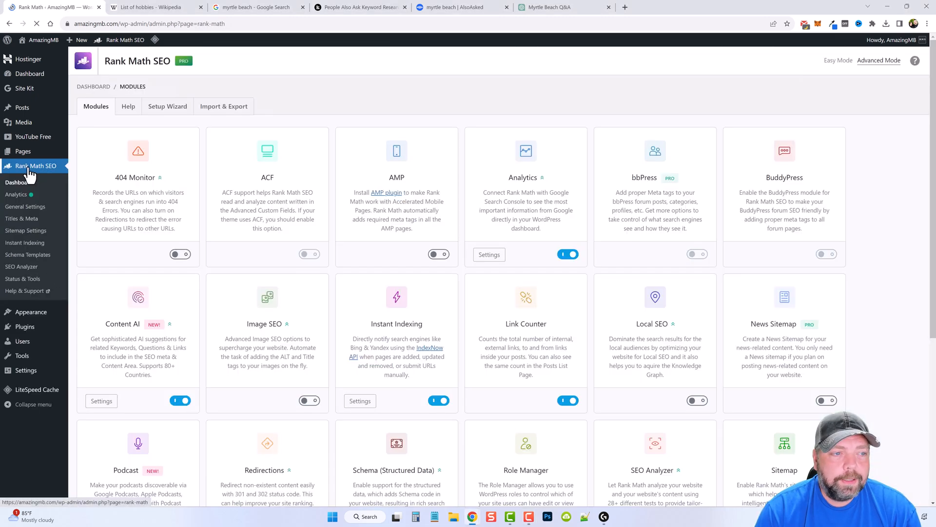
scroll(down, 3)
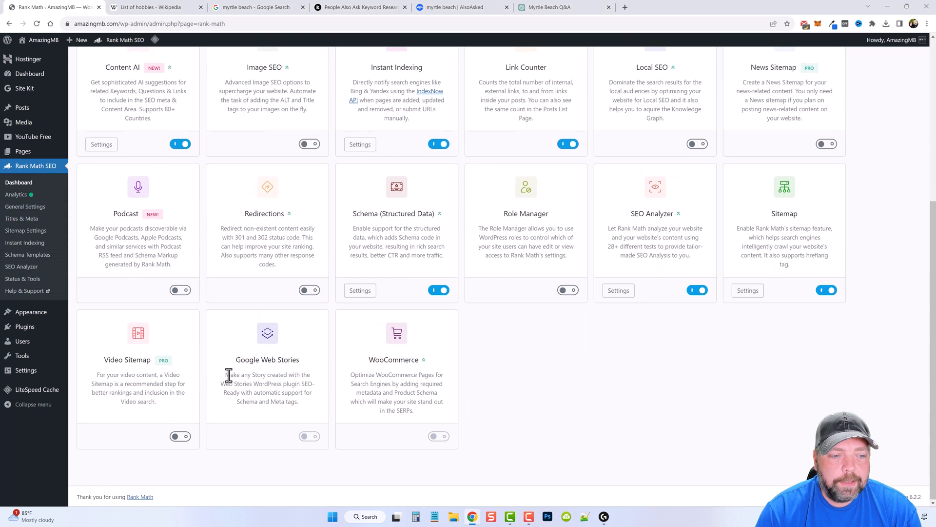
mouse_move(150, 374)
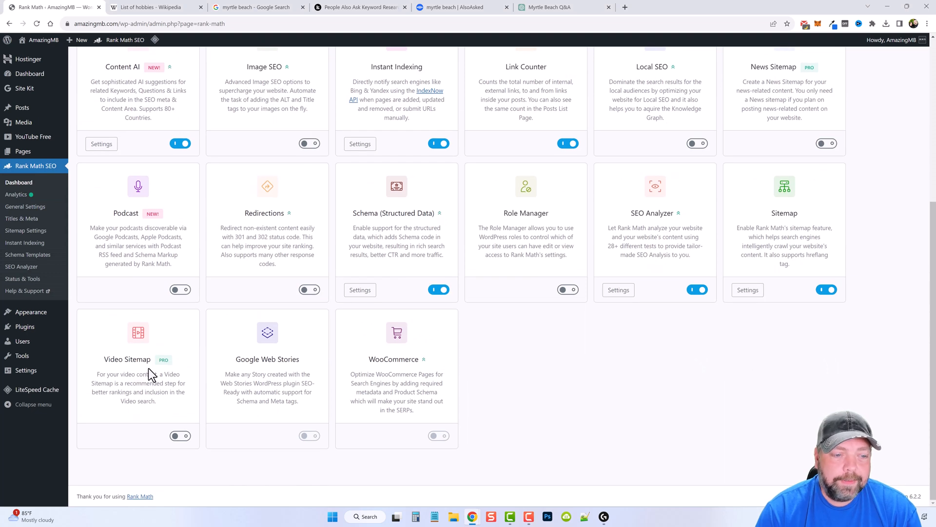
click(180, 435)
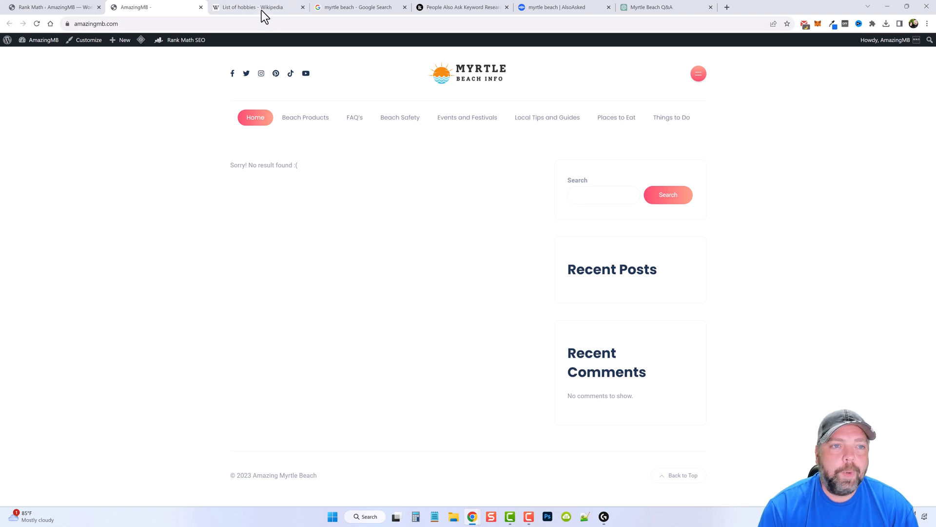
Step: Browse the List of hobbies article through its outdoor, educational, collection, competitive and observation sections
click(256, 7)
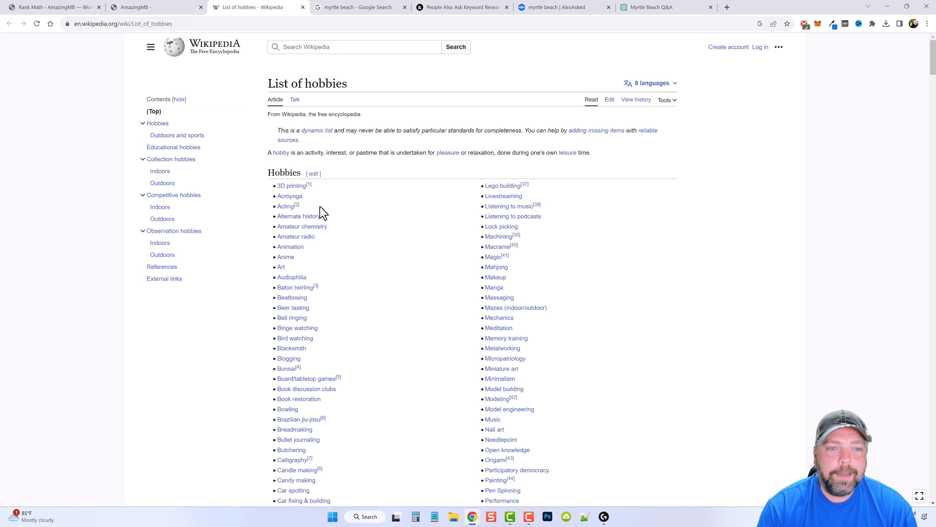
scroll(down, 3)
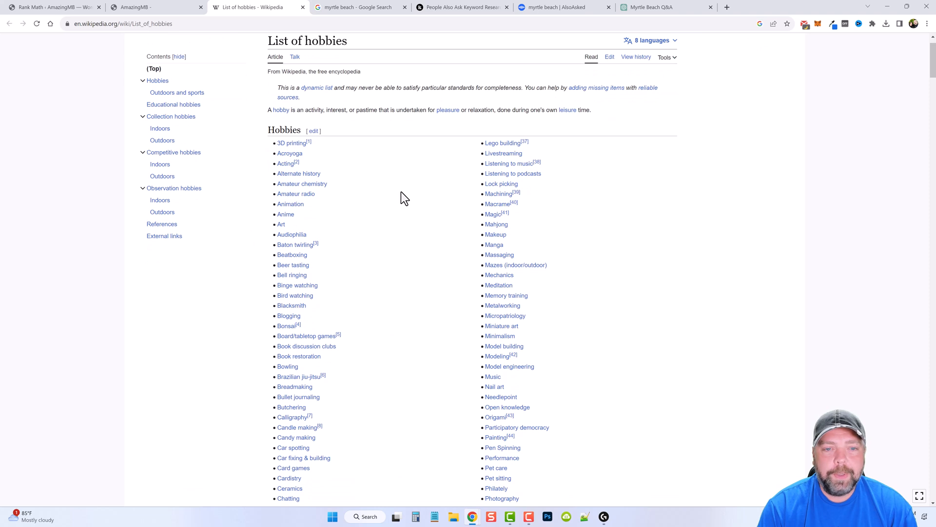
mouse_move(390, 335)
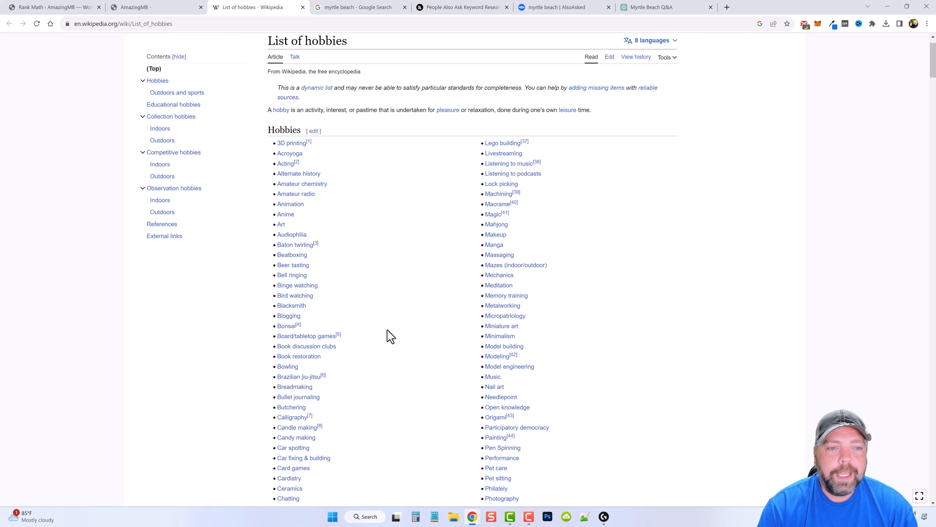
scroll(down, 3)
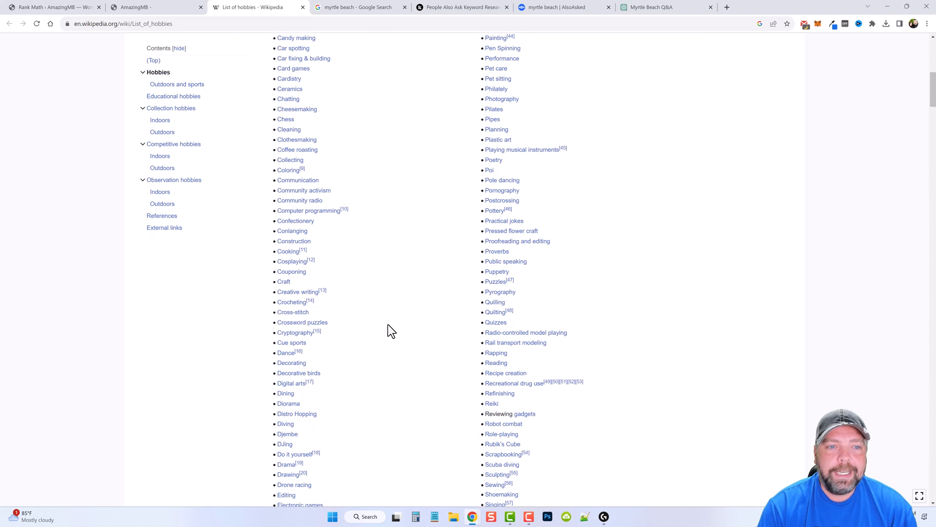
scroll(down, 3)
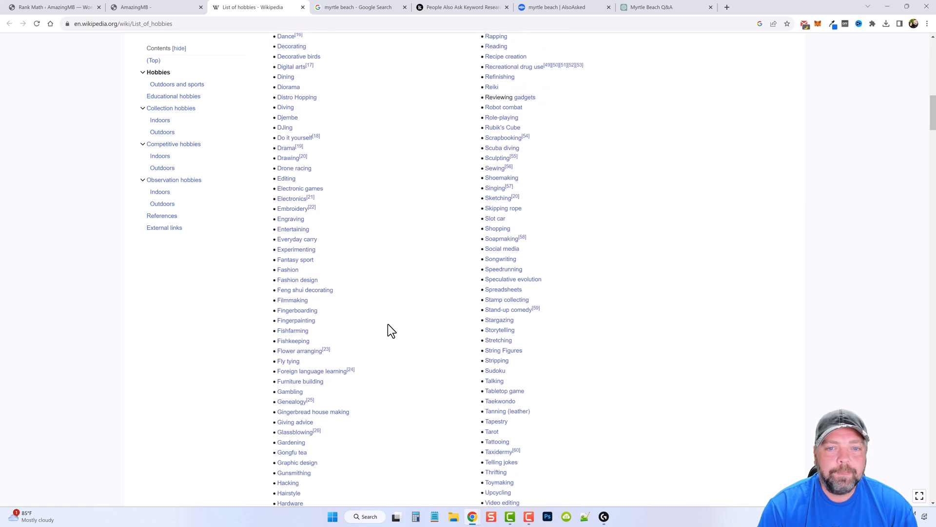
scroll(down, 3)
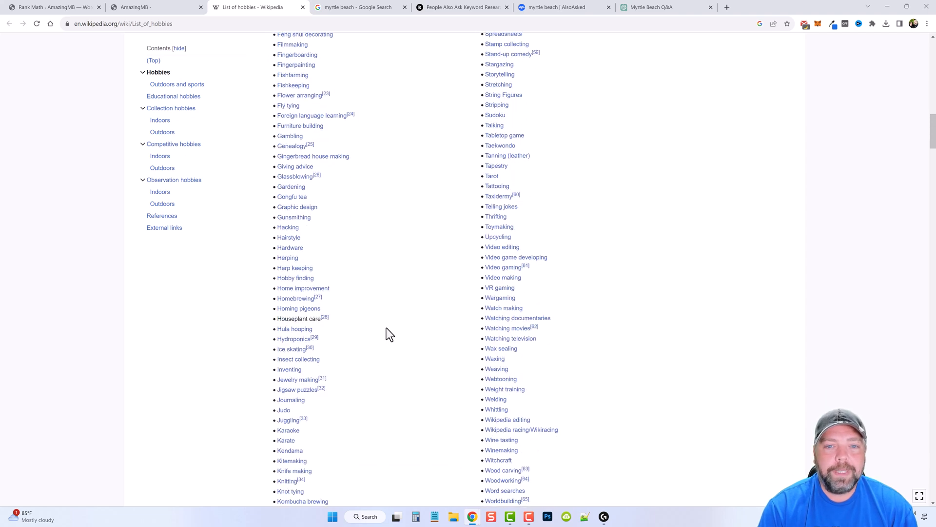
scroll(down, 3)
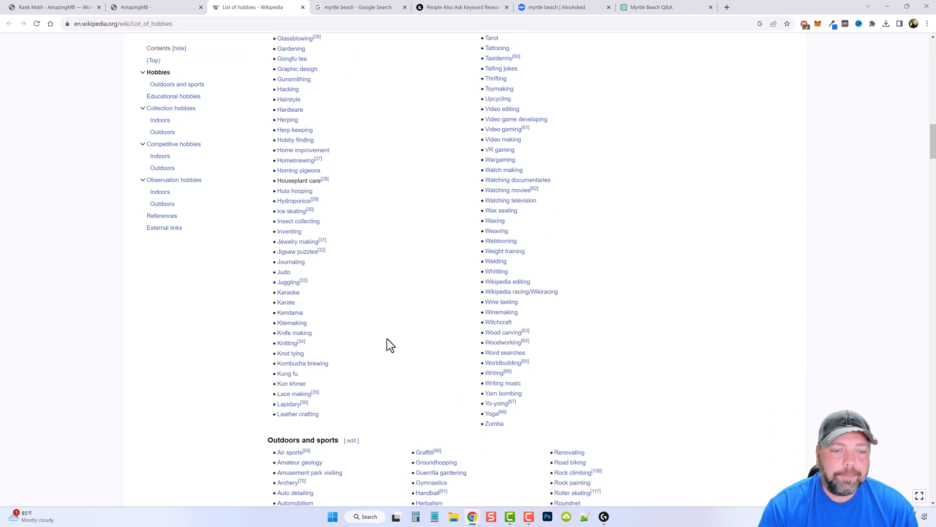
mouse_move(390, 361)
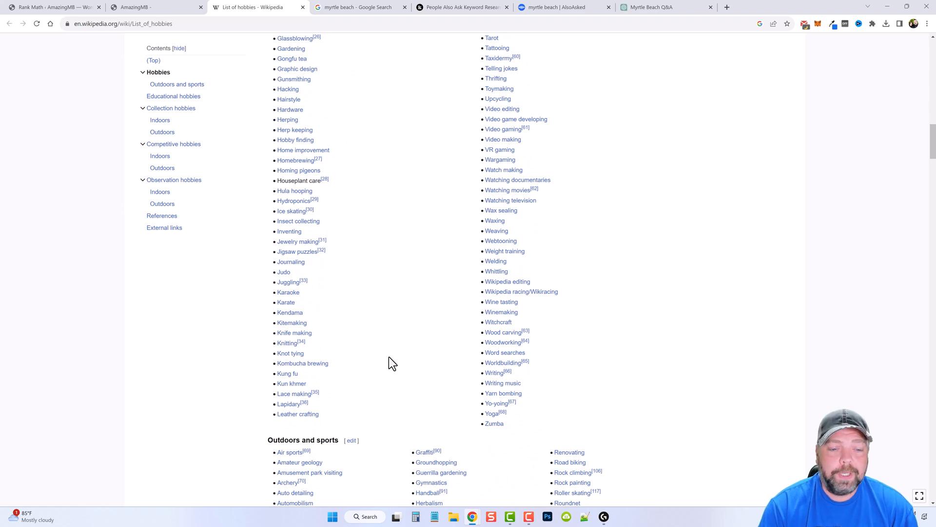
scroll(down, 3)
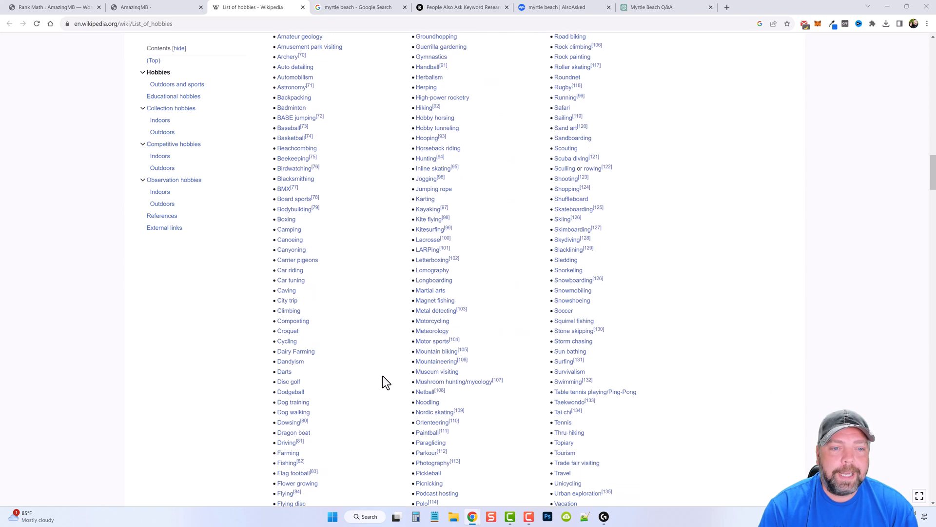
scroll(down, 3)
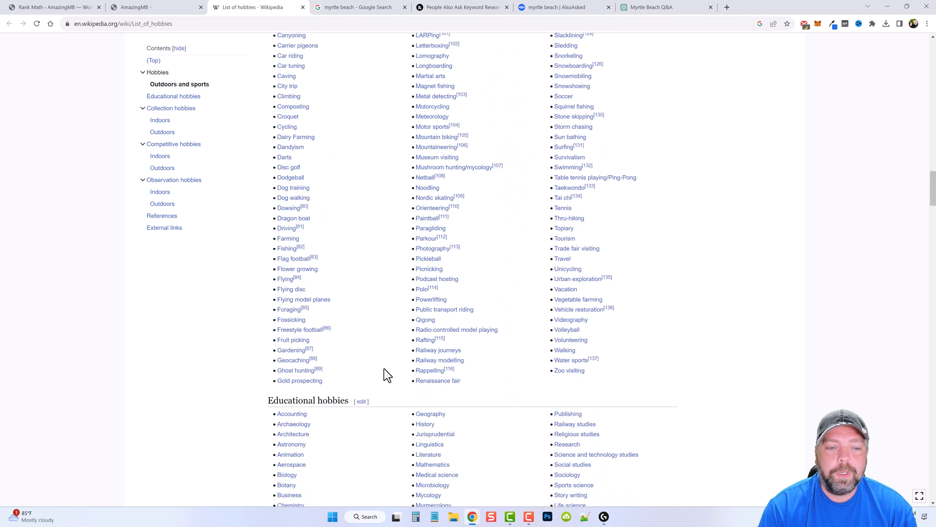
scroll(down, 3)
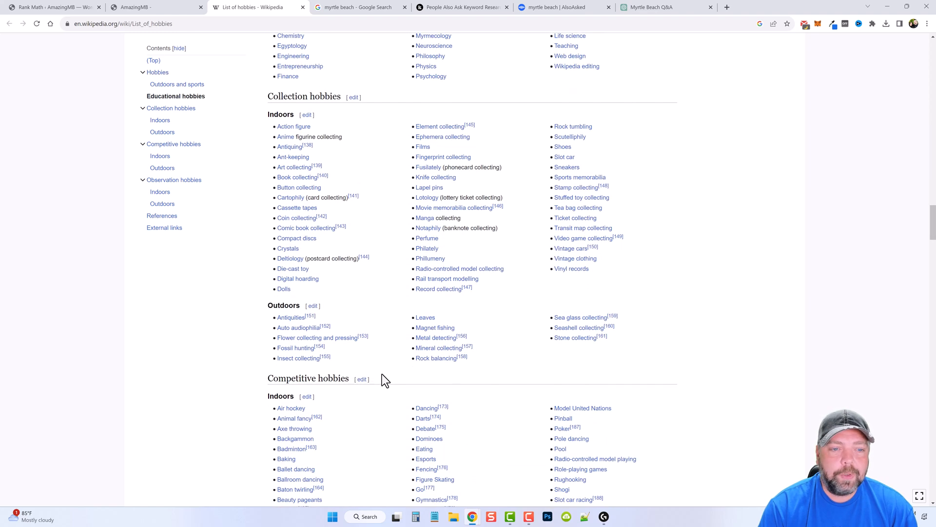
scroll(down, 3)
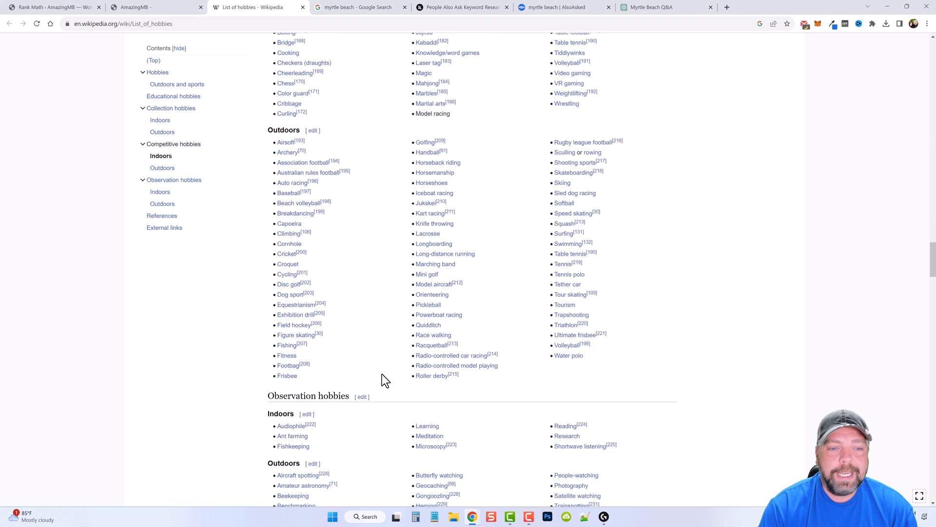
scroll(down, 3)
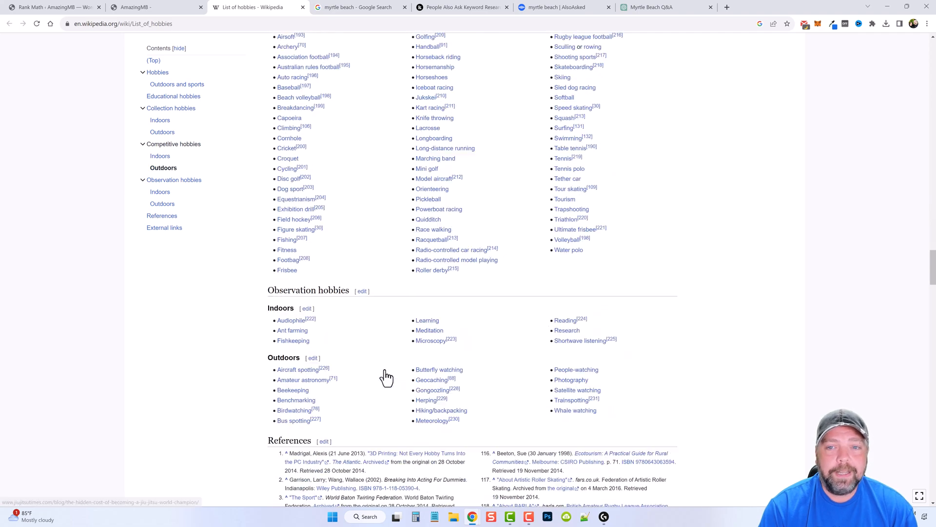
scroll(up, 3)
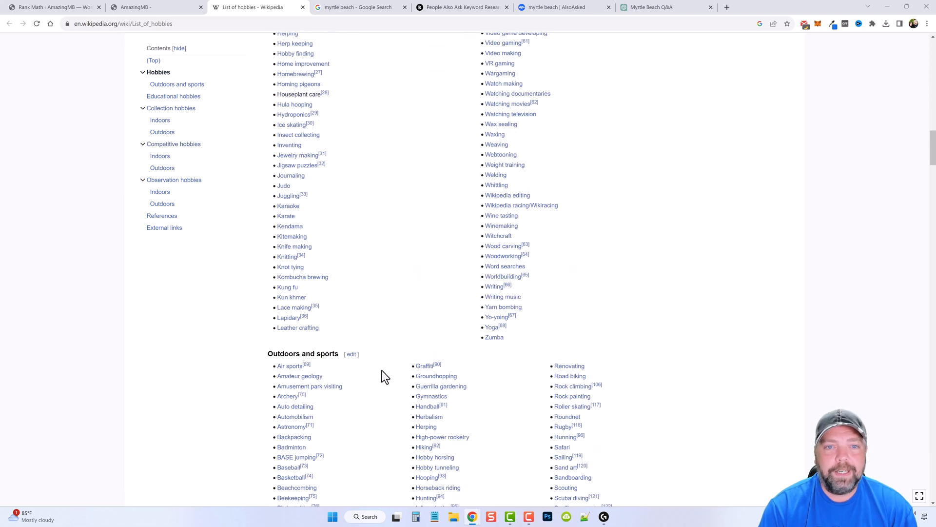
Step: Return to the amazingmb.com homepage, still showing no posts found
click(155, 6)
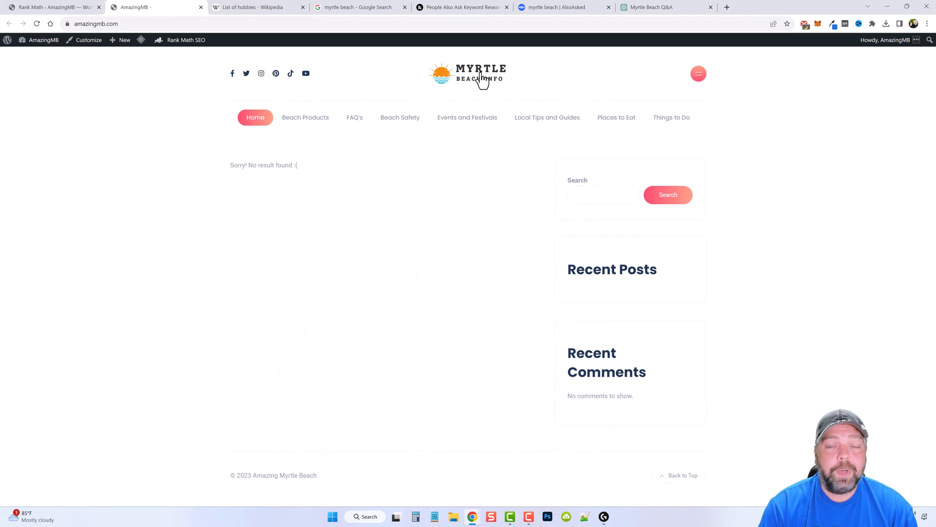
mouse_move(234, 224)
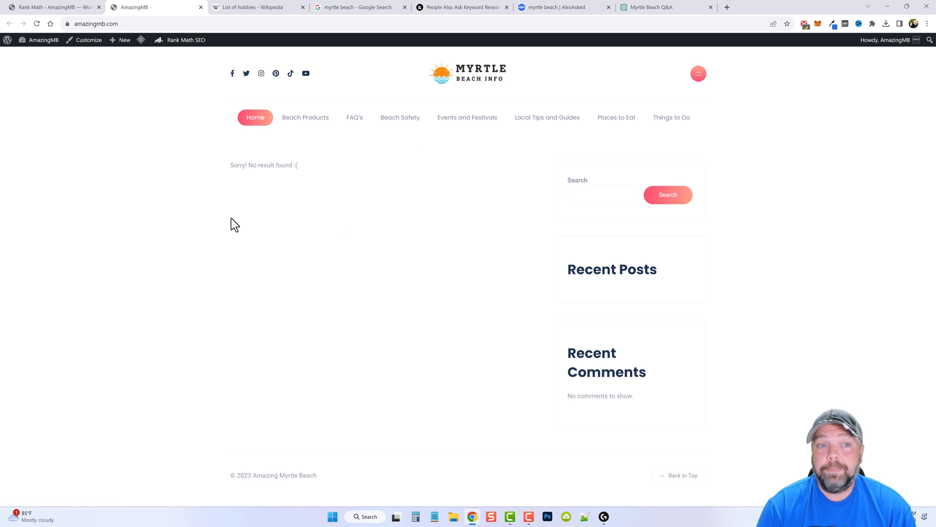
mouse_move(176, 228)
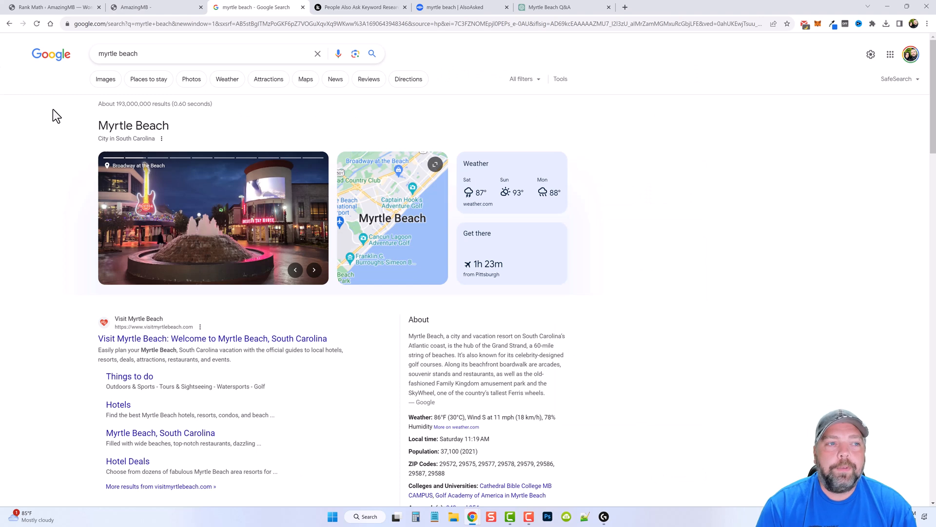
click(313, 269)
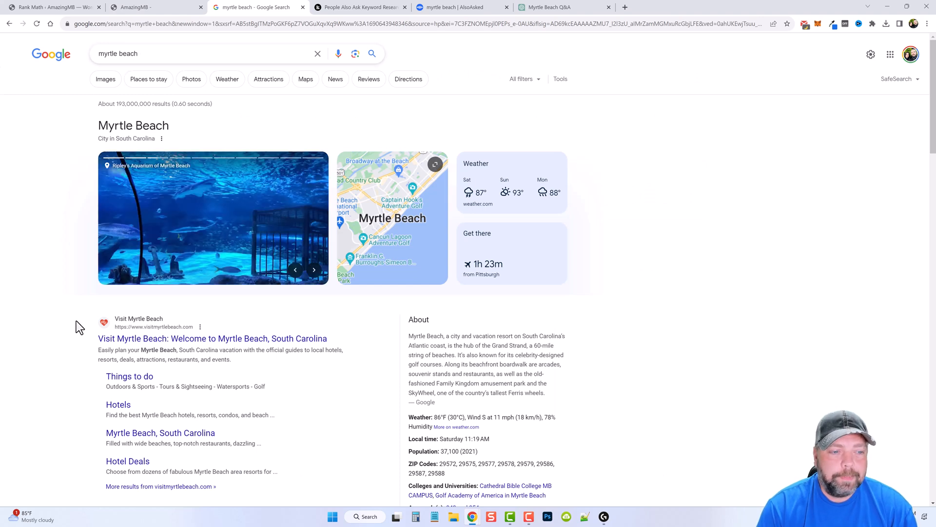
scroll(down, 3)
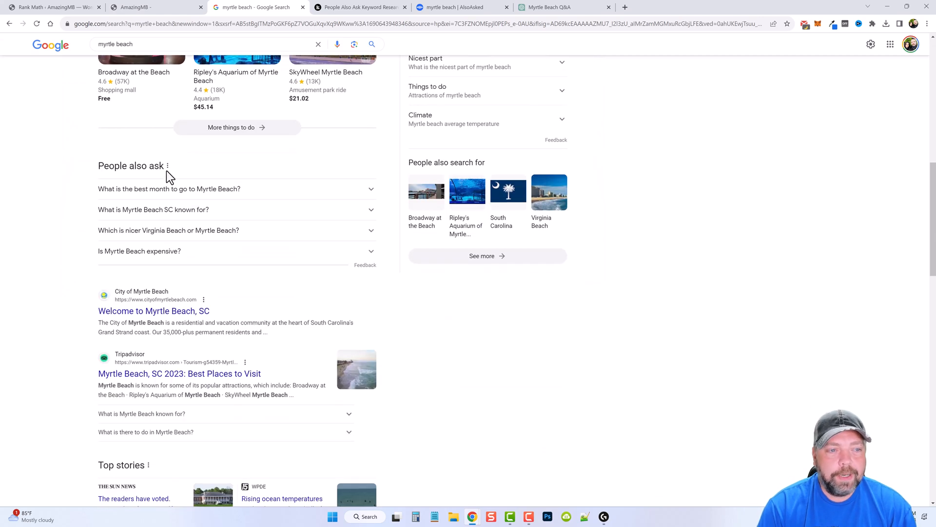
mouse_move(100, 167)
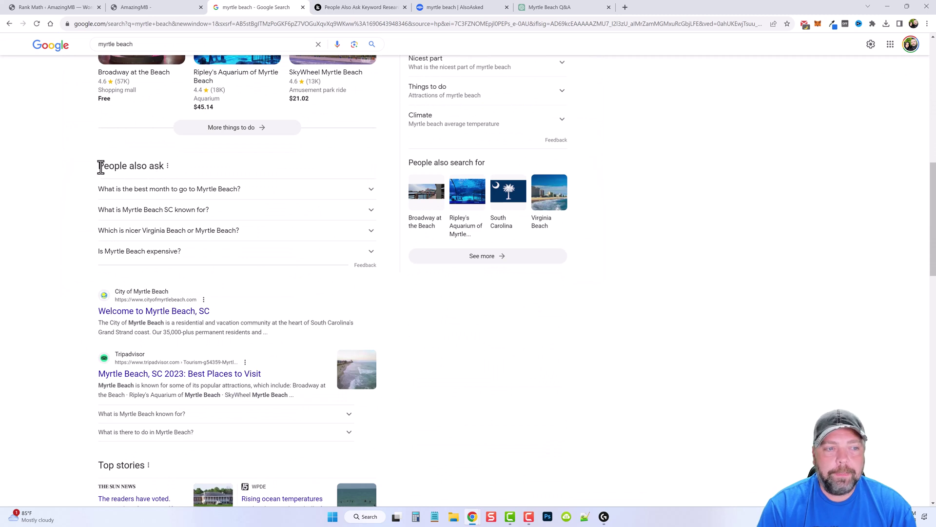
double_click(130, 166)
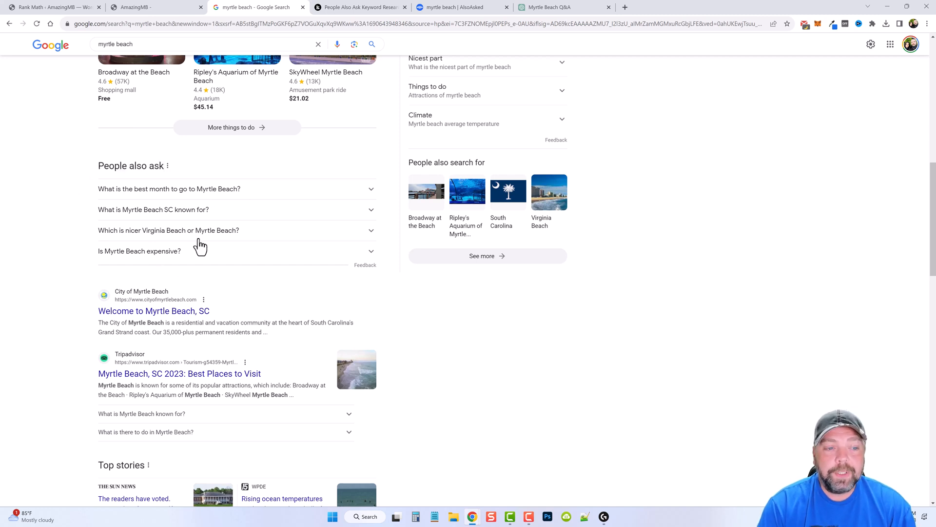
mouse_move(183, 236)
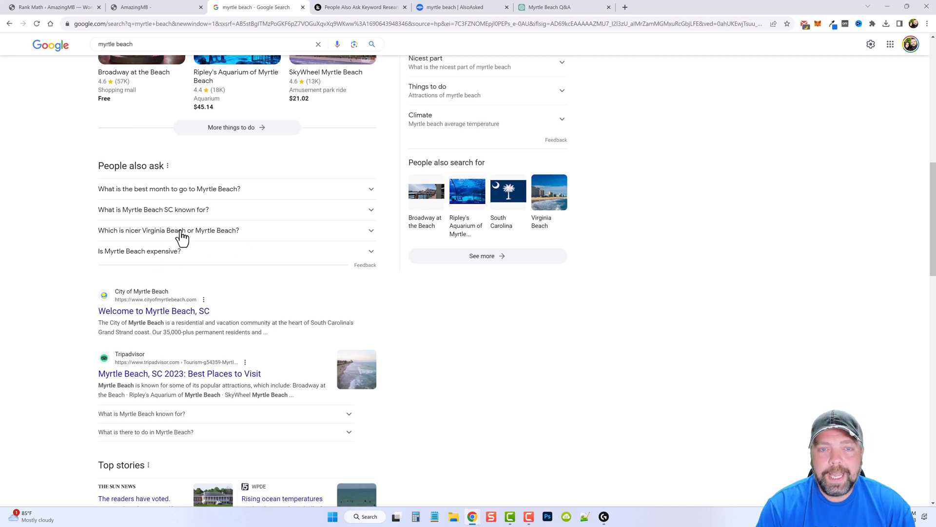
mouse_move(189, 236)
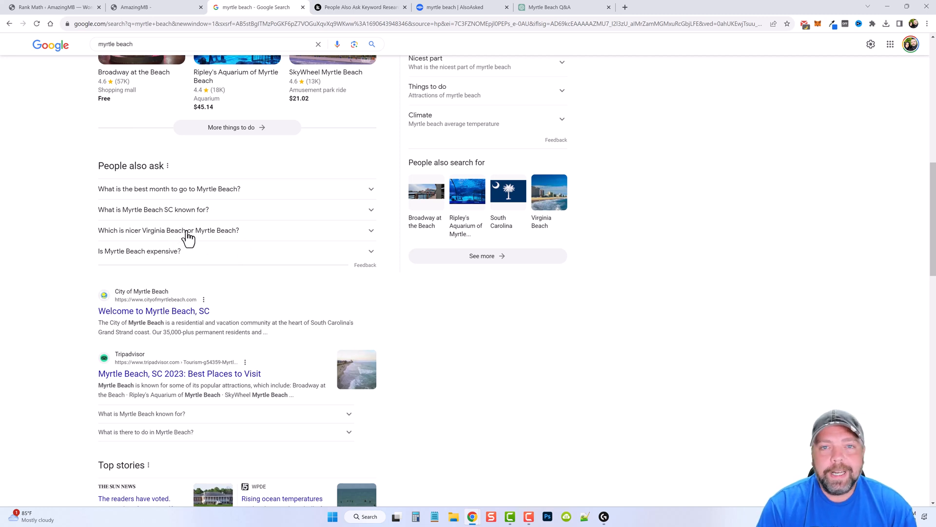
mouse_move(178, 272)
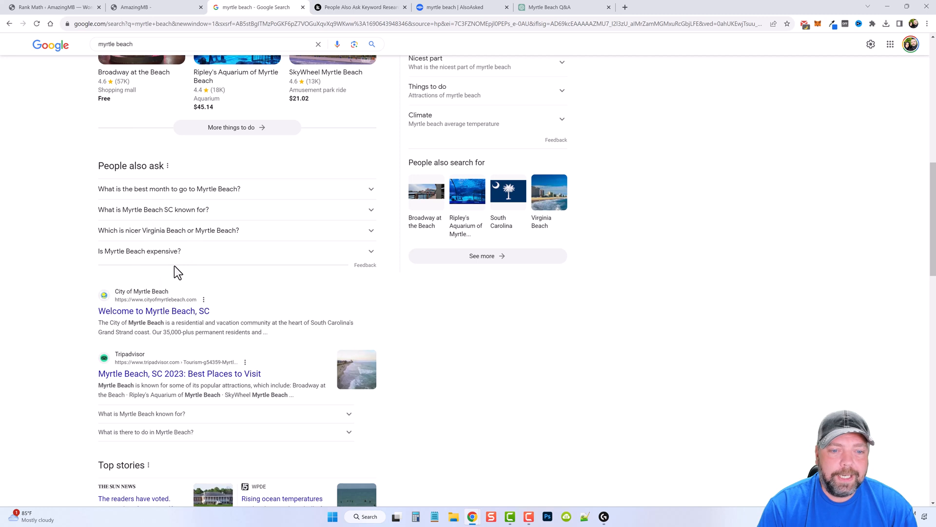
mouse_move(57, 216)
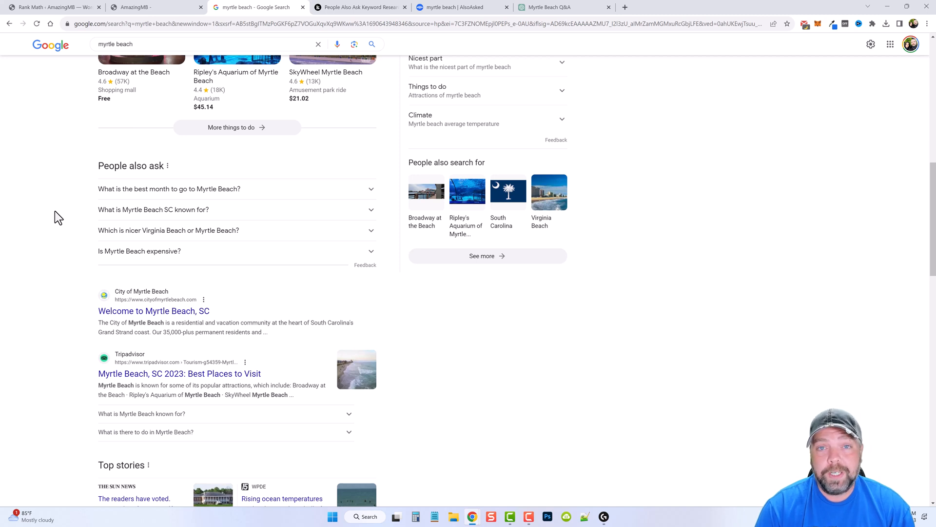
Step: Switch to the Keywords People Use tab showing the People Also Ask map for myrtle beach
click(358, 7)
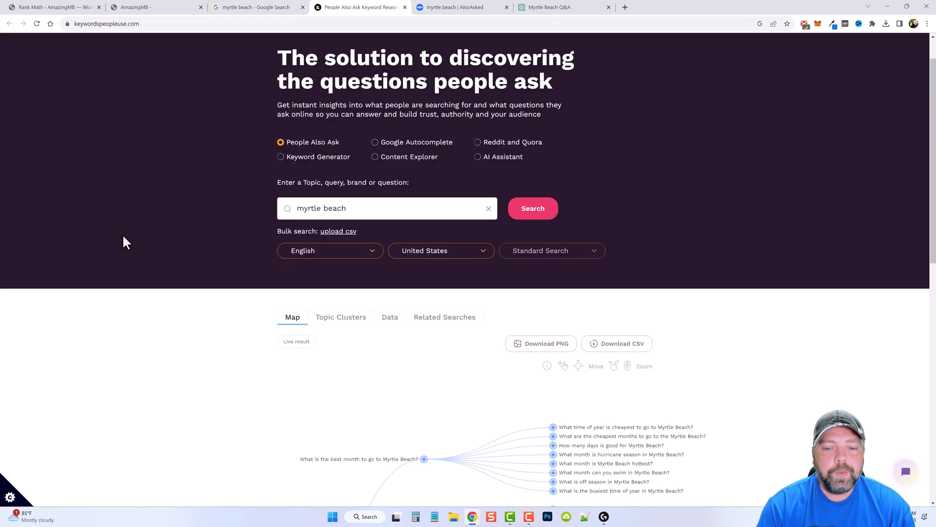
mouse_move(167, 222)
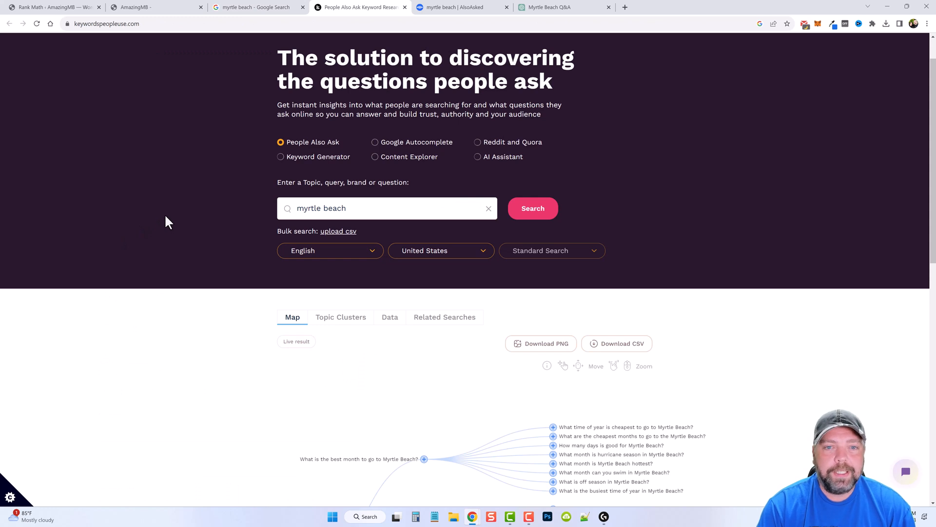
mouse_move(199, 207)
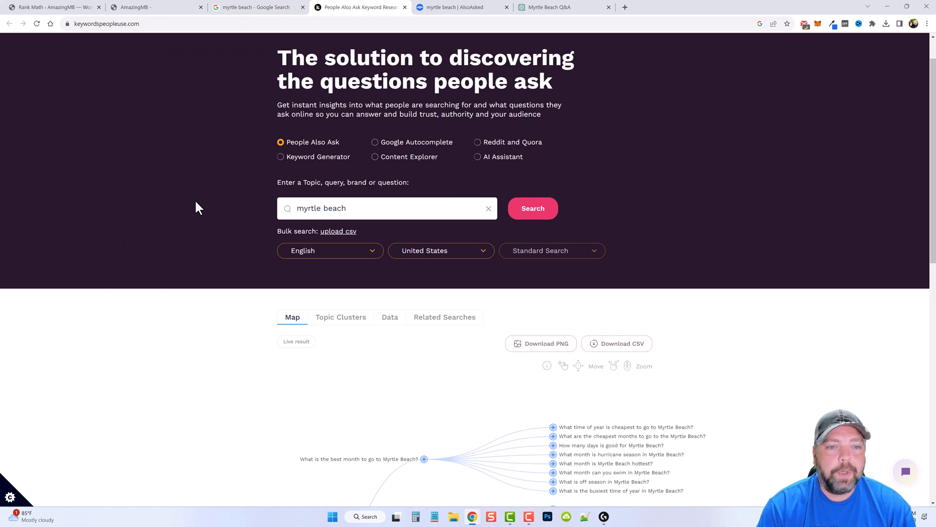
mouse_move(302, 147)
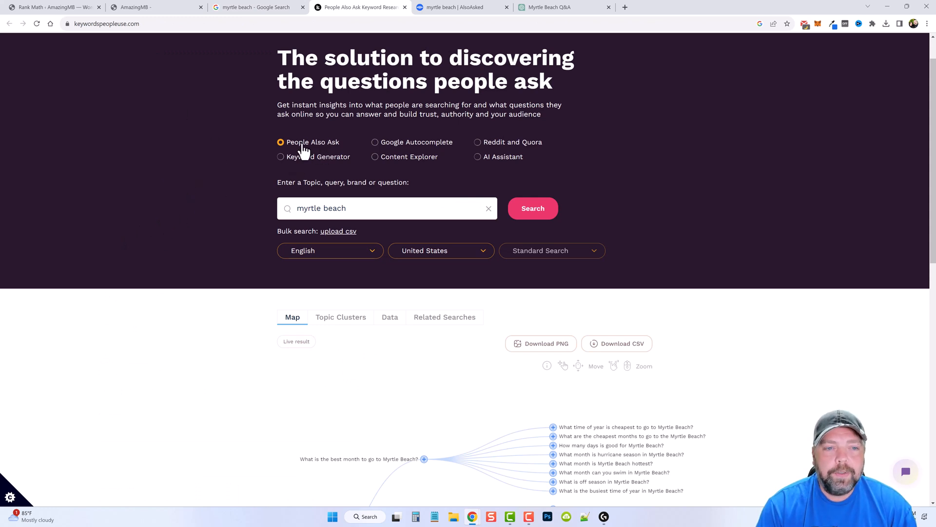
mouse_move(300, 152)
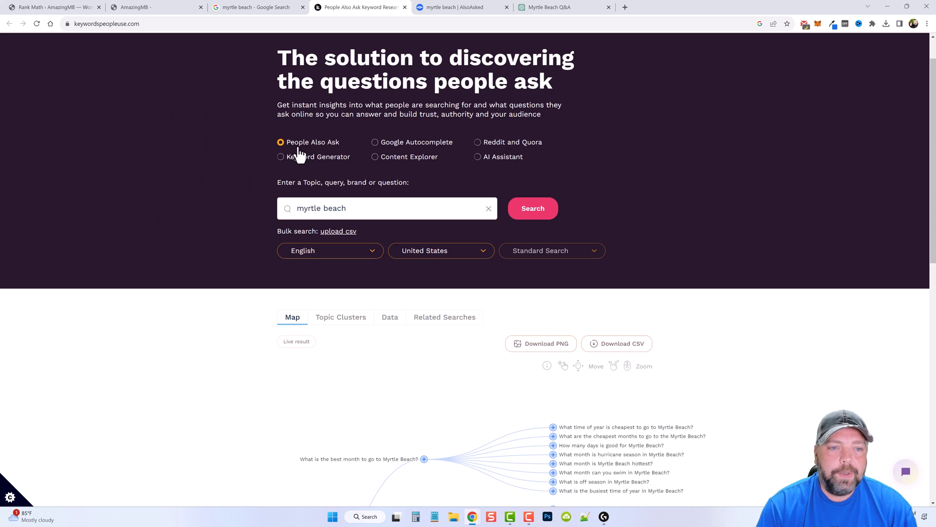
mouse_move(309, 147)
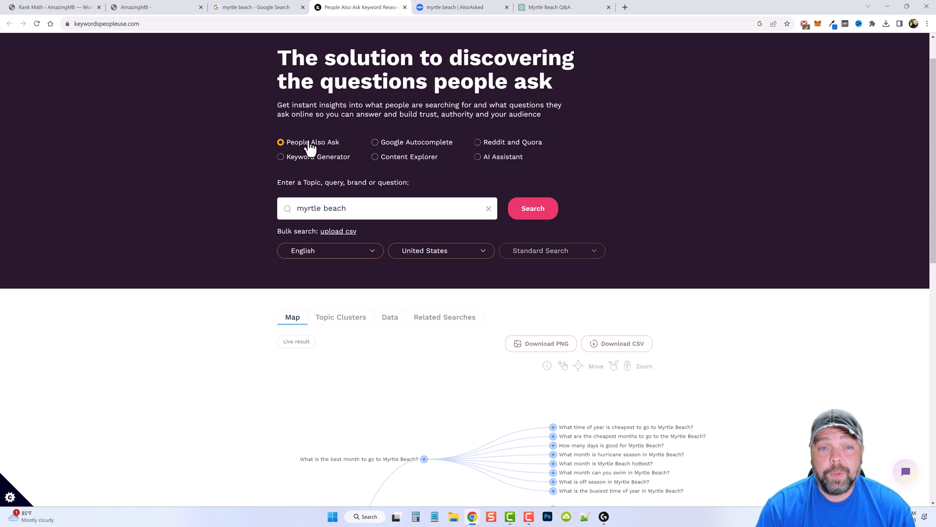
mouse_move(411, 150)
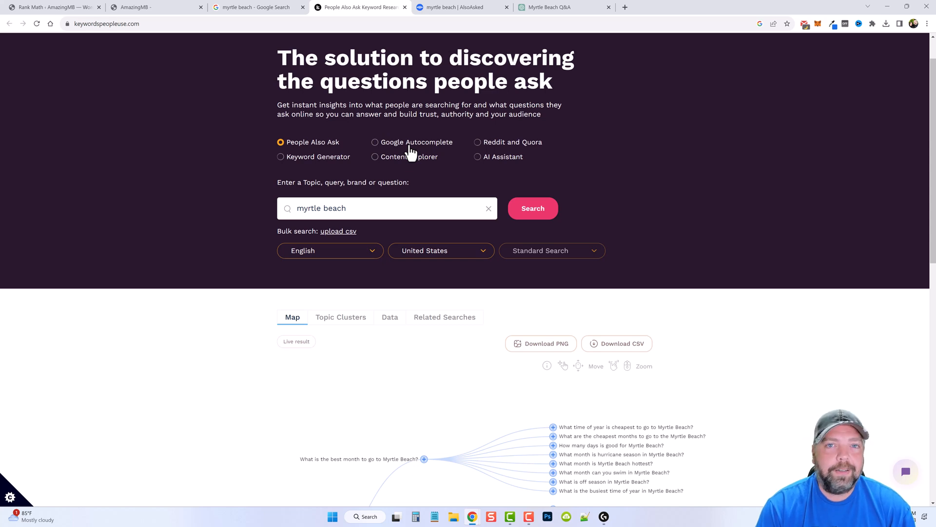
mouse_move(377, 148)
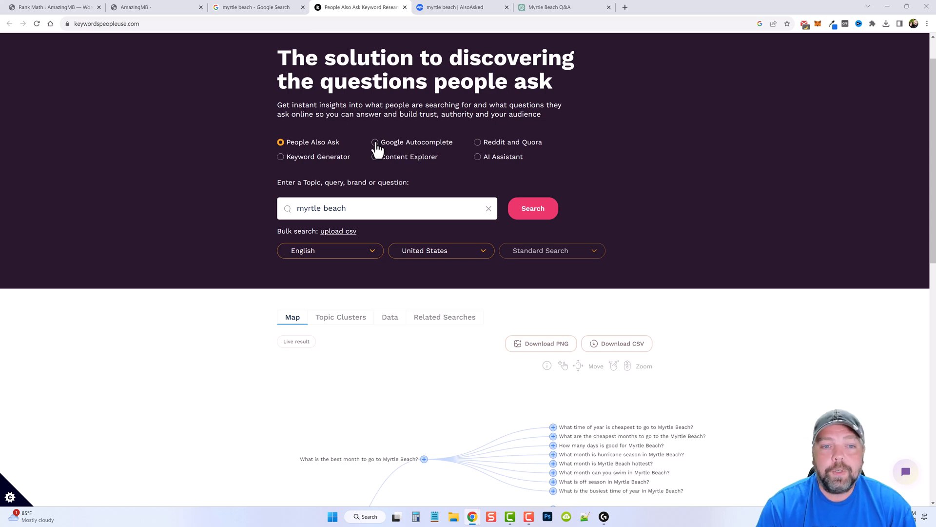
mouse_move(490, 148)
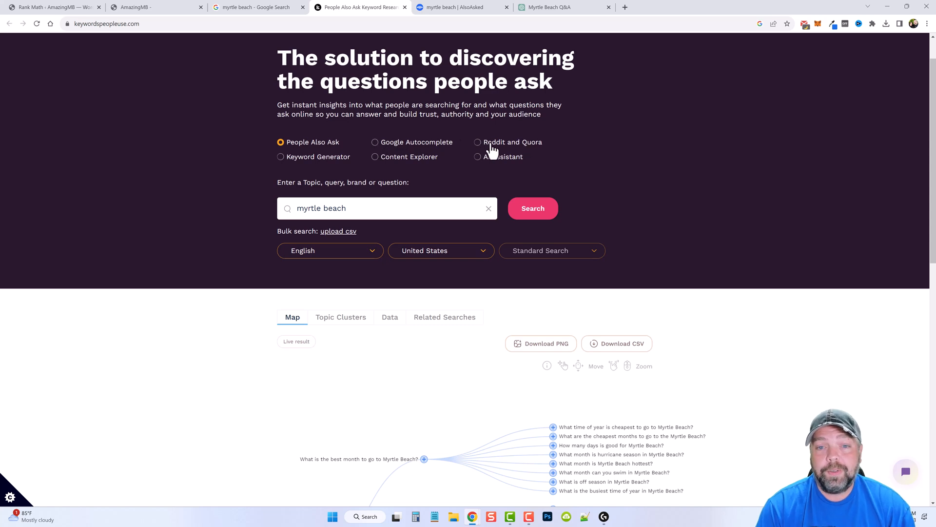
mouse_move(389, 174)
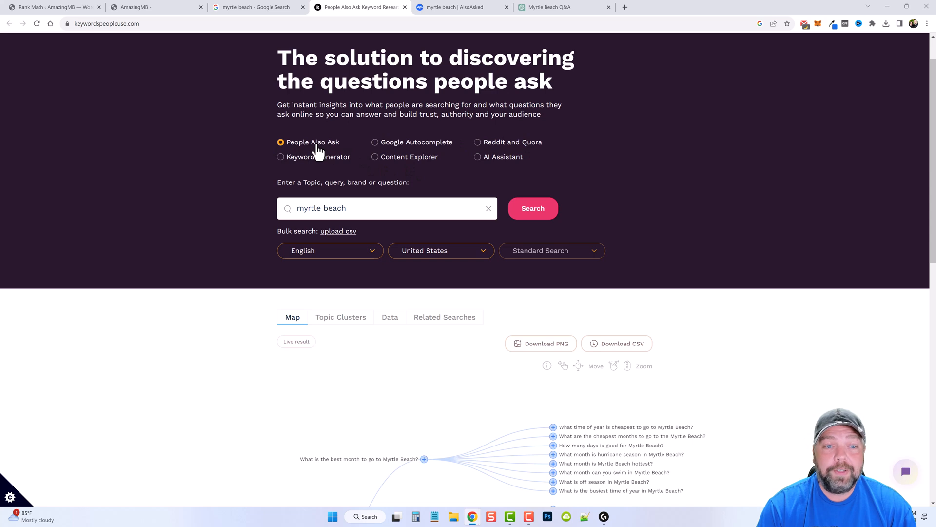
mouse_move(404, 143)
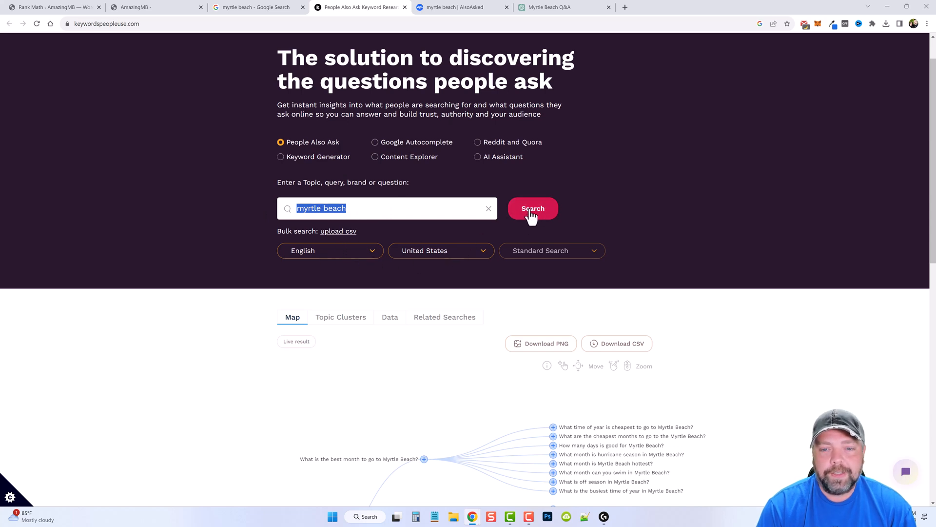
mouse_move(594, 250)
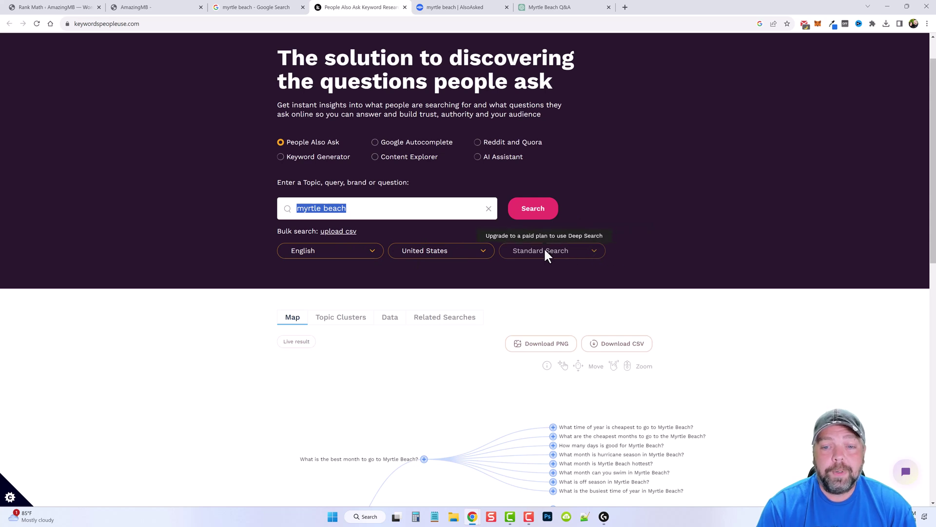
mouse_move(677, 218)
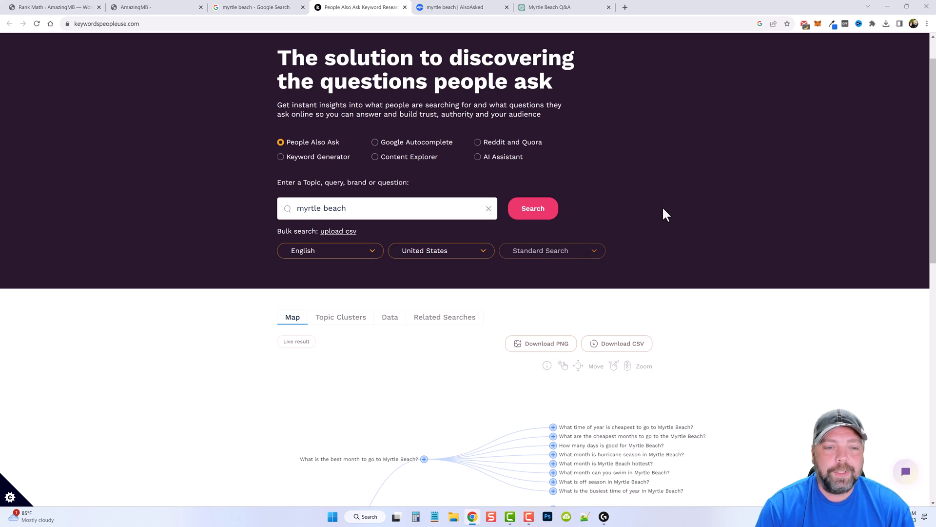
mouse_move(647, 218)
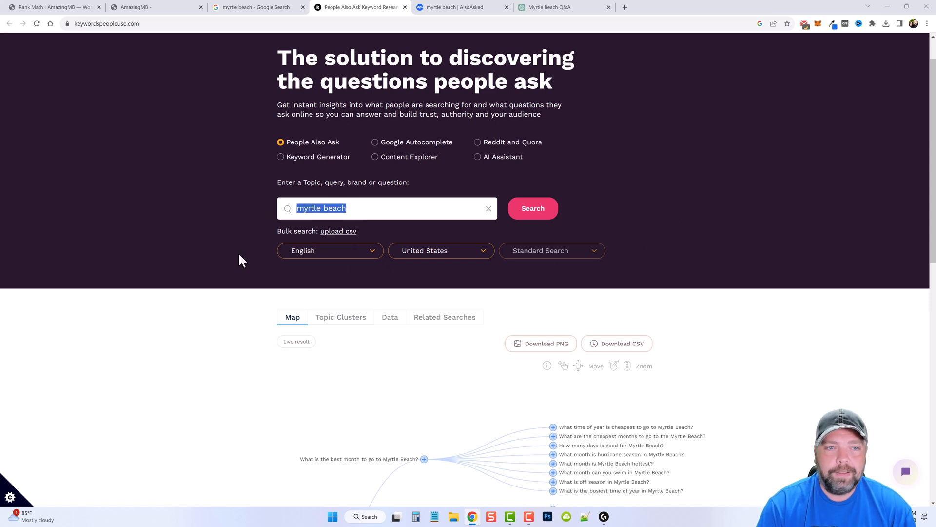
mouse_move(253, 223)
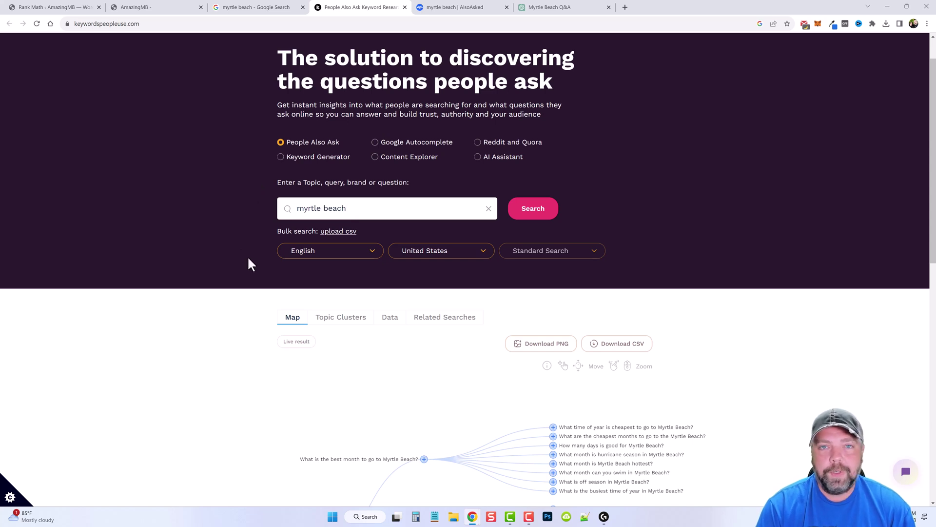
mouse_move(250, 348)
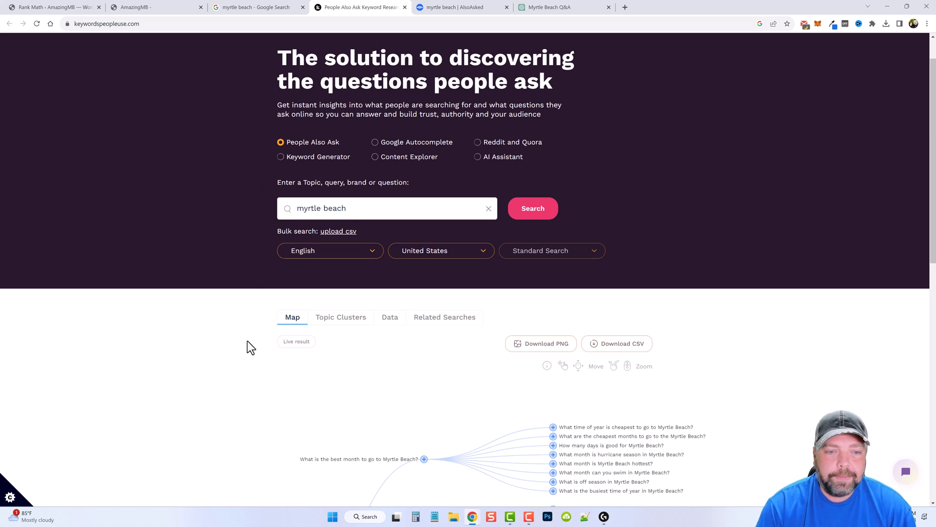
scroll(down, 3)
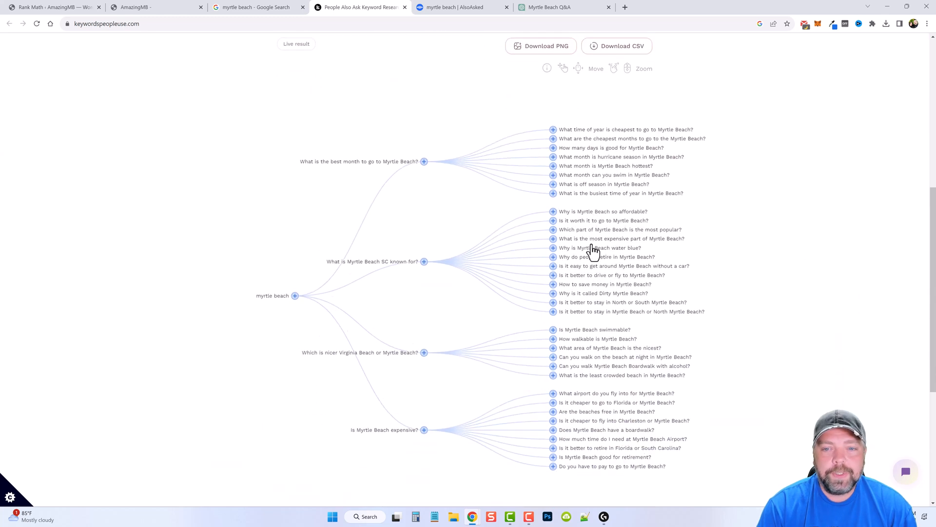
scroll(up, 3)
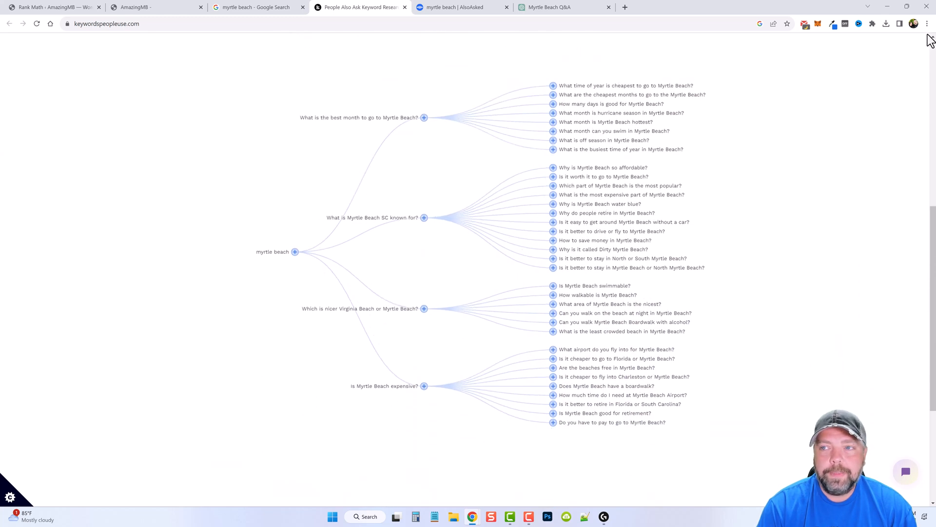
click(926, 23)
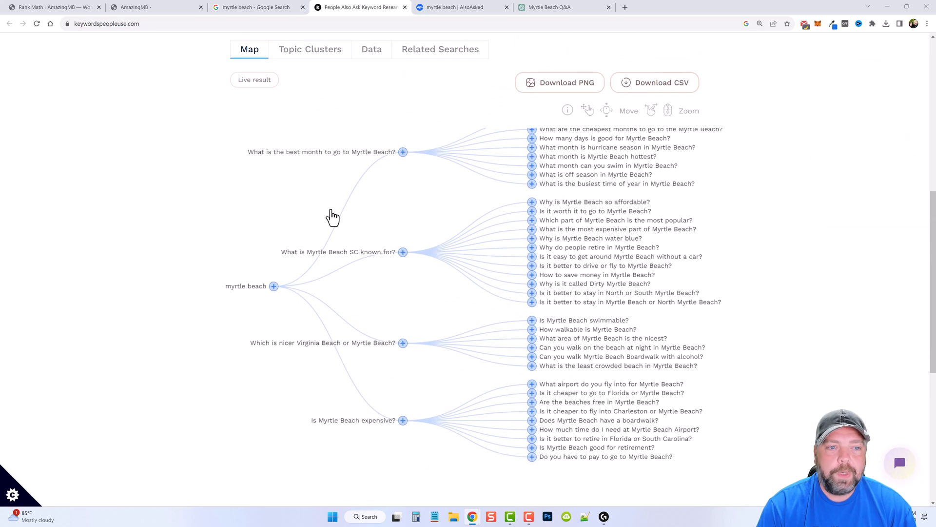
mouse_move(402, 161)
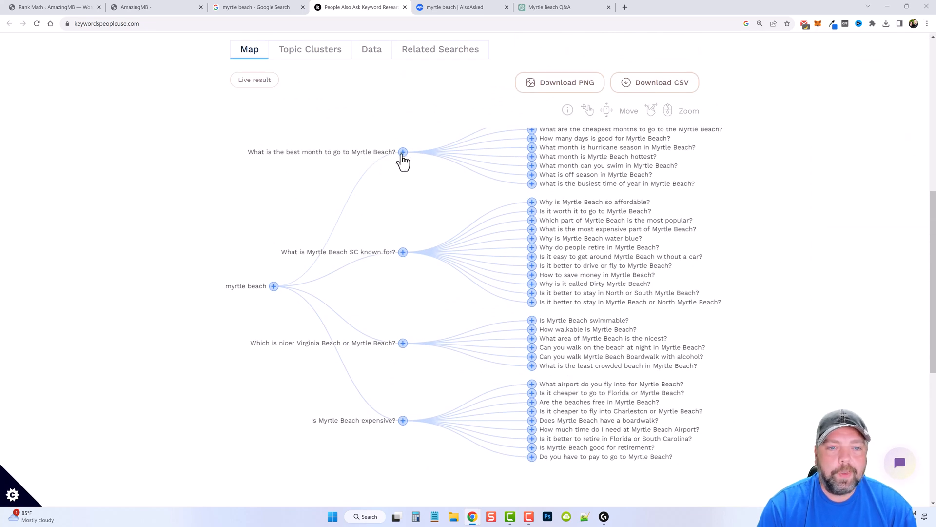
scroll(down, 3)
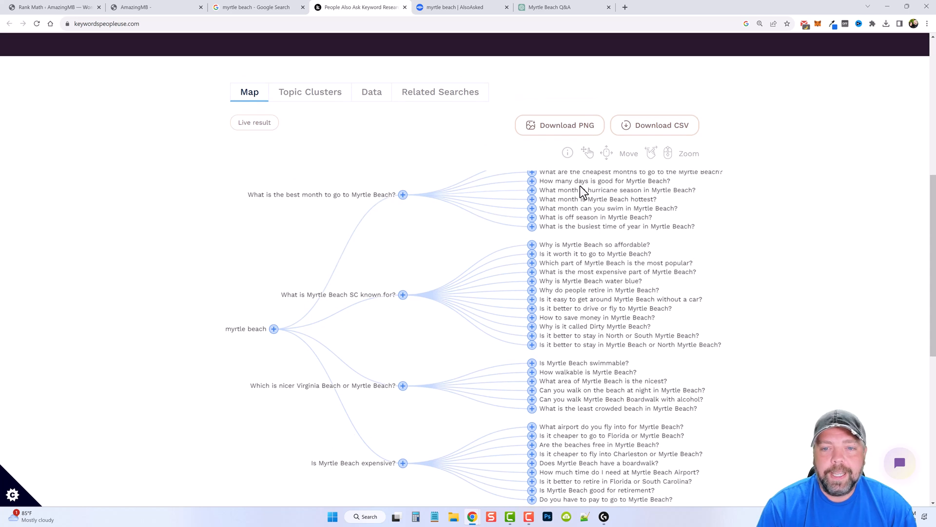
mouse_move(517, 296)
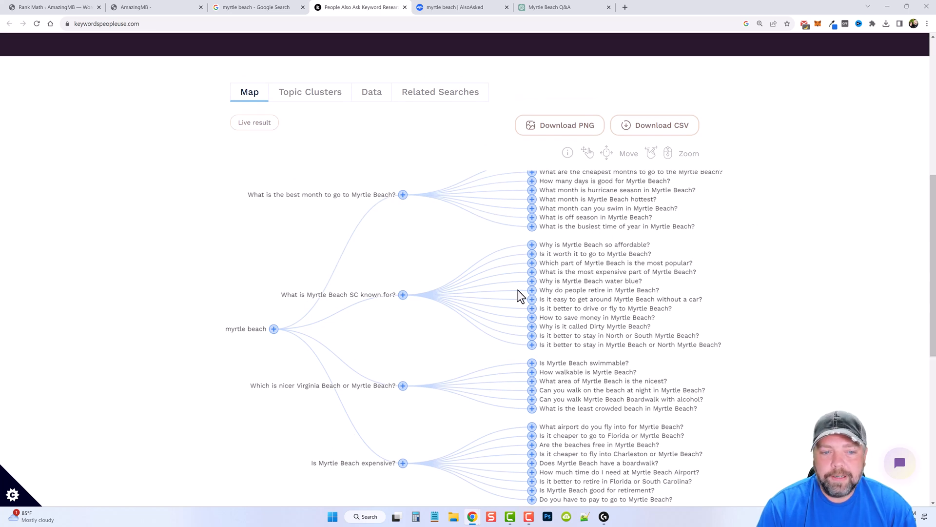
mouse_move(557, 299)
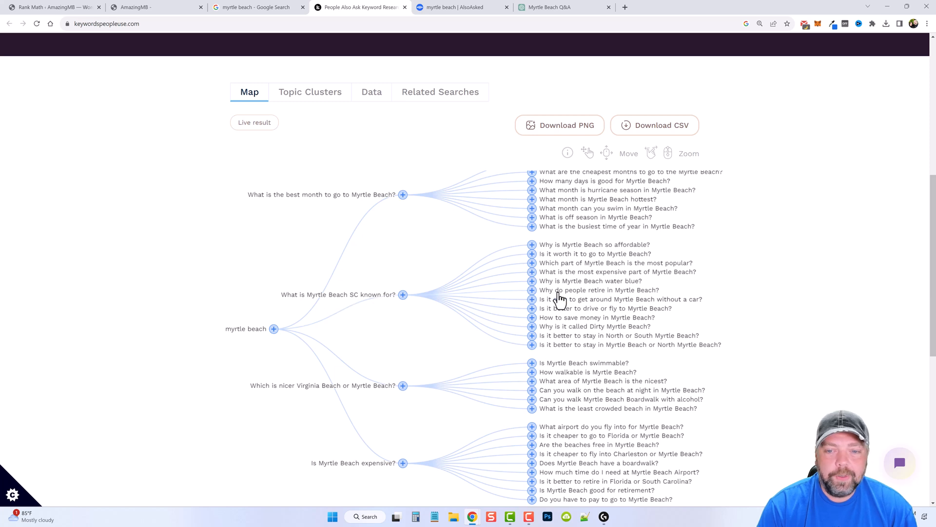
scroll(up, 3)
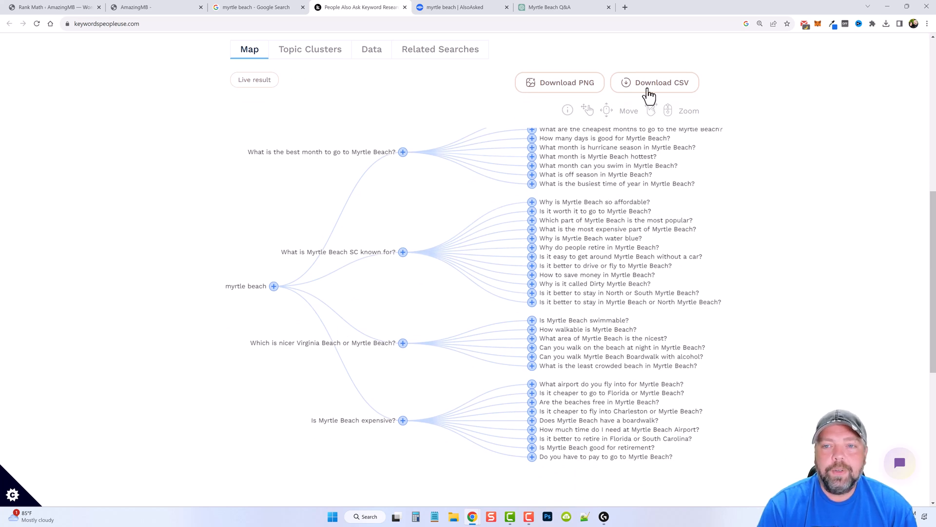
mouse_move(655, 82)
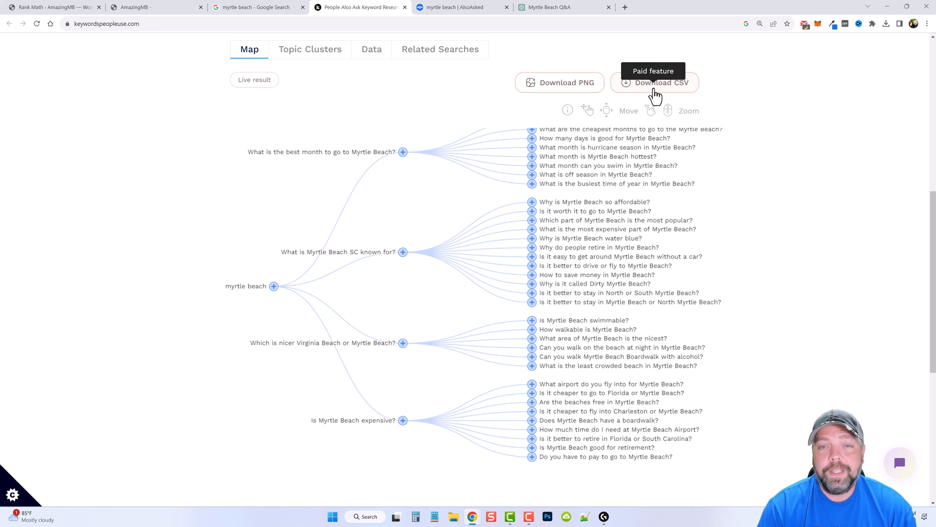
mouse_move(597, 154)
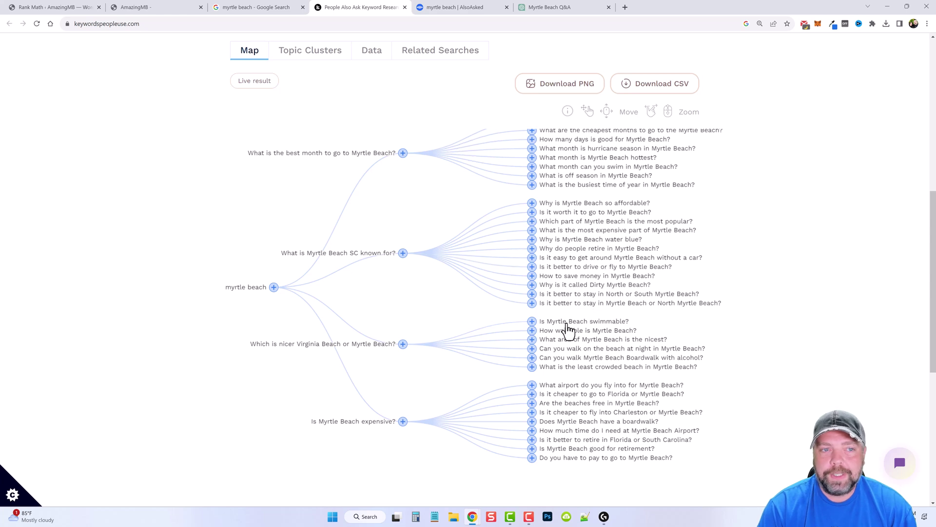
scroll(up, 3)
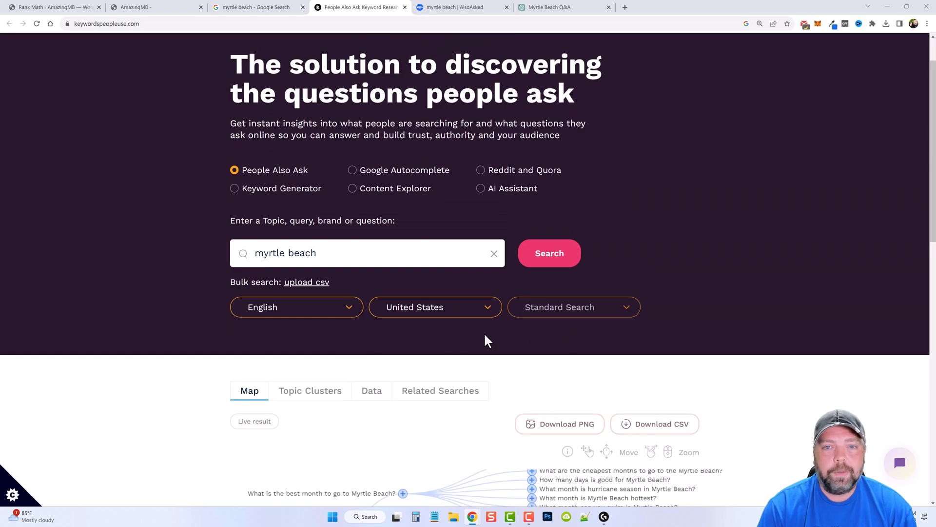
click(462, 7)
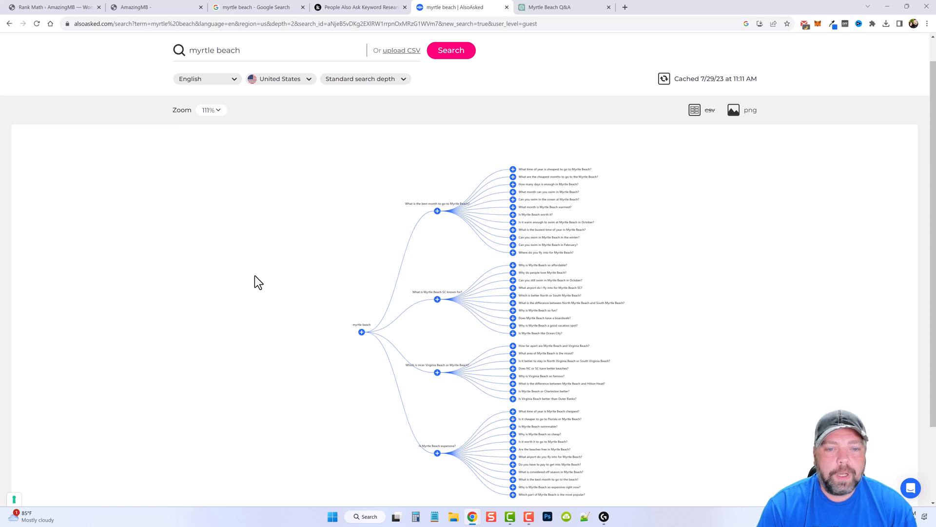
mouse_move(251, 50)
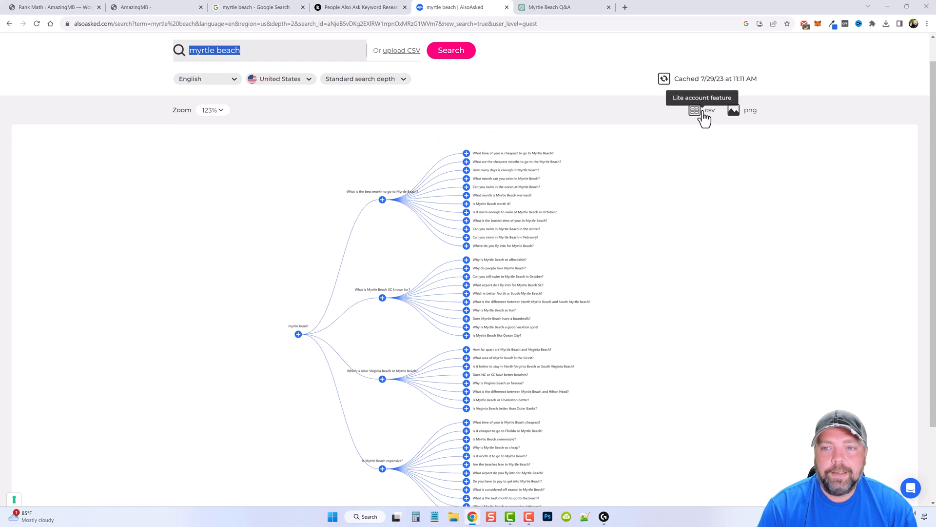
mouse_move(694, 110)
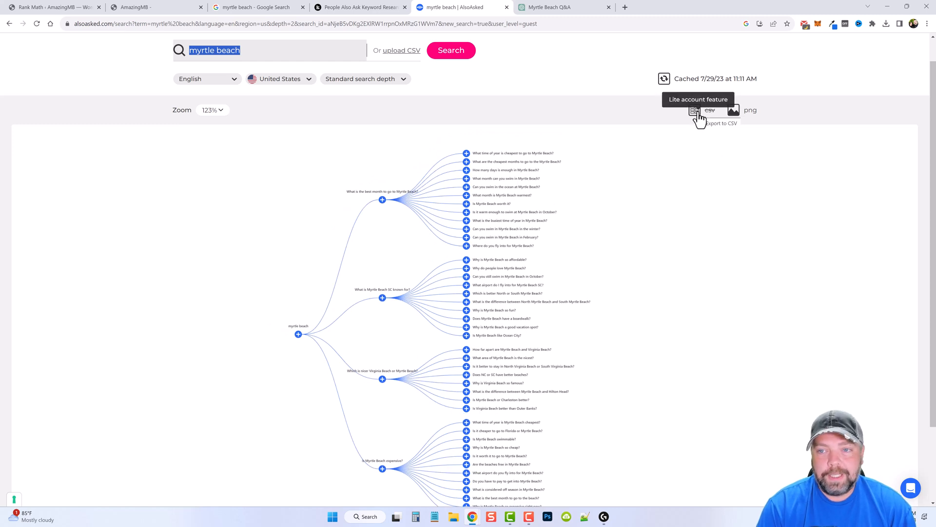
mouse_move(608, 226)
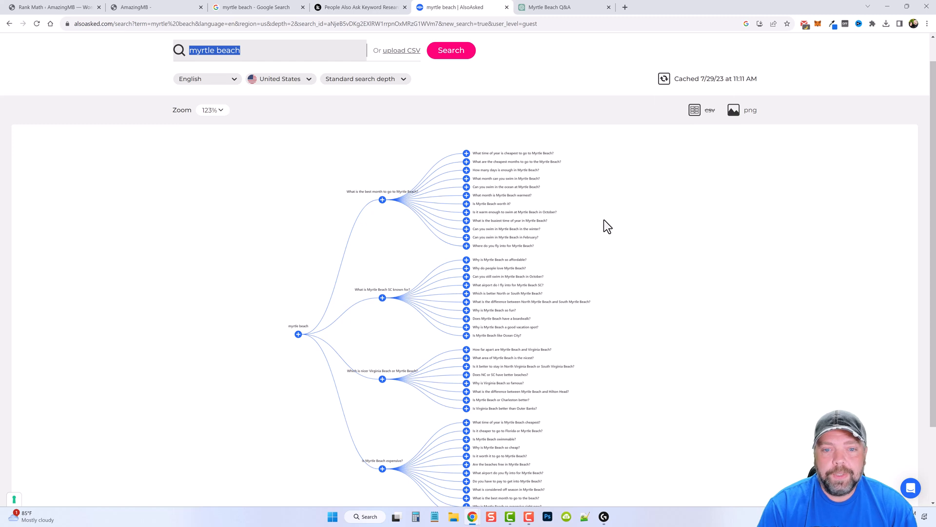
mouse_move(499, 216)
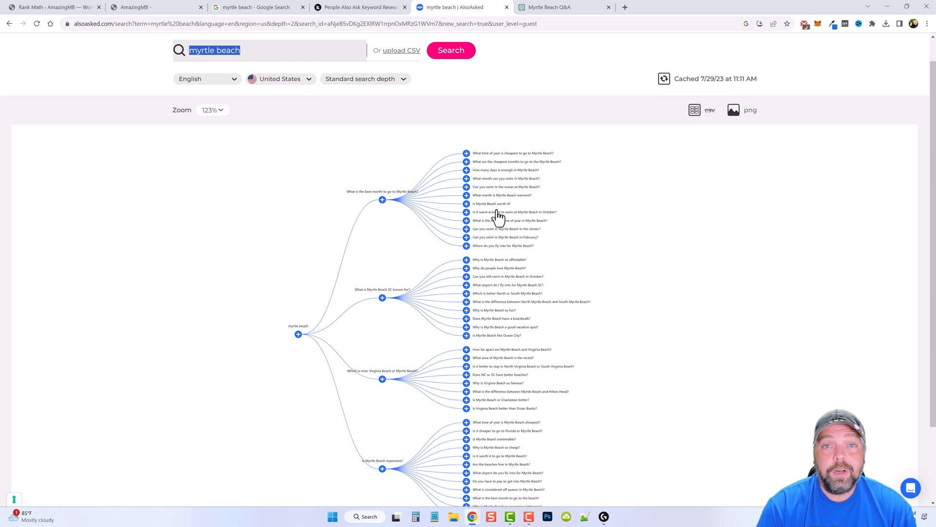
mouse_move(260, 321)
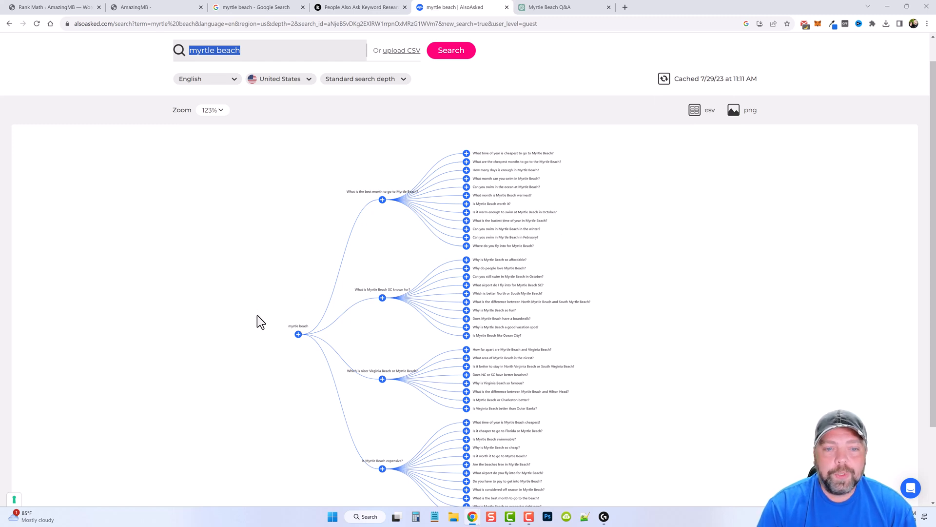
mouse_move(258, 305)
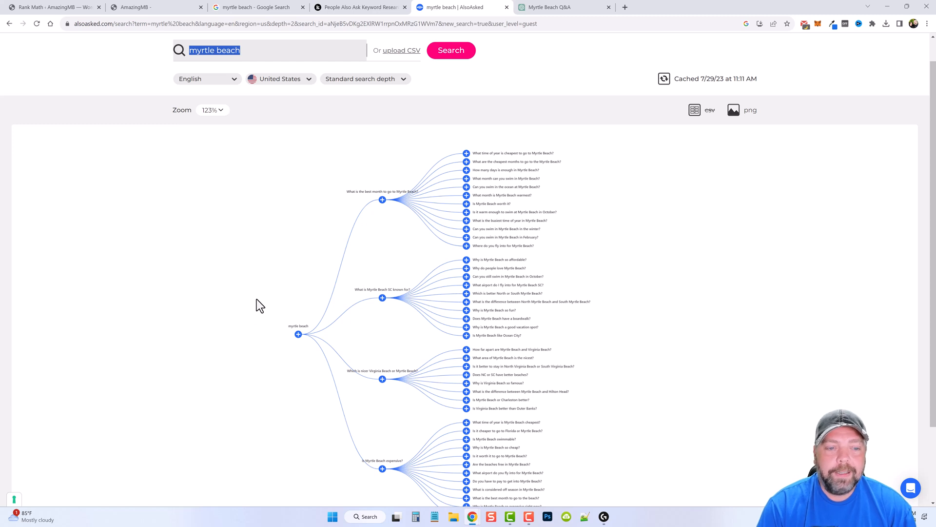
mouse_move(316, 206)
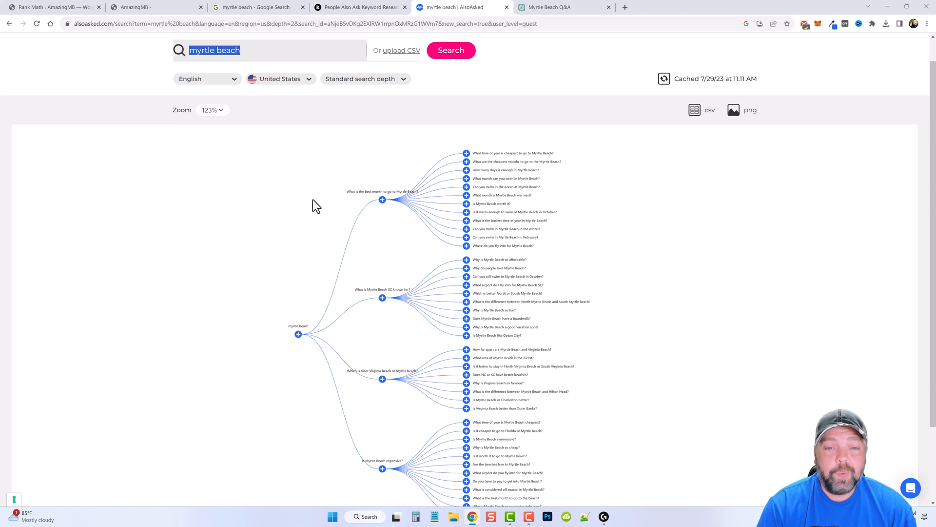
Step: Switch to the Myrtle Beach Q&A chat and scroll through its 100-question reply
click(547, 7)
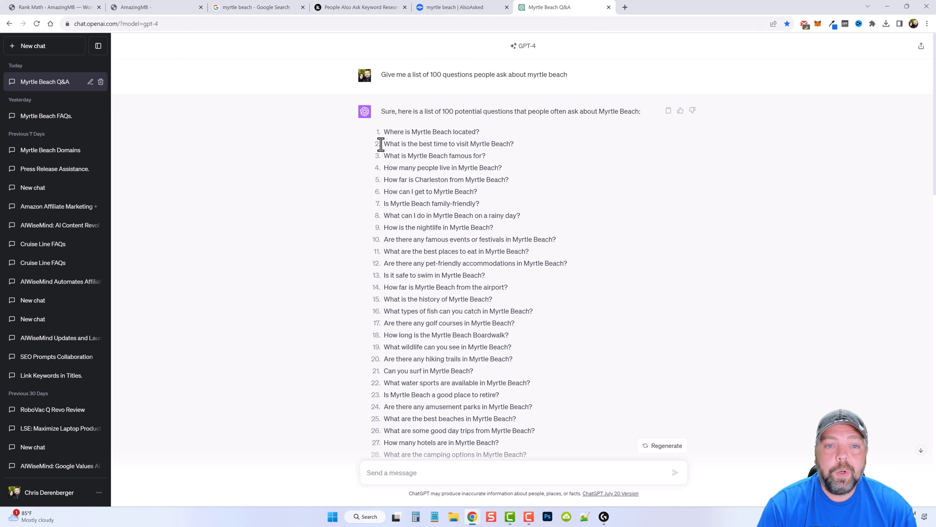
mouse_move(391, 112)
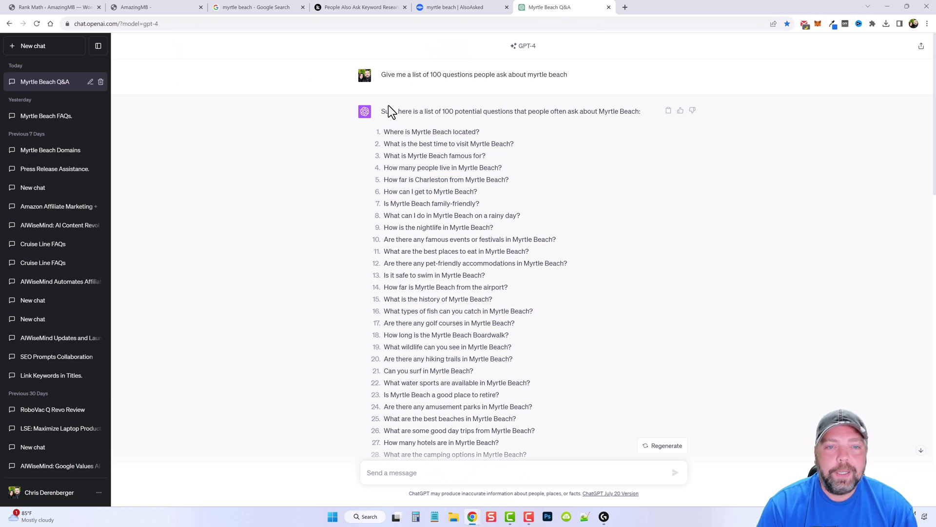
mouse_move(387, 87)
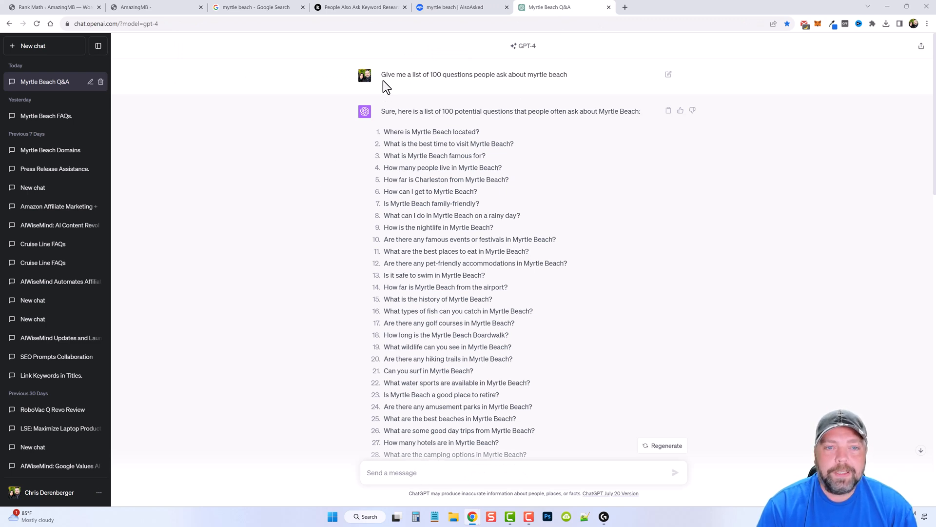
triple_click(474, 74)
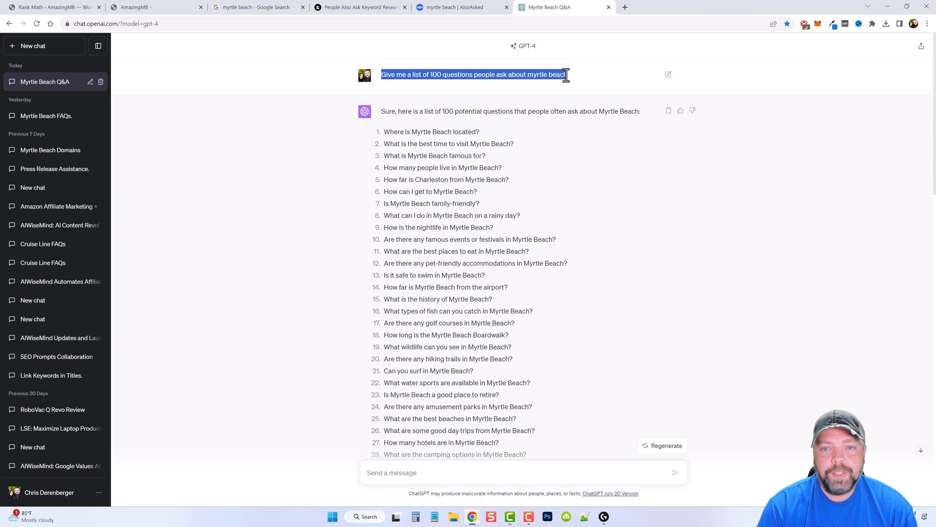
click(438, 214)
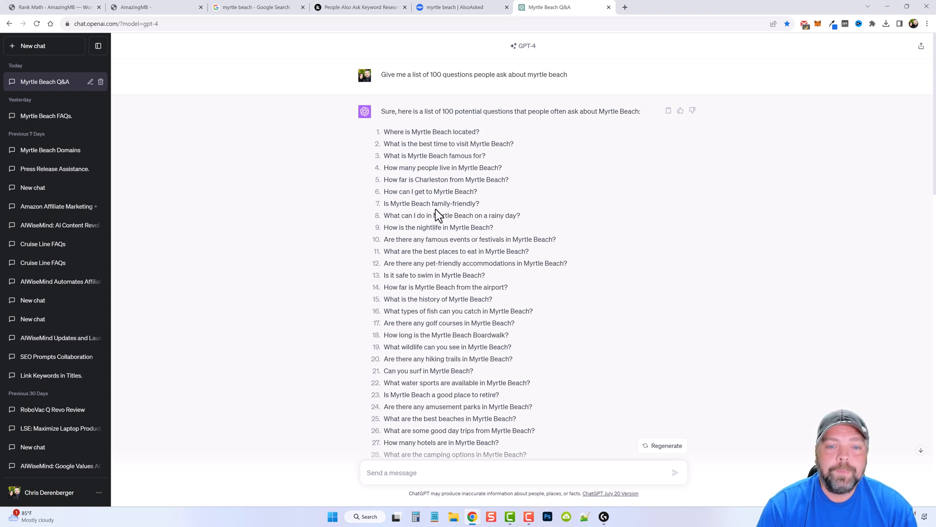
scroll(down, 3)
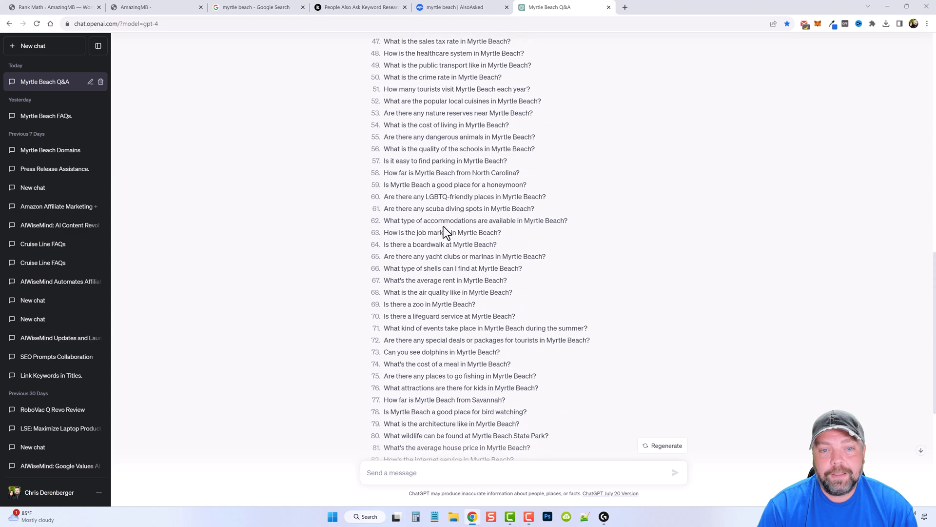
scroll(down, 3)
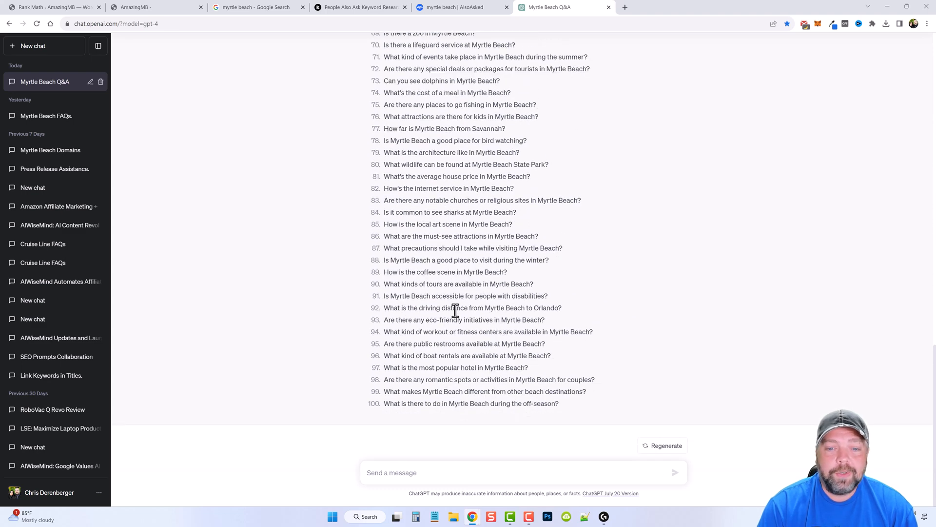
Step: Return to the top of the numbered list, starting at 'How can I get to Myrtle Beach?'
scroll(up, 3)
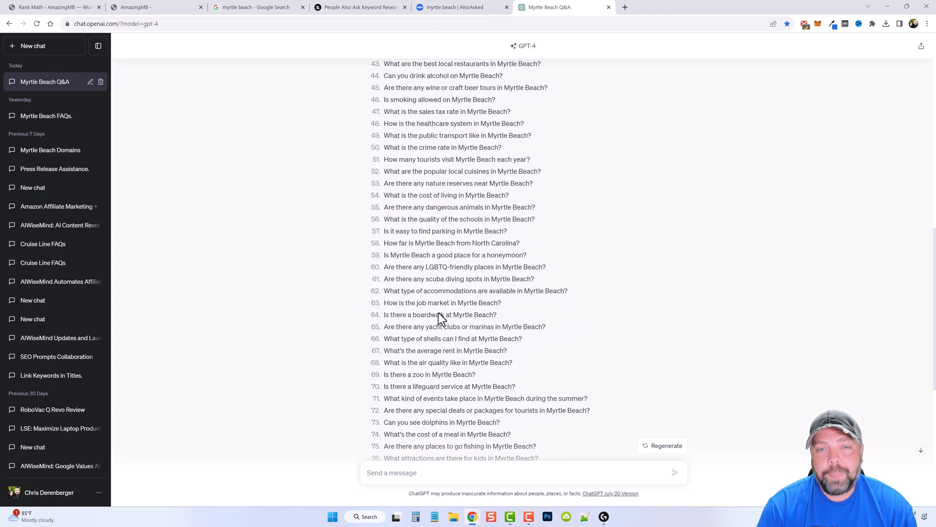
scroll(up, 3)
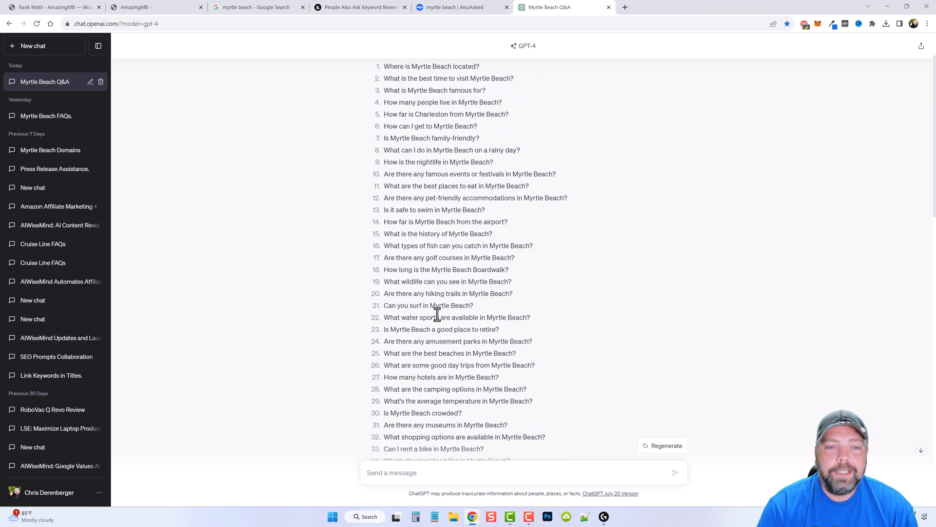
scroll(up, 3)
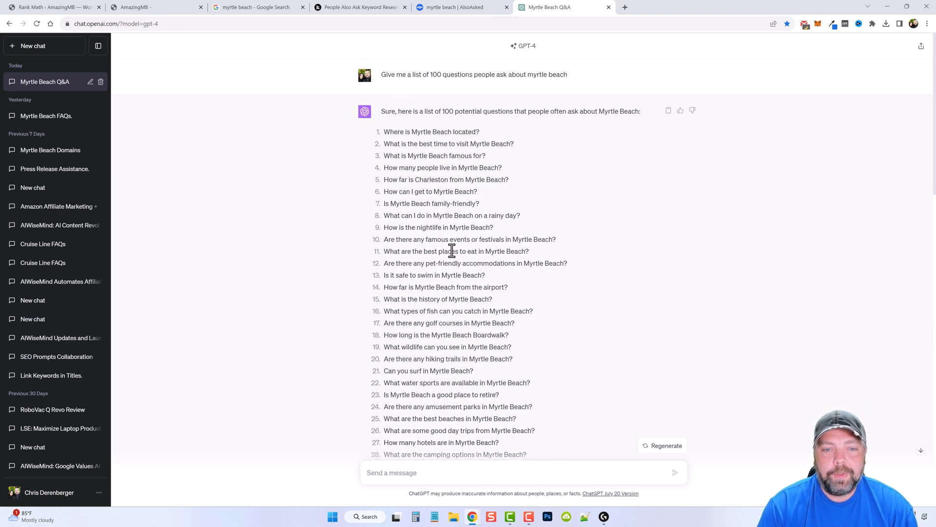
mouse_move(385, 191)
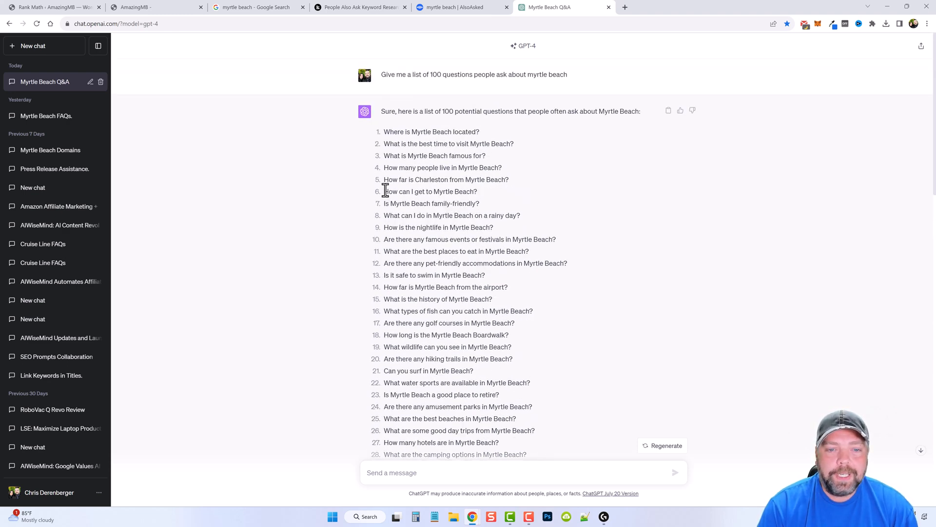
double_click(430, 191)
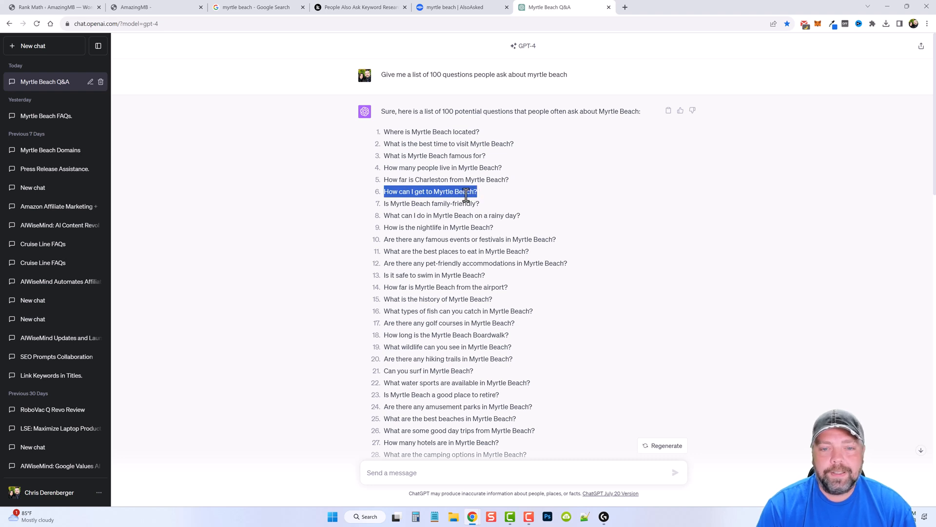
mouse_move(432, 191)
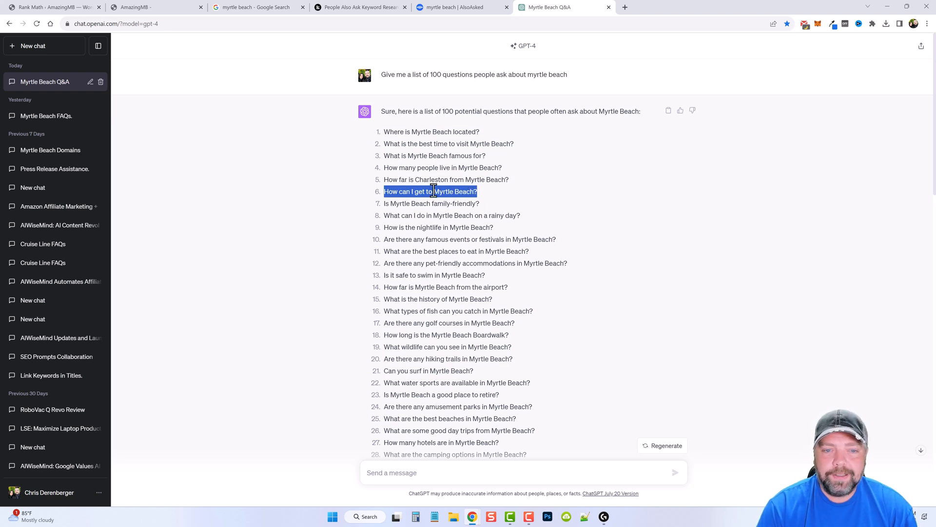
mouse_move(482, 139)
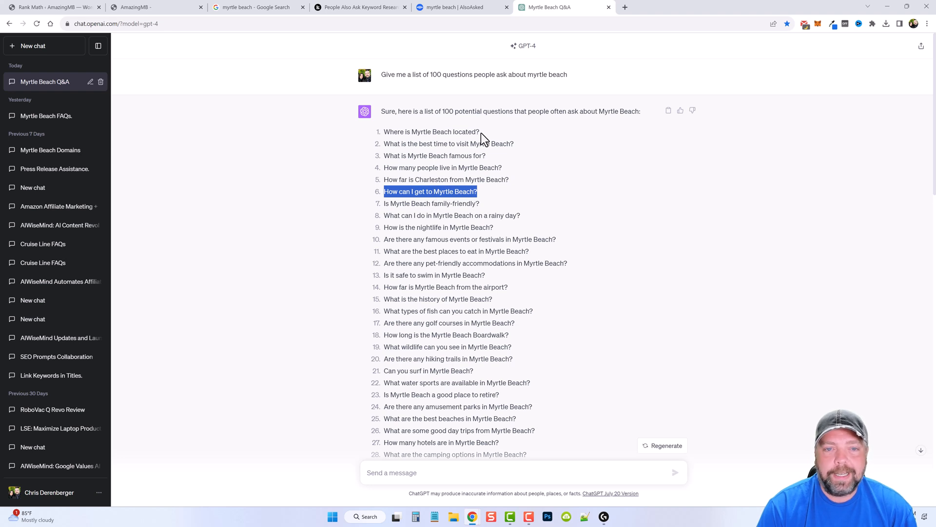
mouse_move(435, 267)
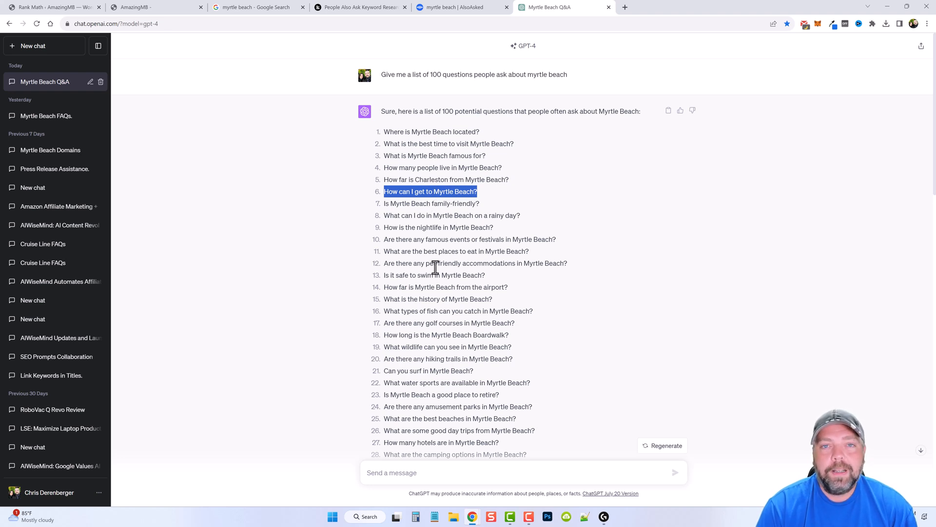
click(430, 191)
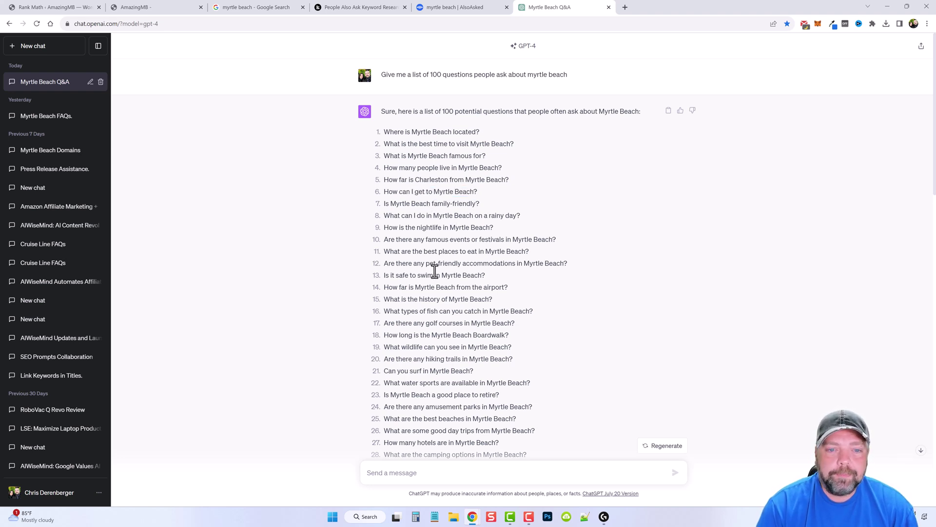
mouse_move(382, 132)
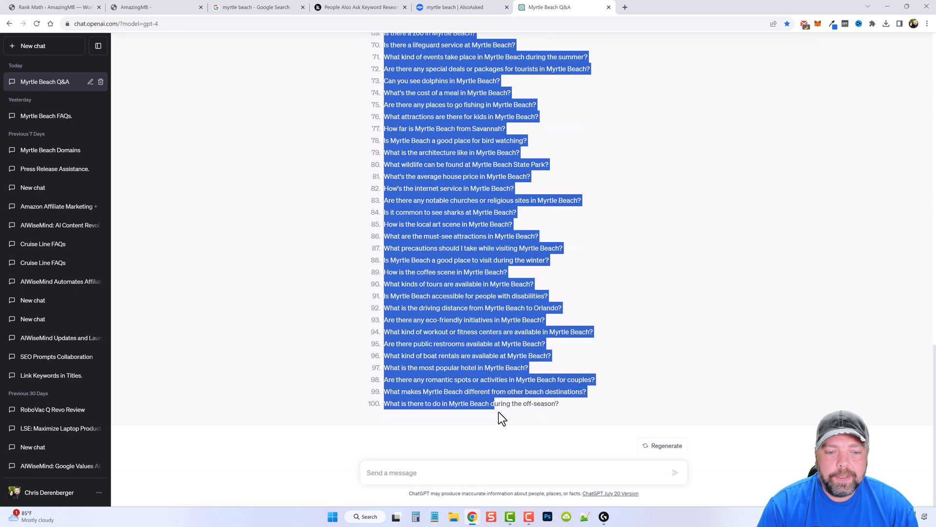
mouse_move(490, 327)
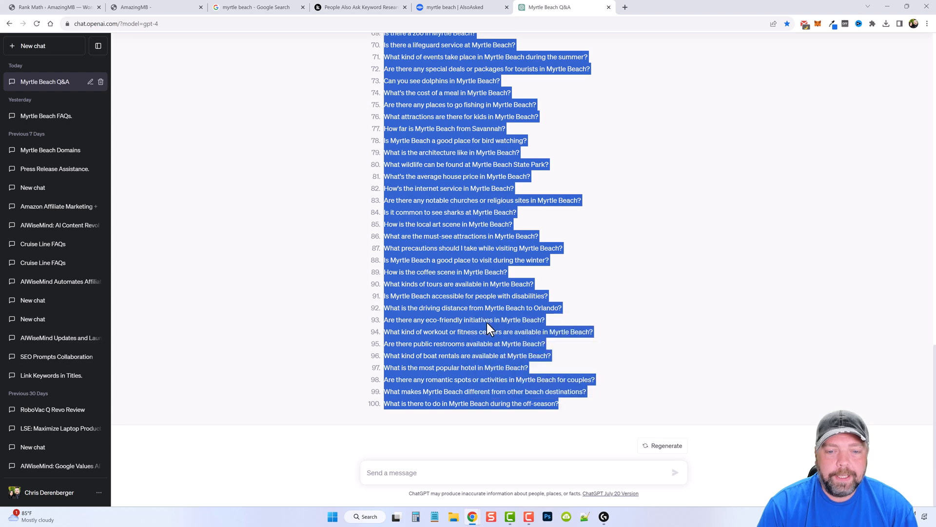
mouse_move(615, 45)
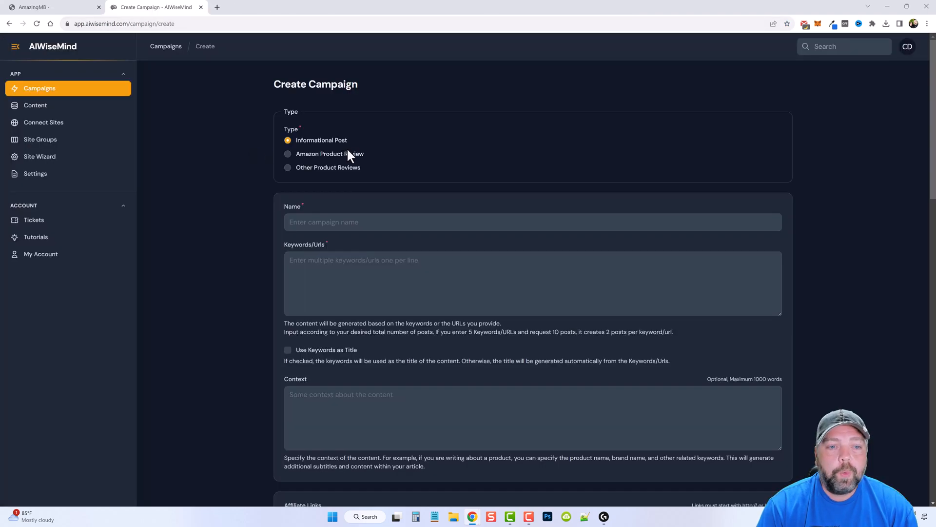
mouse_move(330, 147)
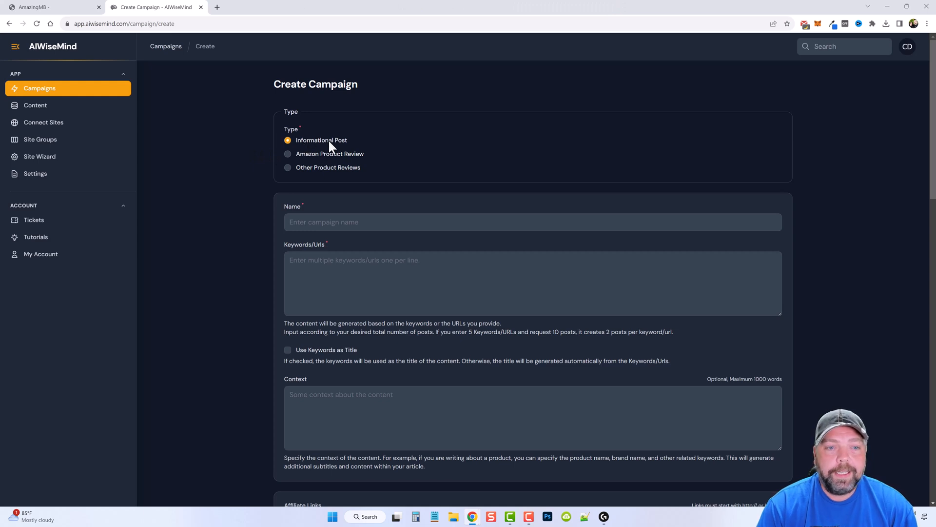
mouse_move(323, 159)
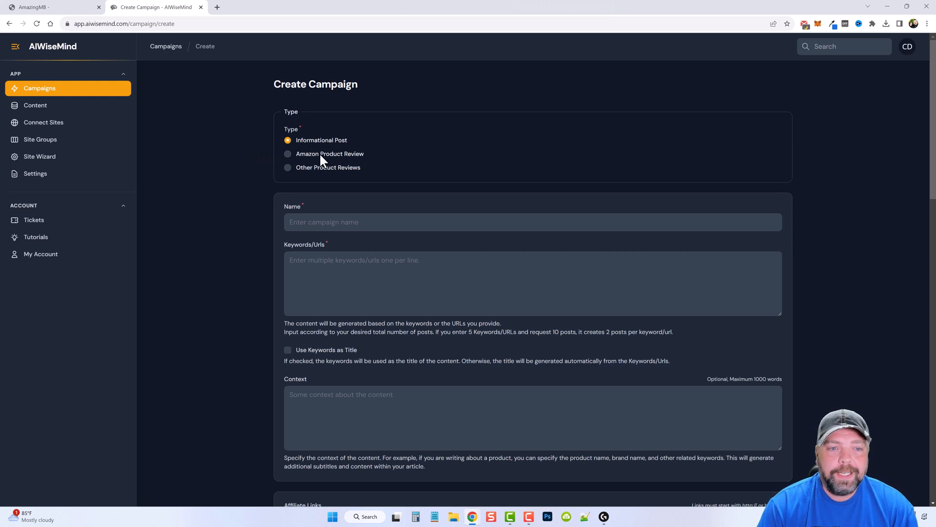
Step: Name the campaign 'MB Questions 100' and fill Keywords/Urls with the 99 Myrtle Beach questions
scroll(down, 3)
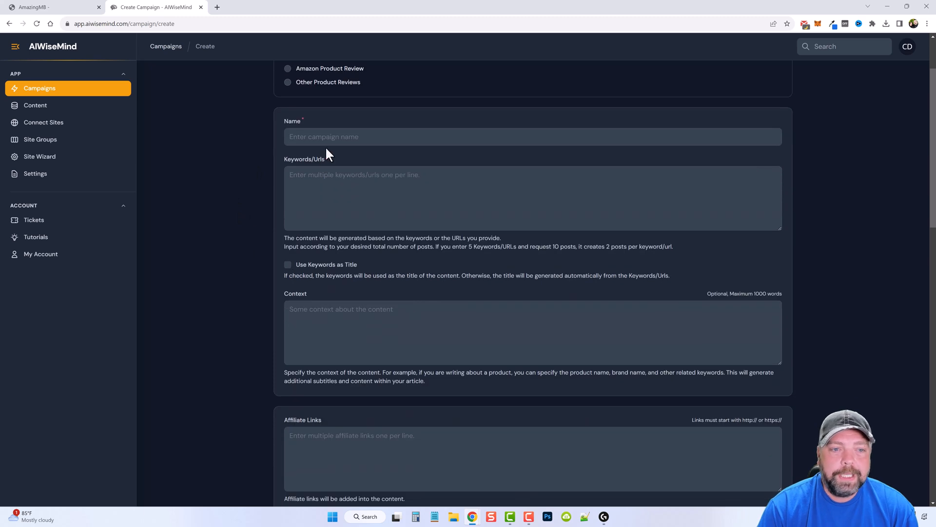
click(345, 182)
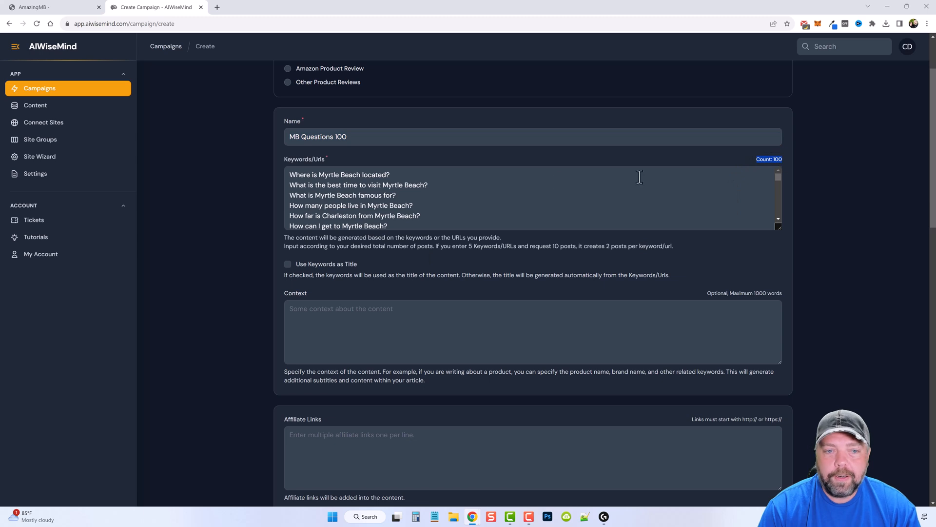
scroll(down, 3)
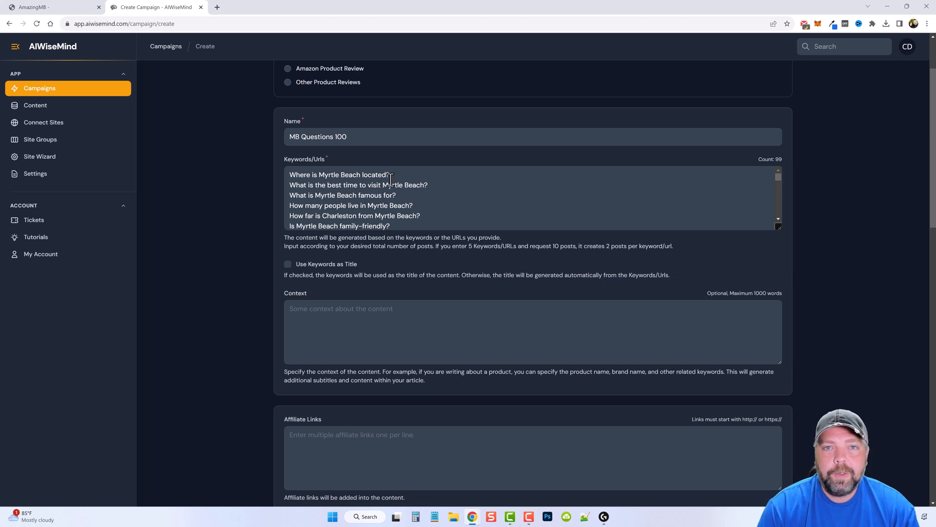
mouse_move(293, 270)
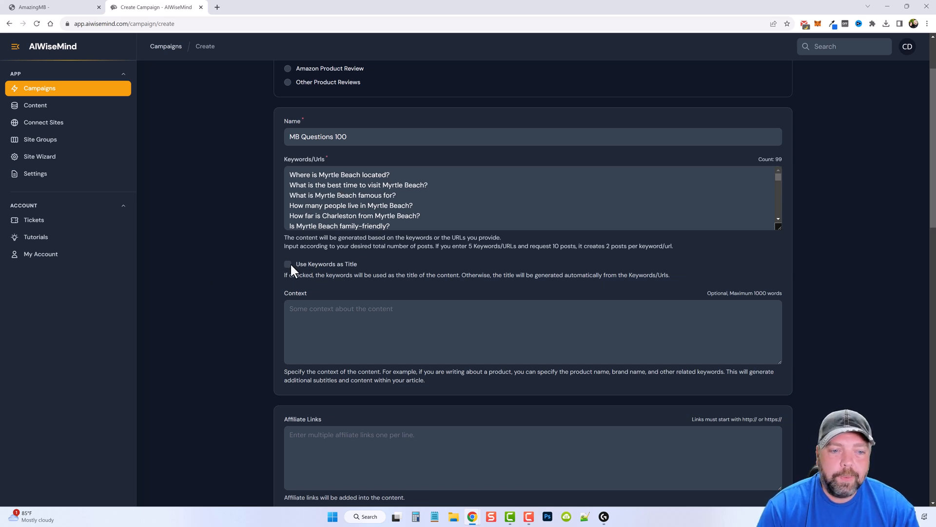
click(287, 265)
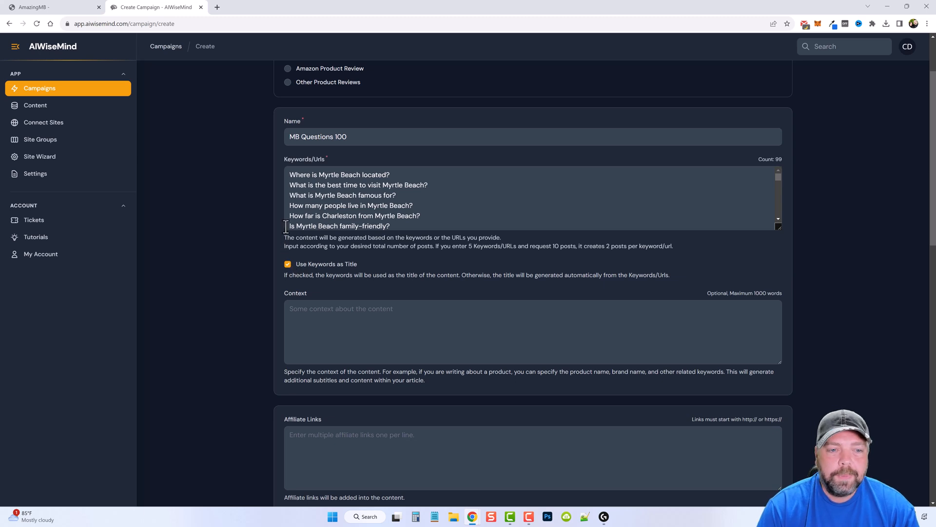
mouse_move(365, 186)
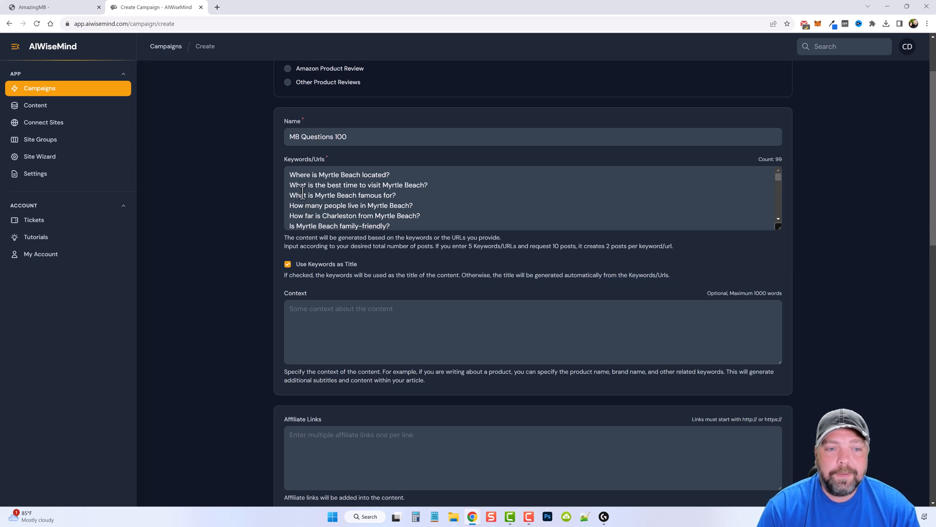
mouse_move(349, 208)
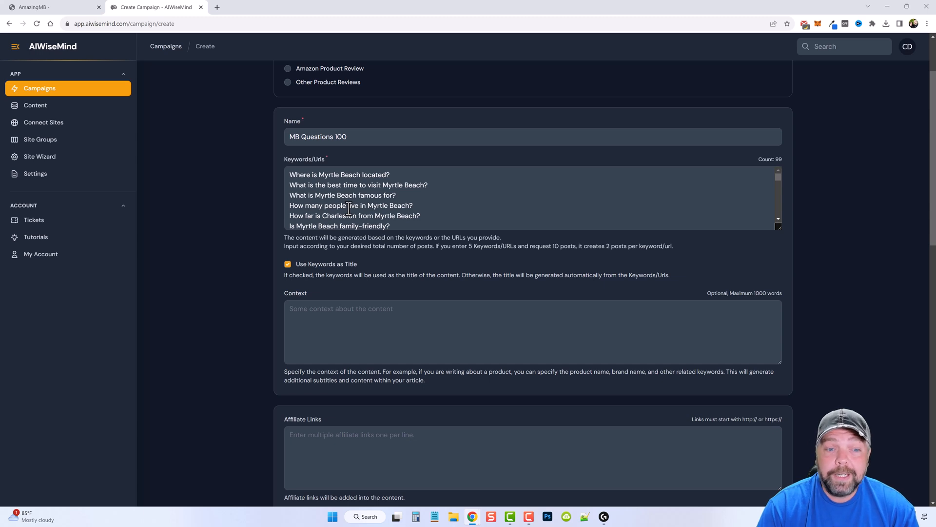
scroll(down, 3)
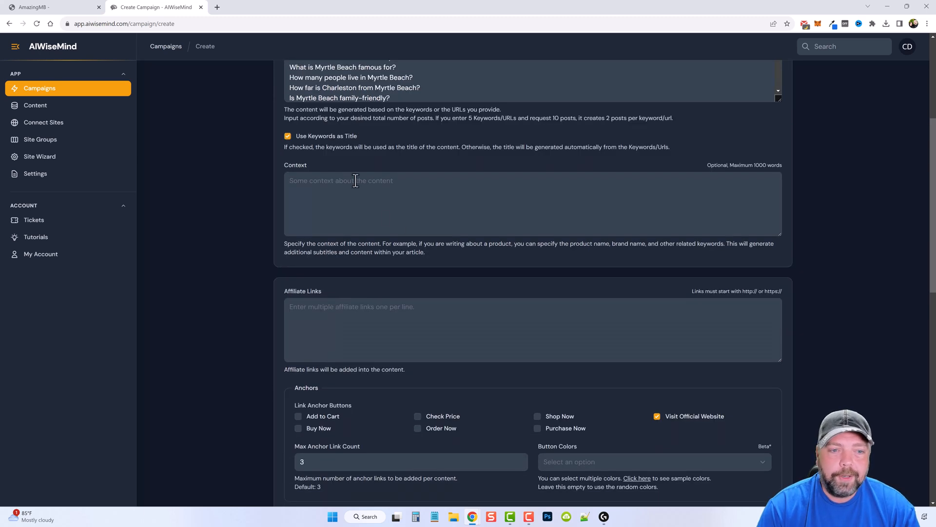
mouse_move(473, 201)
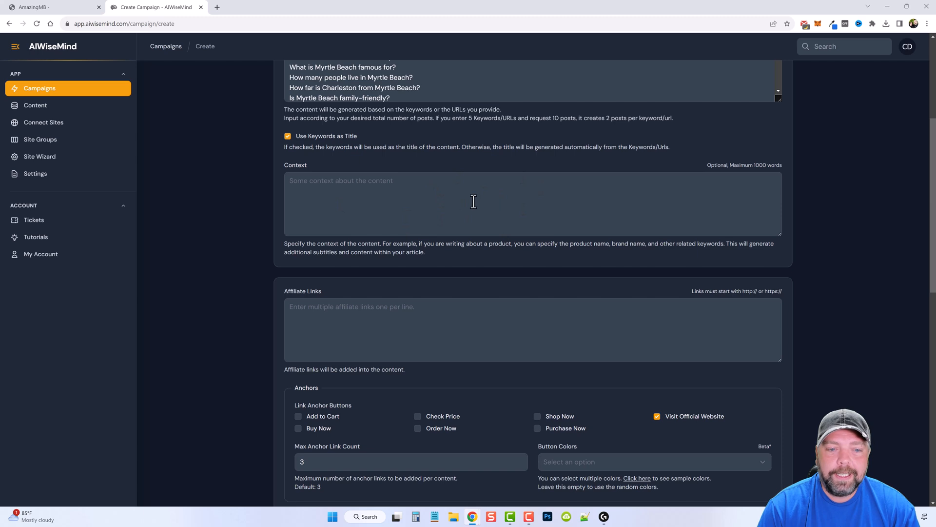
Step: In Anchors, drop the Visit Official Website button and enable Add Your Own Anchors Text/Image Buttons
scroll(down, 3)
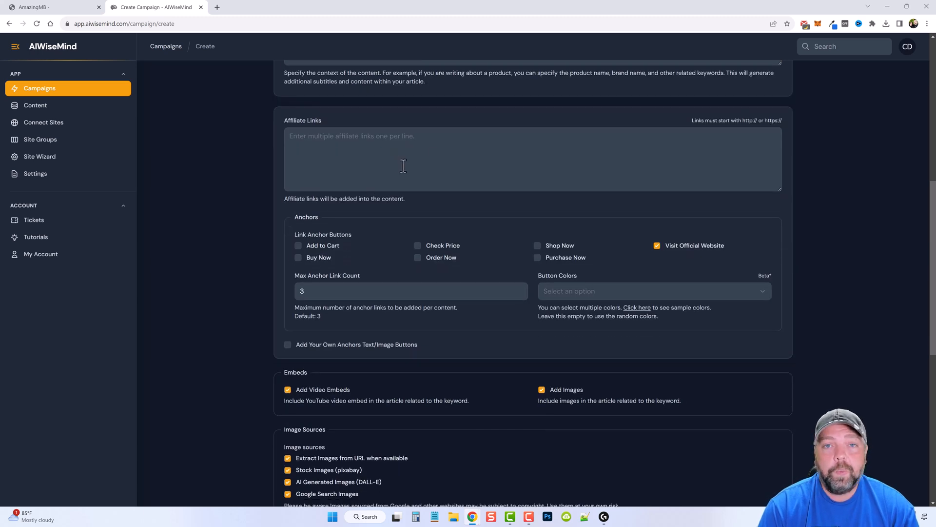
scroll(up, 3)
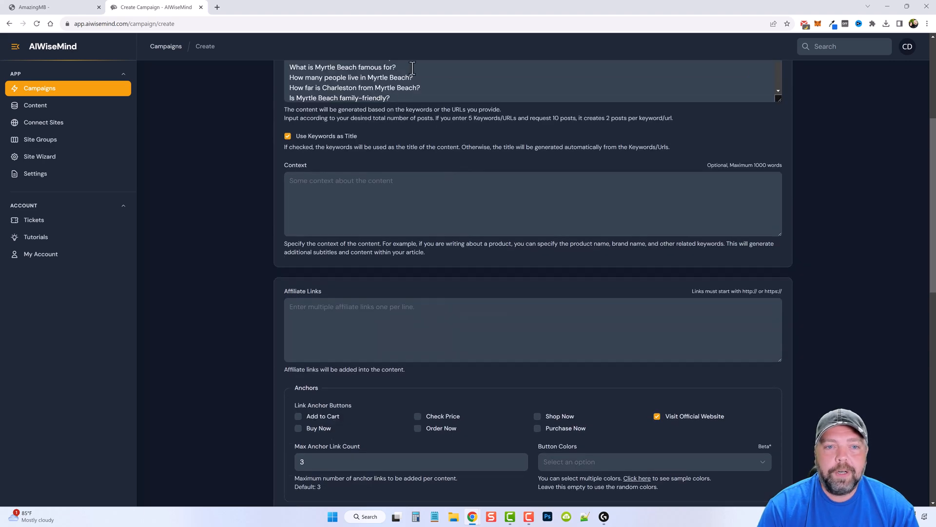
scroll(up, 3)
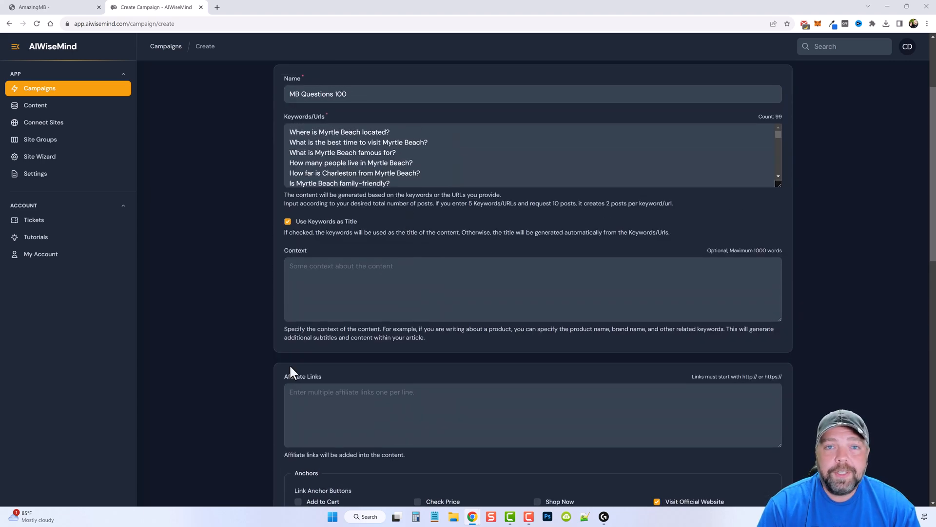
scroll(down, 3)
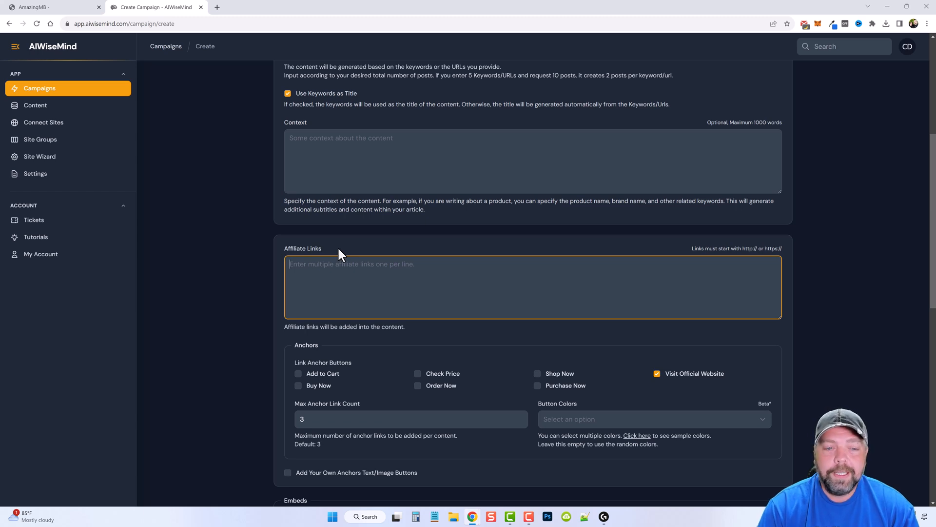
mouse_move(329, 273)
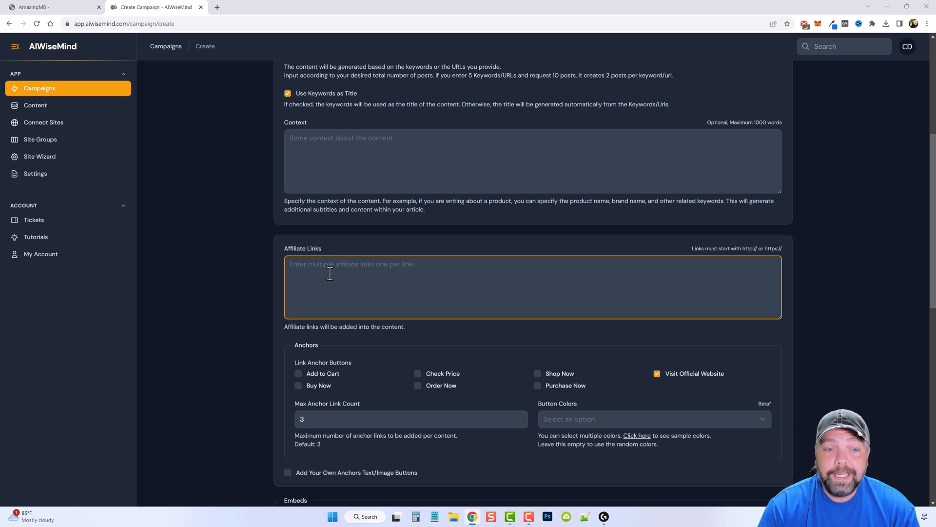
scroll(up, 3)
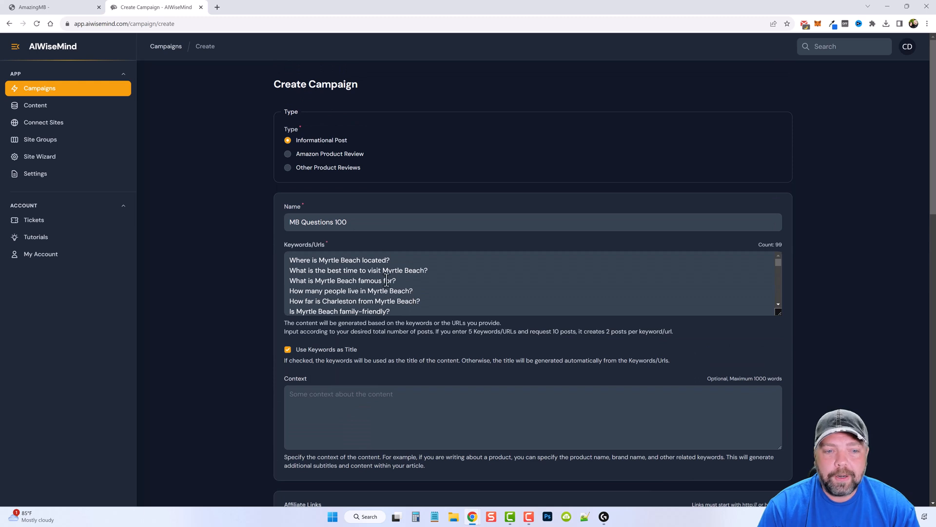
mouse_move(364, 281)
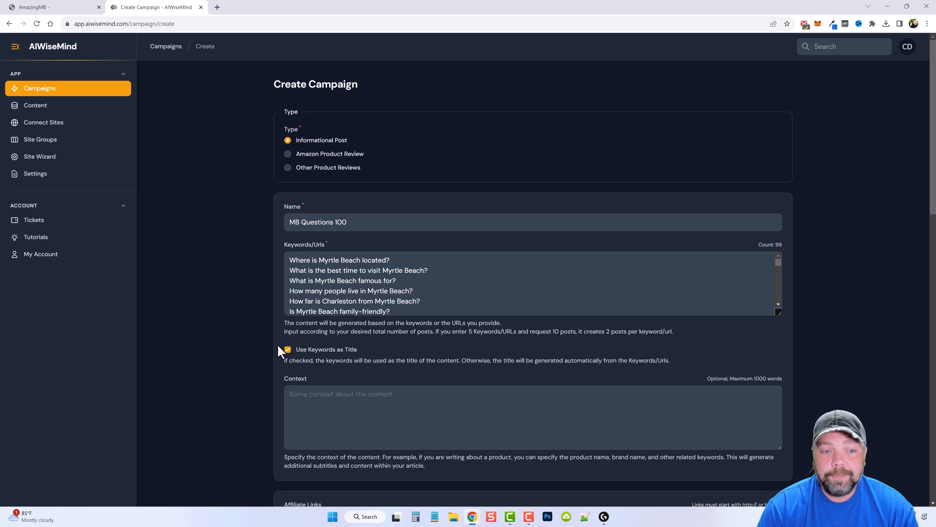
scroll(down, 3)
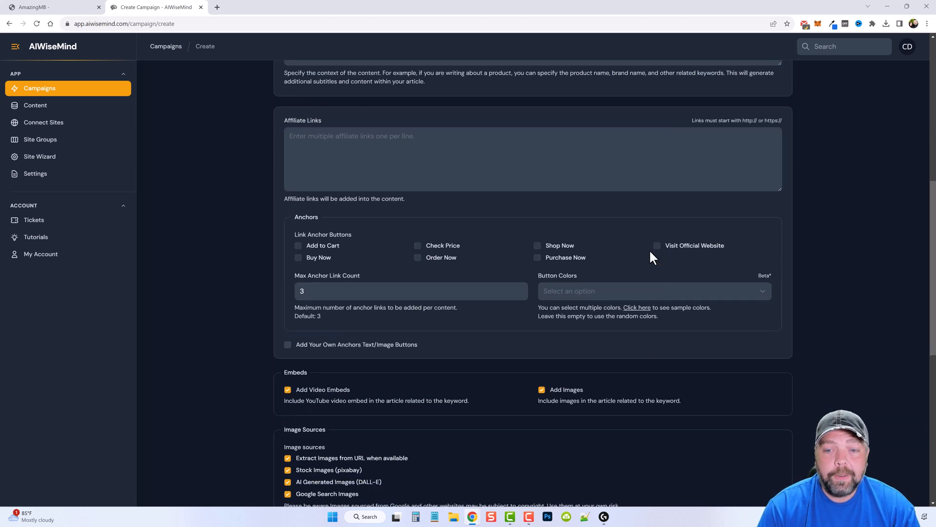
click(286, 345)
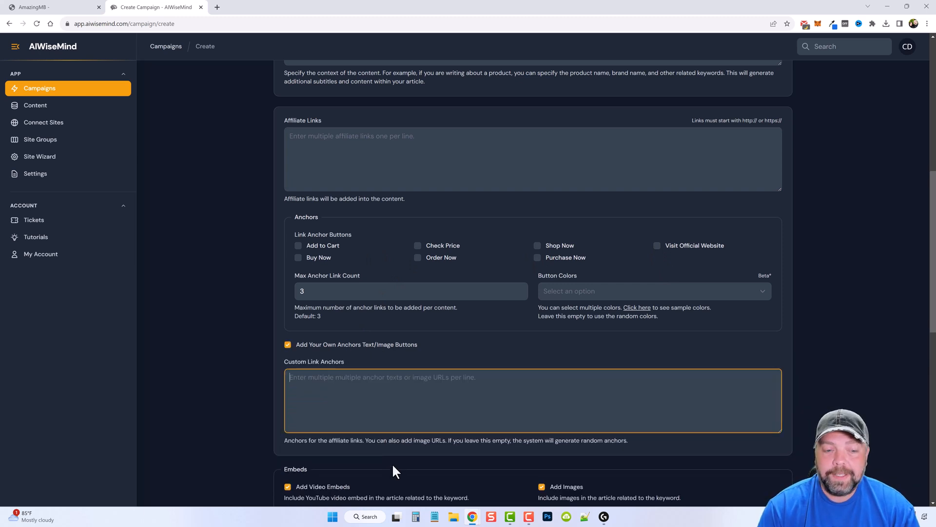
mouse_move(283, 264)
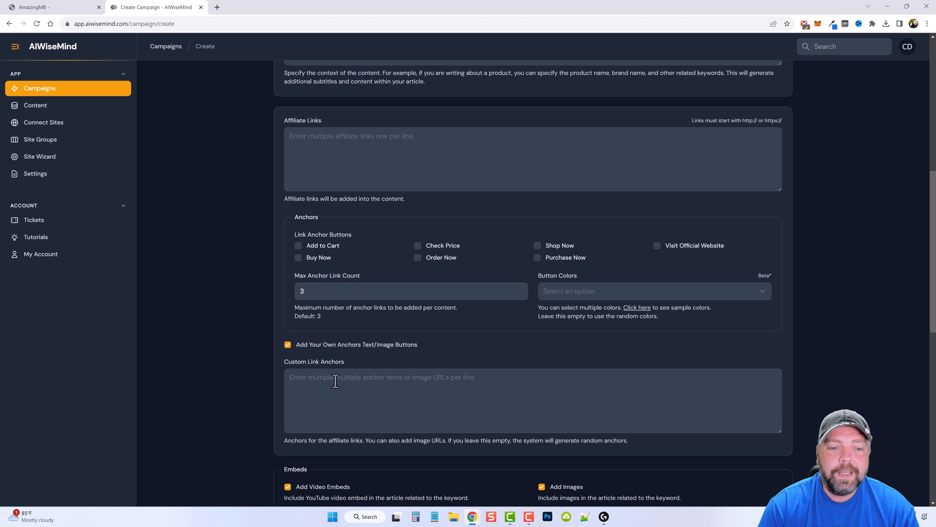
mouse_move(387, 388)
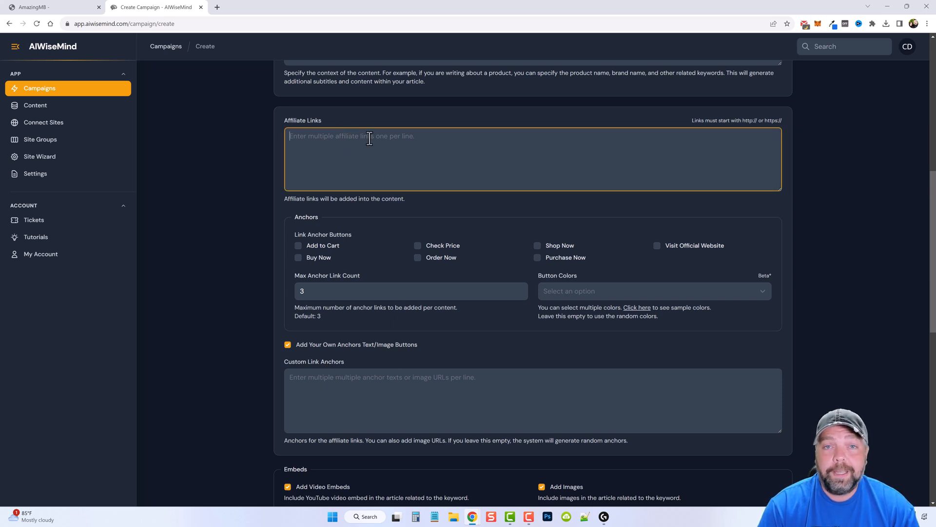
mouse_move(378, 310)
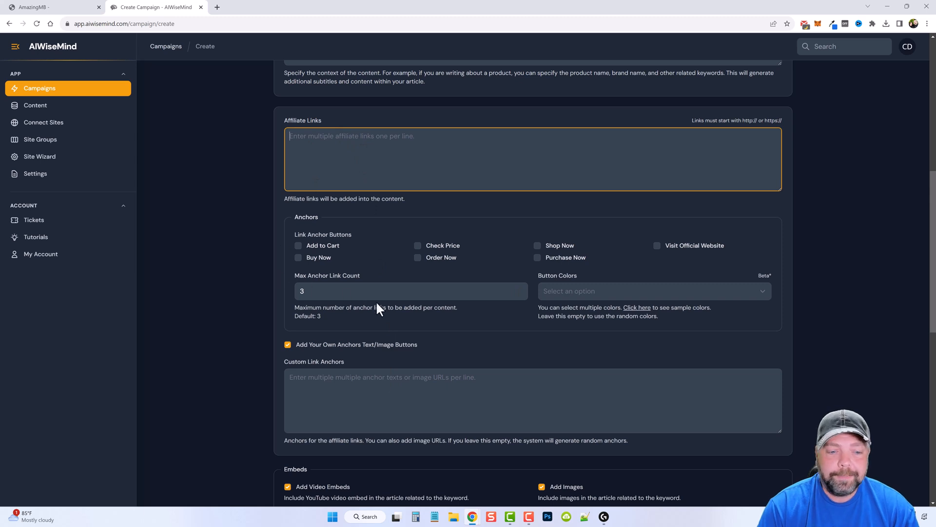
Step: Source article images only from Pixabay stock and DALL-E, with Google Search and URL extraction off
scroll(down, 3)
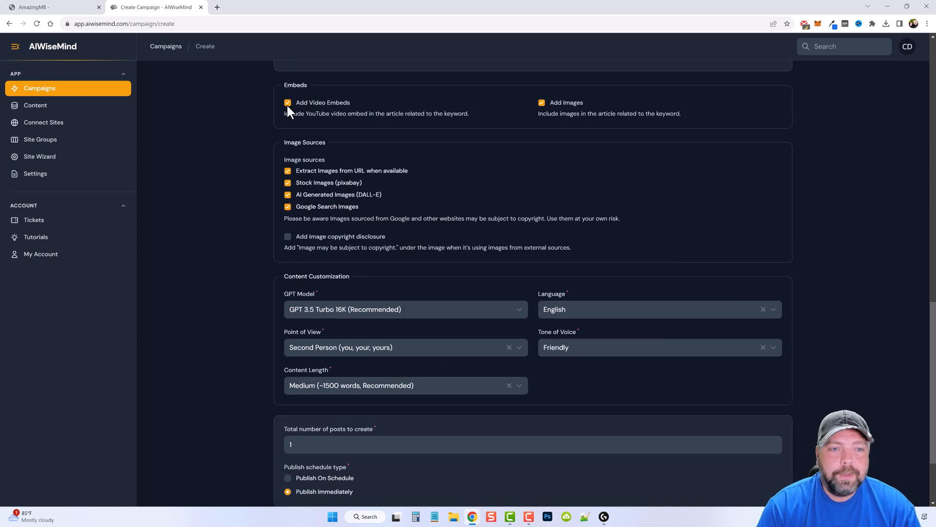
mouse_move(328, 110)
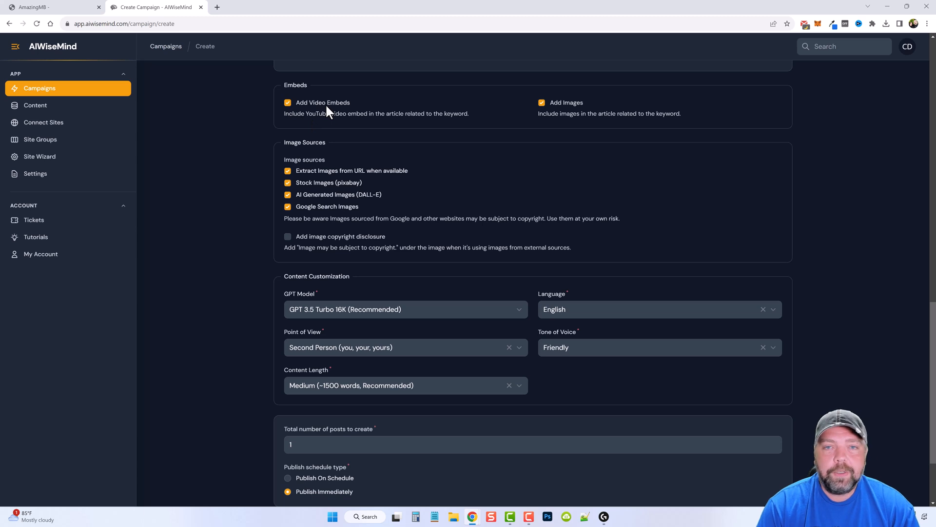
mouse_move(36, 177)
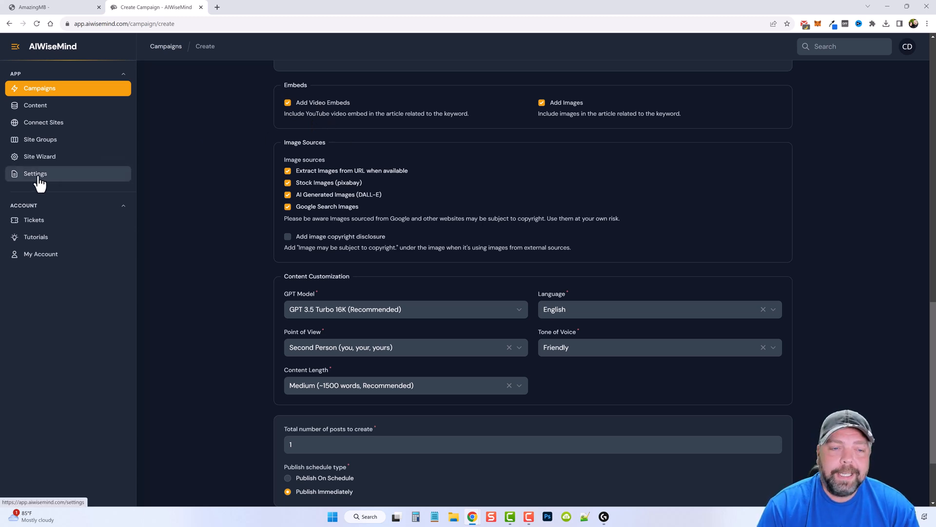
mouse_move(260, 144)
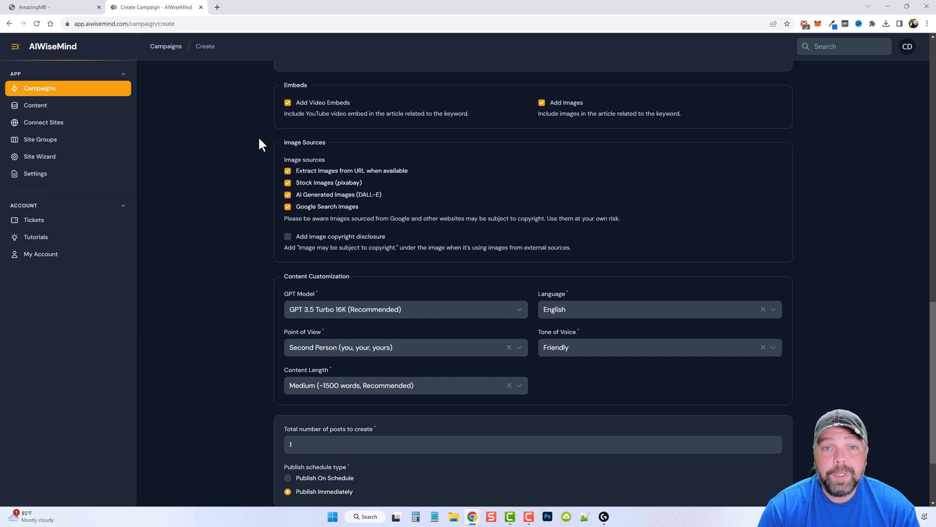
mouse_move(300, 141)
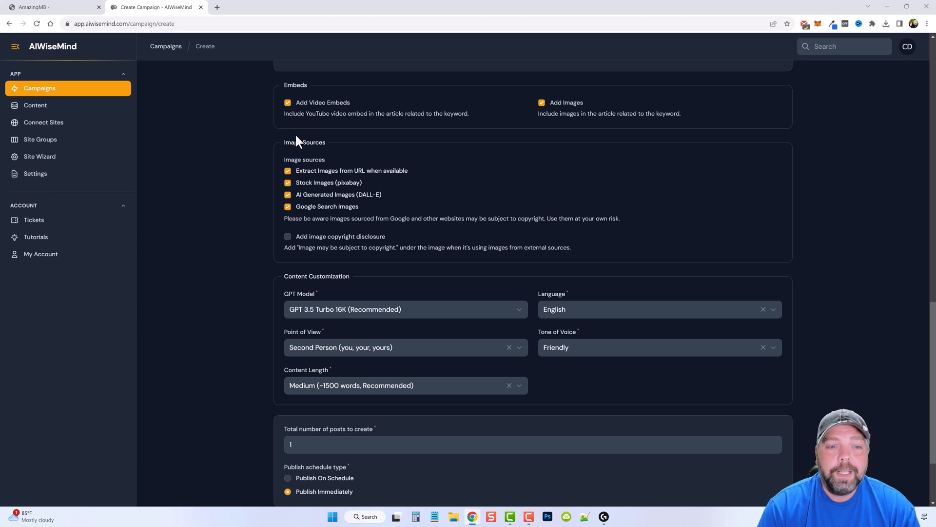
mouse_move(352, 190)
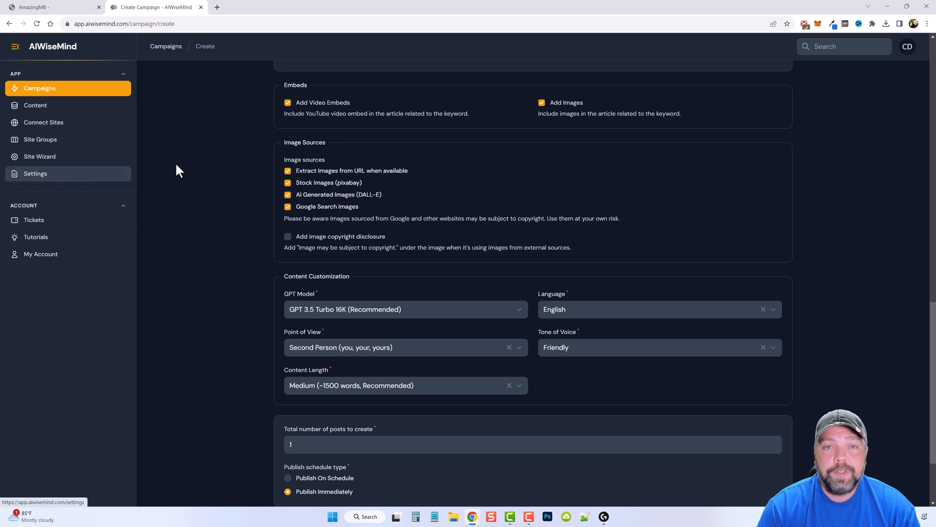
mouse_move(185, 171)
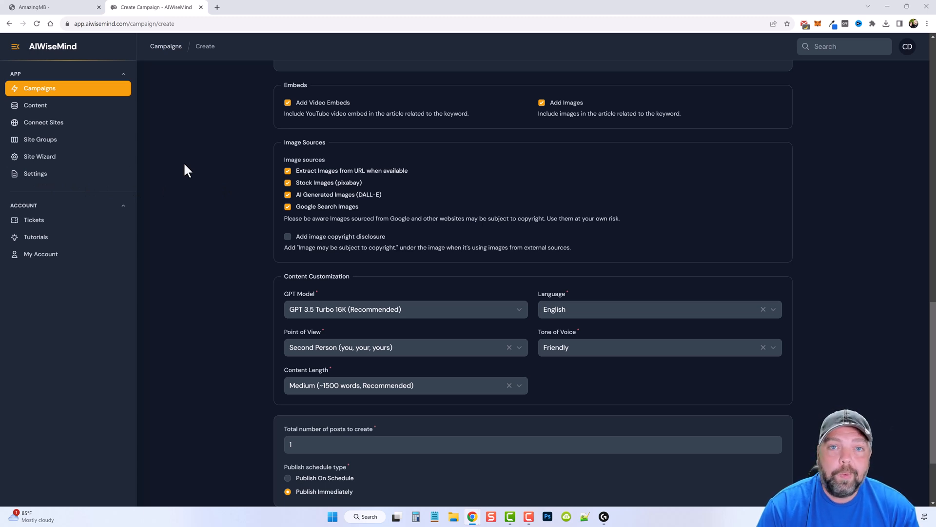
mouse_move(543, 102)
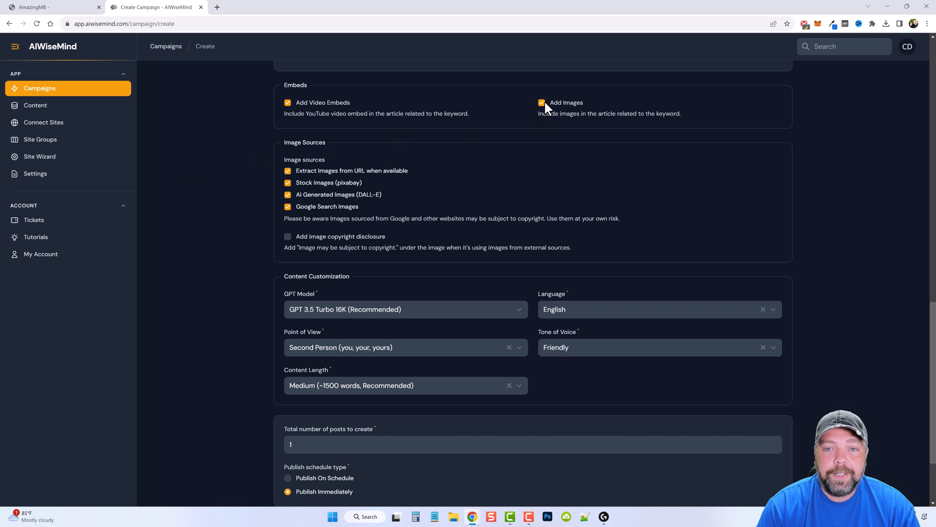
mouse_move(260, 202)
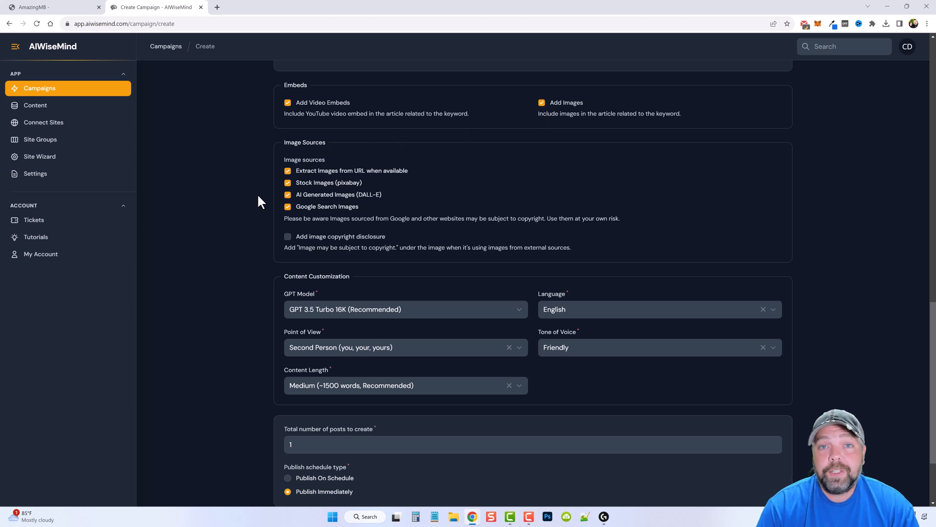
mouse_move(283, 233)
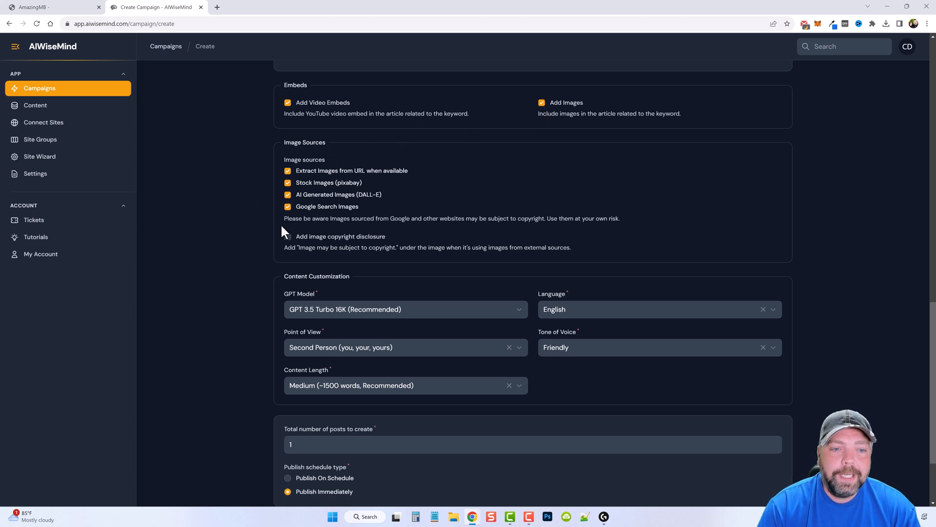
click(288, 206)
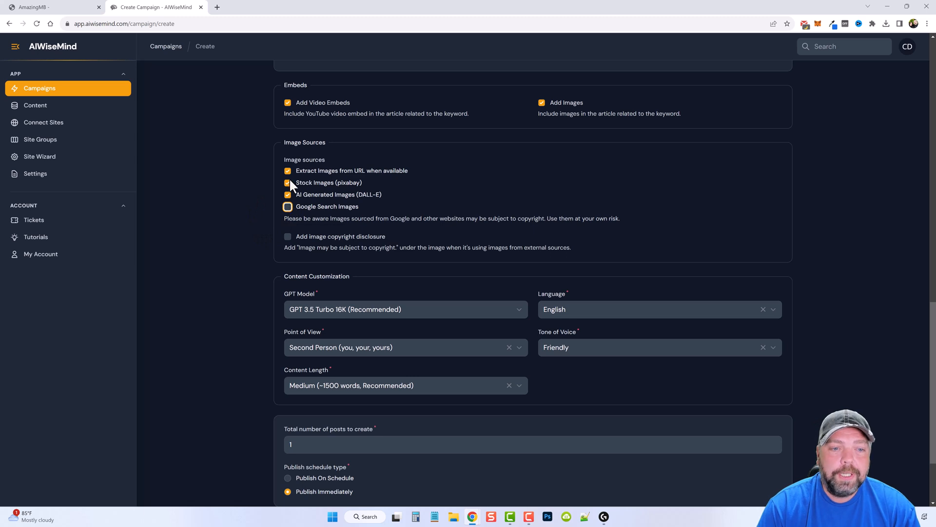
click(287, 169)
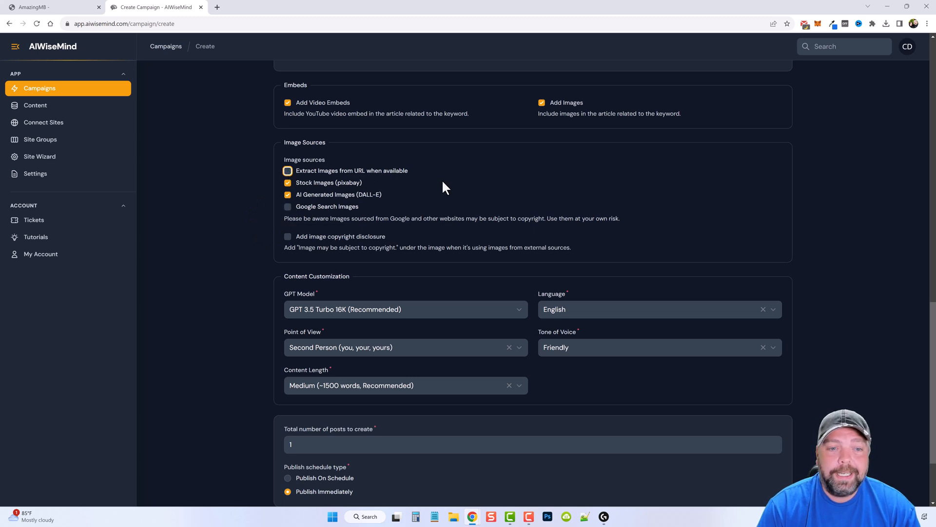
click(288, 170)
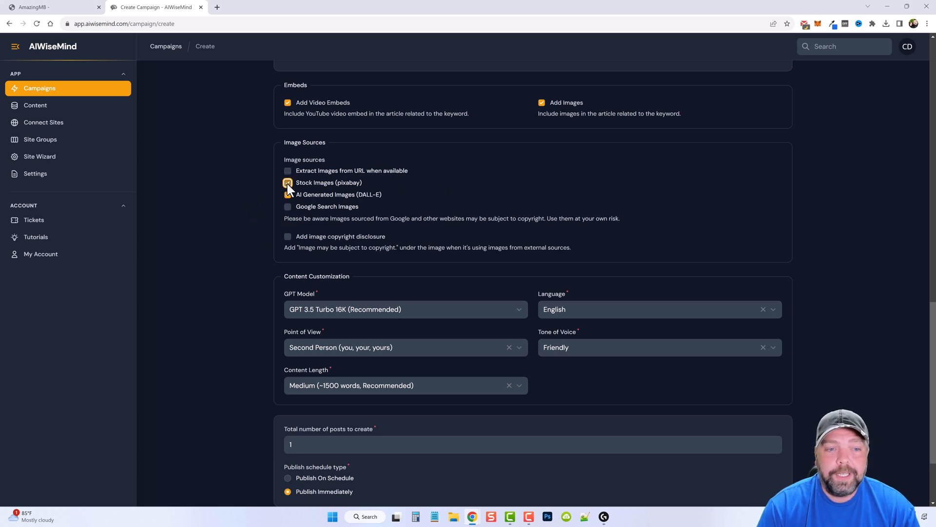
click(288, 194)
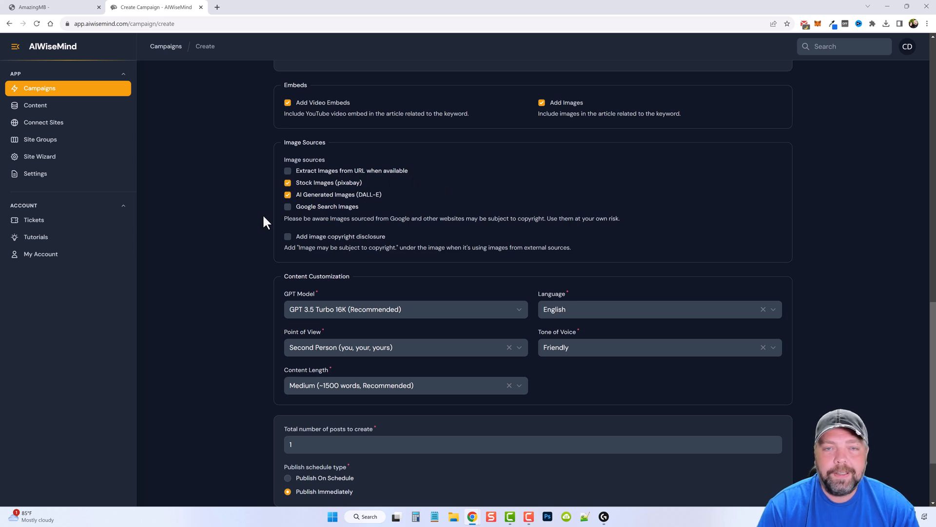
mouse_move(275, 235)
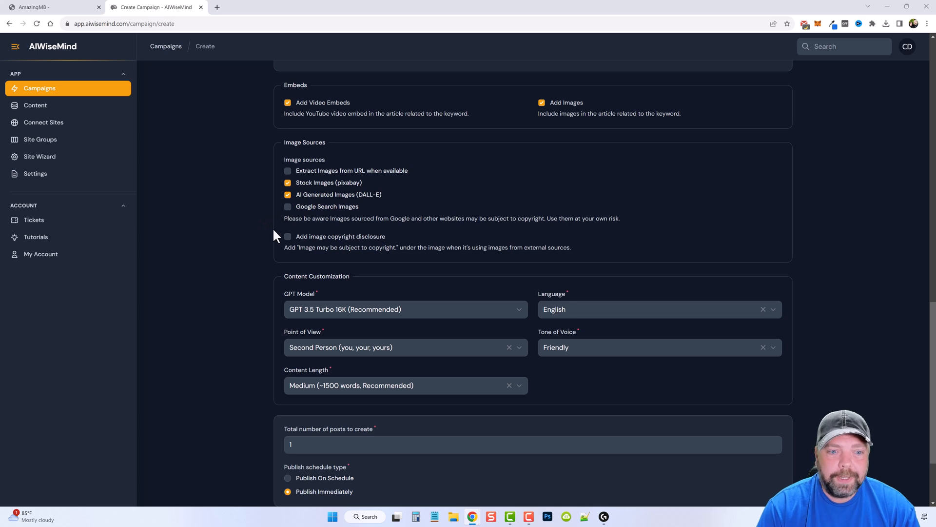
Step: Set the total number of posts and switch publishing to On Schedule, 5 posts per day
scroll(down, 3)
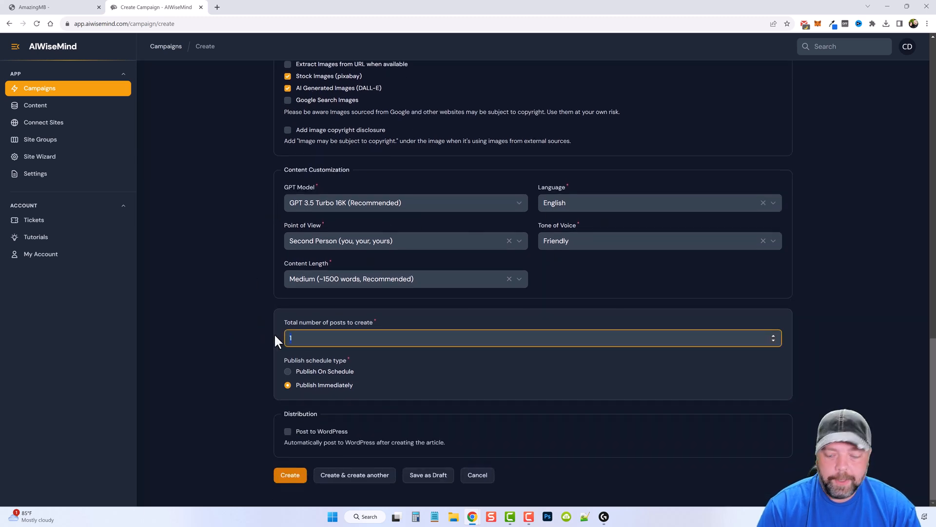
text(100)
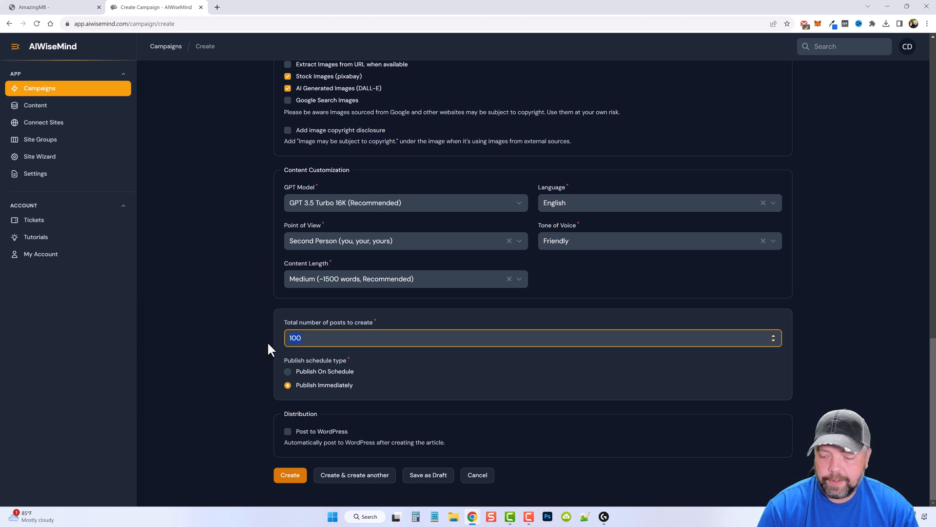
click(773, 341)
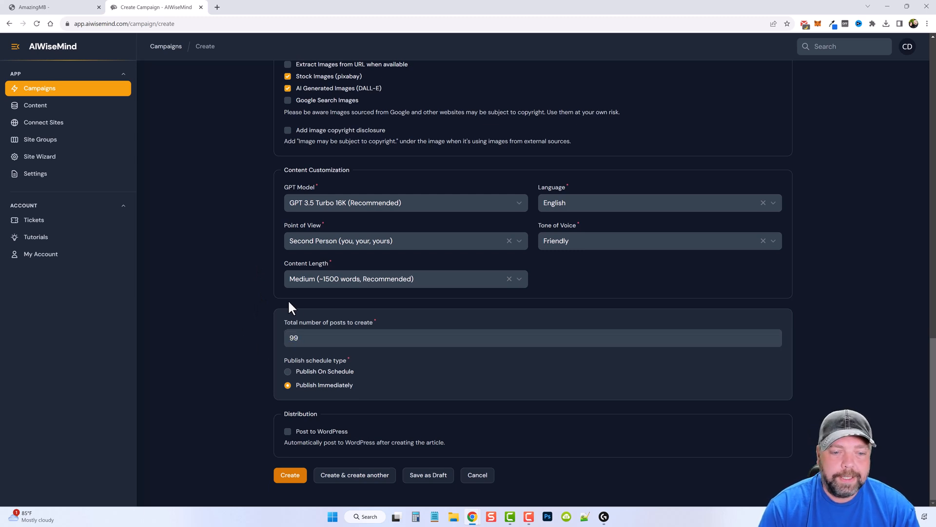
click(288, 370)
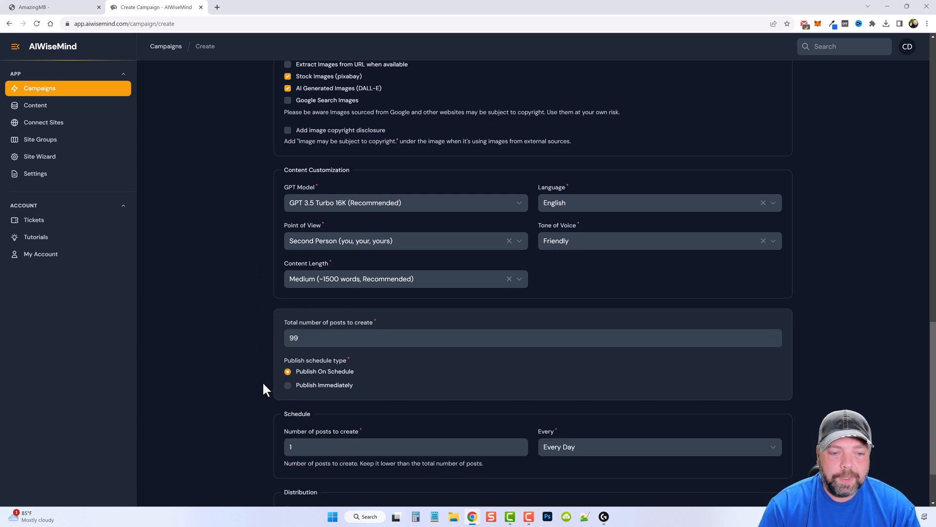
scroll(down, 3)
text(5)
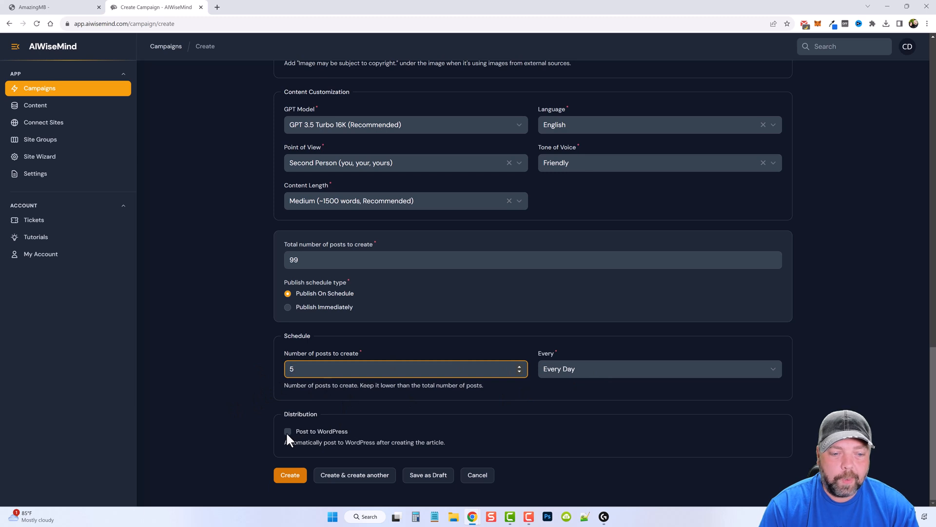
Step: Post automatically to AmazingMB on WordPress with auto-category off and the FAQ's category assigned
click(287, 430)
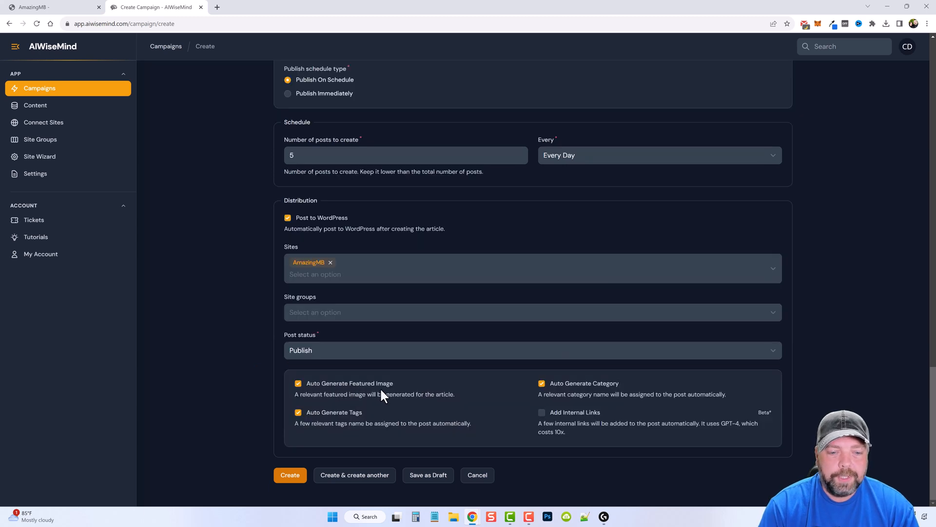
mouse_move(552, 394)
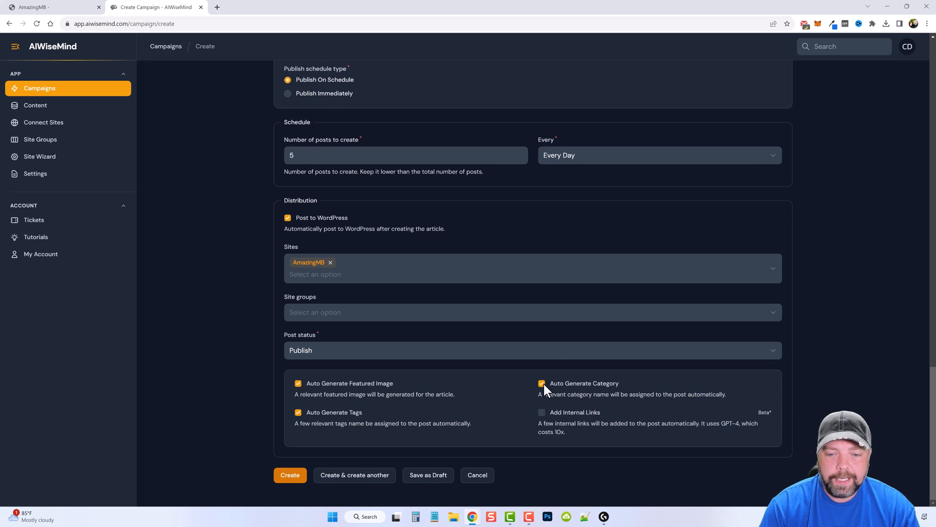
click(542, 382)
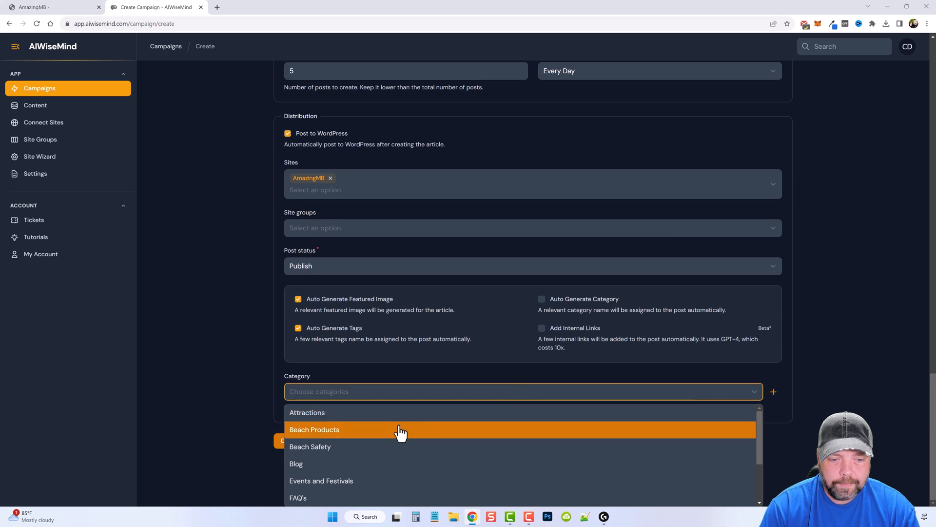
scroll(down, 3)
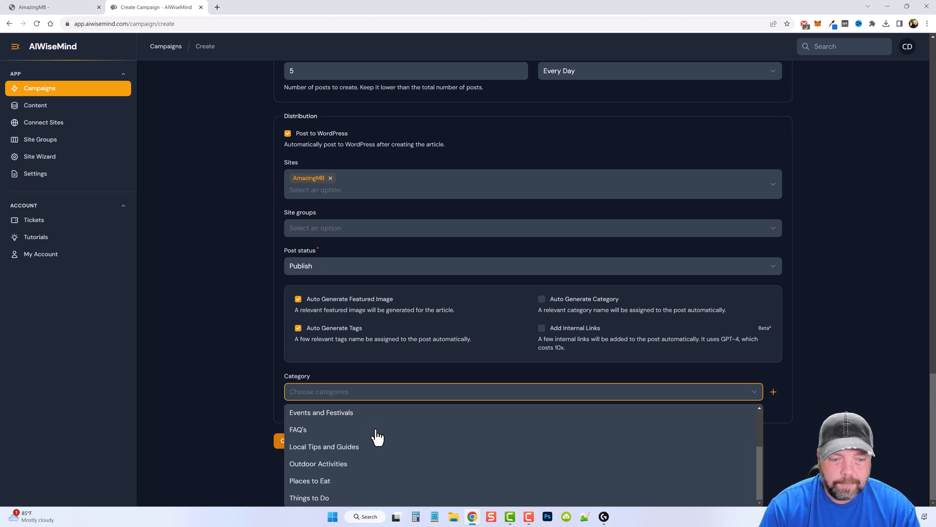
mouse_move(340, 433)
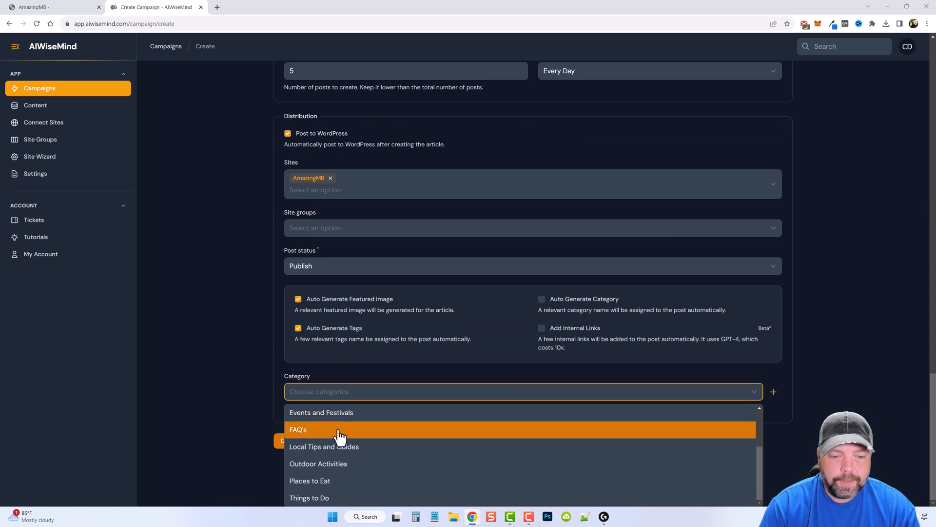
click(298, 429)
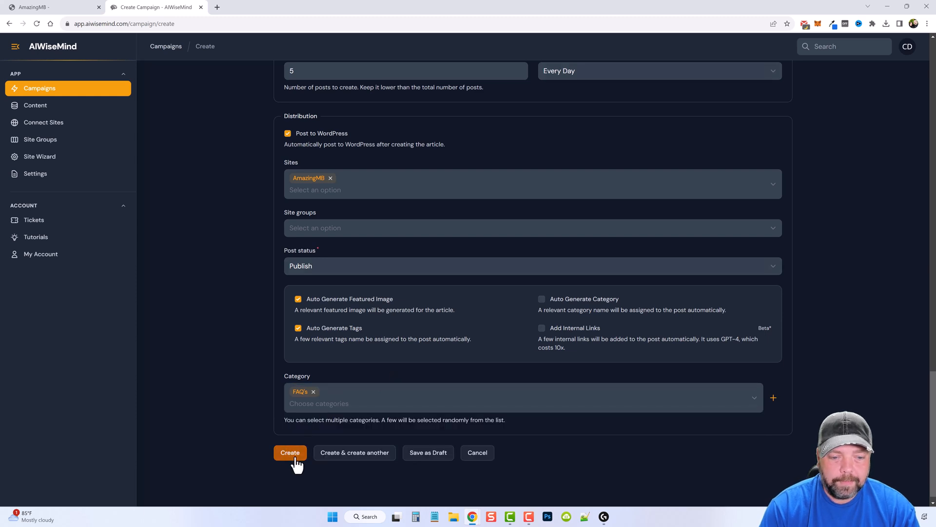
Step: Create the MB Questions 100 campaign and review its posts listed in Content as scheduled or processing
click(289, 451)
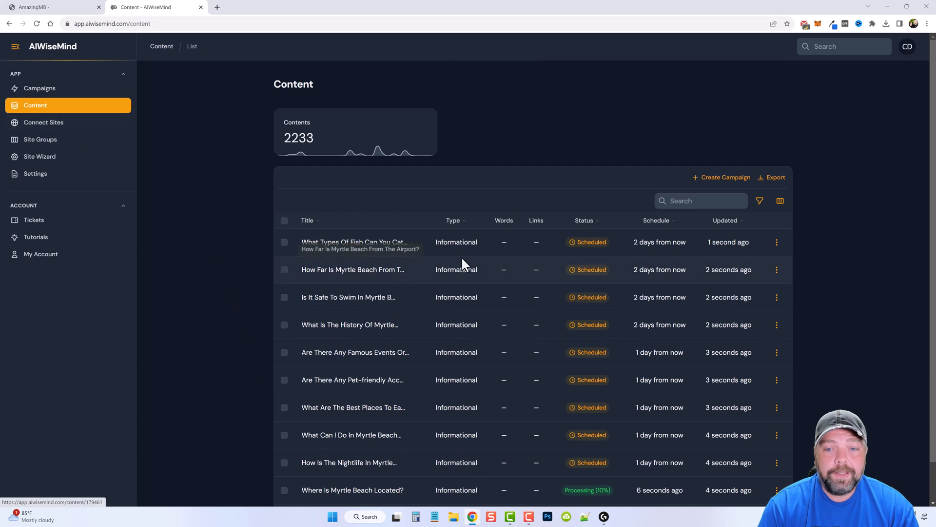
mouse_move(430, 324)
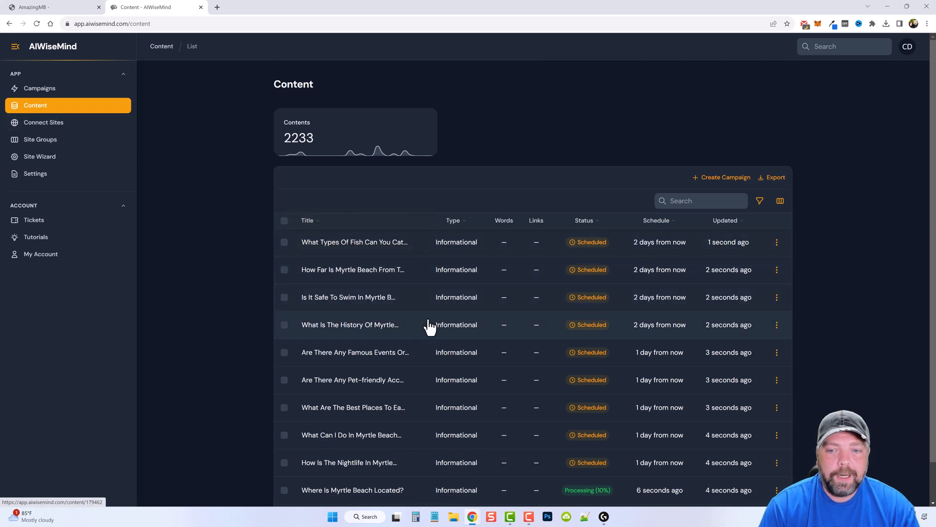
scroll(down, 3)
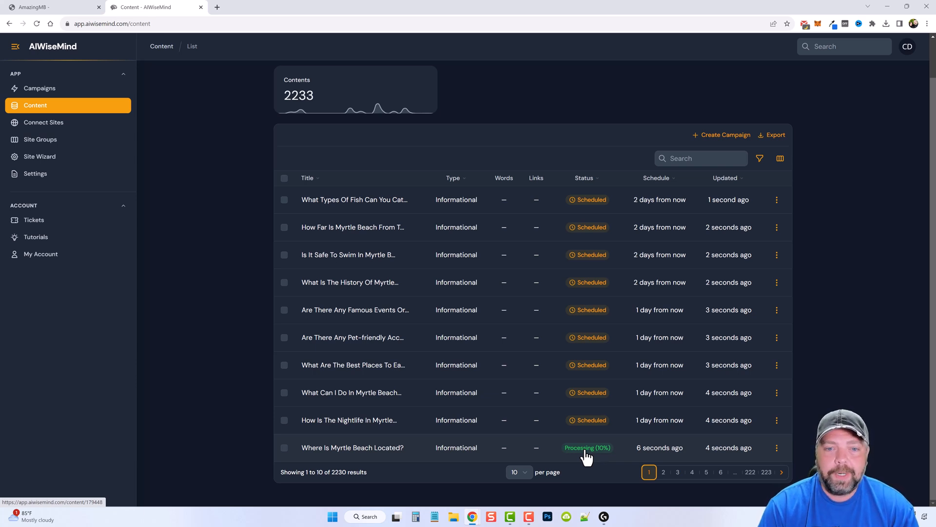
mouse_move(426, 244)
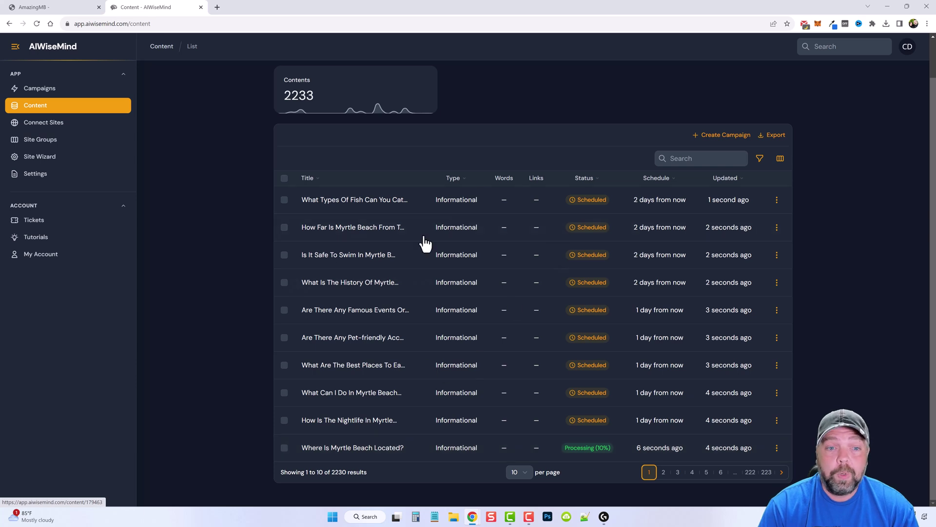
mouse_move(520, 366)
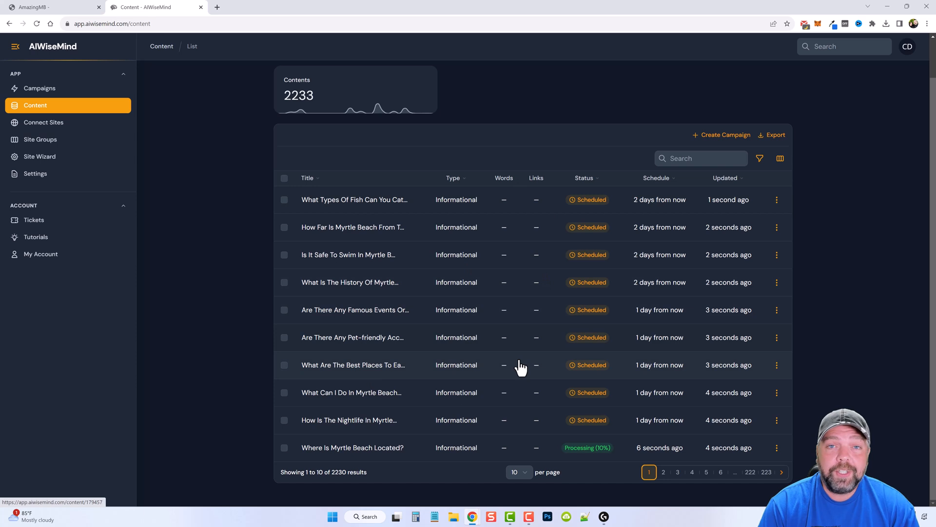
mouse_move(541, 141)
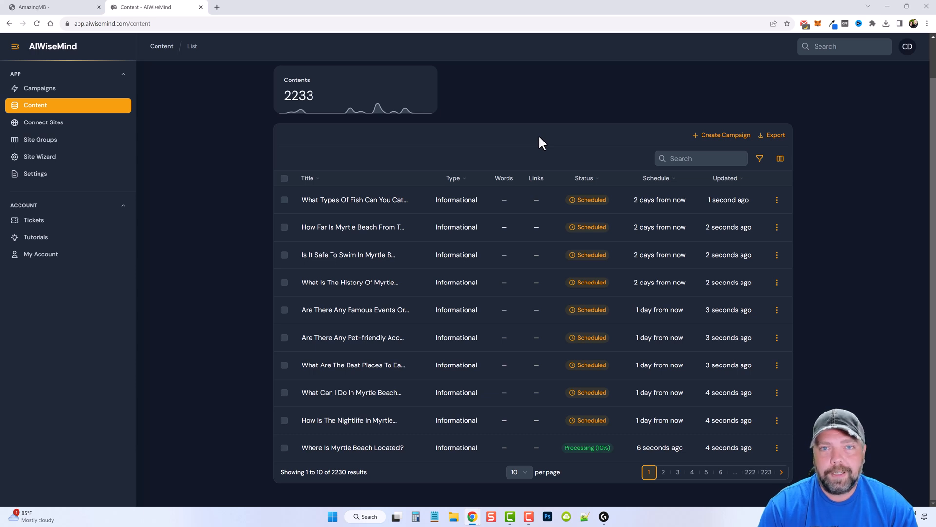
mouse_move(540, 290)
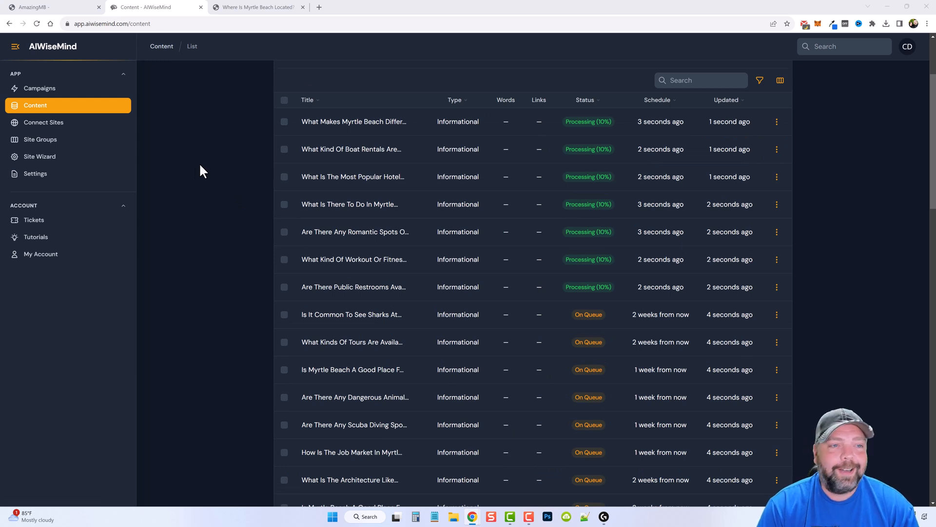
mouse_move(354, 121)
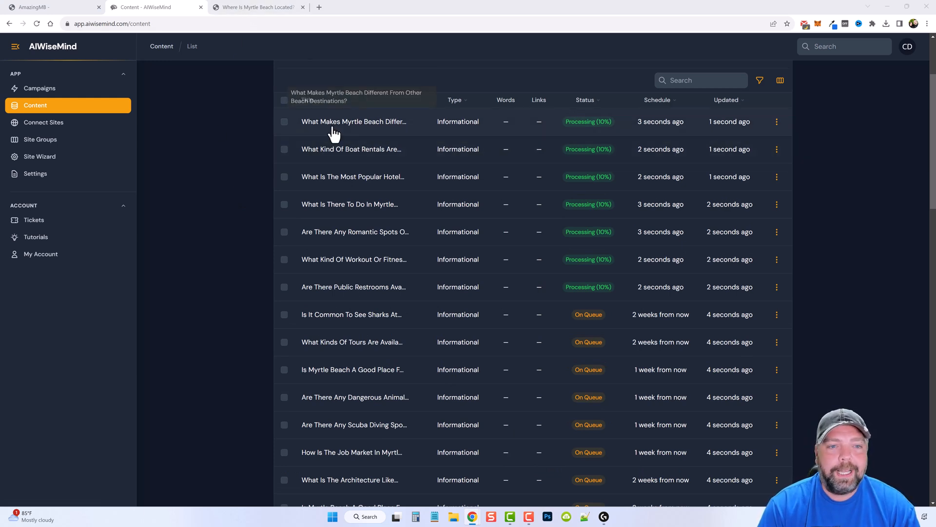
Step: View the live 'Where Is Myrtle Beach Located?' post, scrolling past its video, contents table and images
click(258, 7)
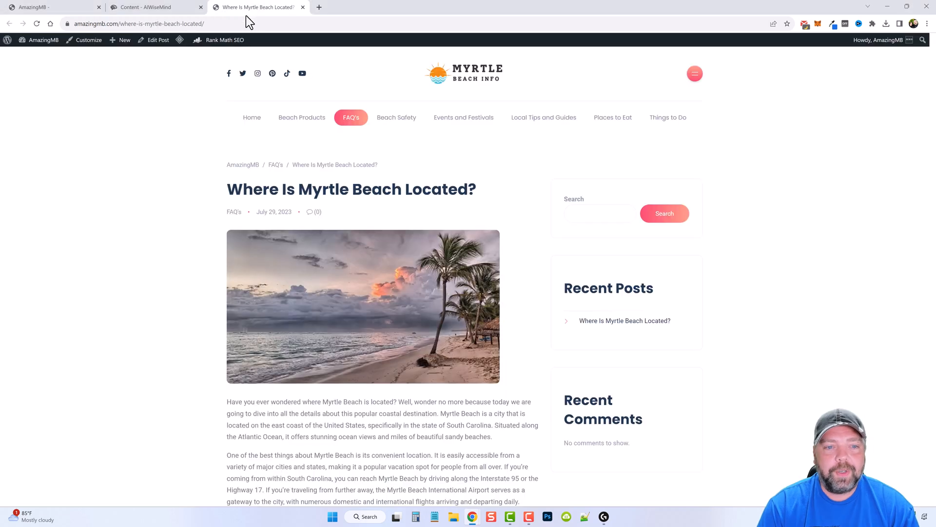
mouse_move(375, 302)
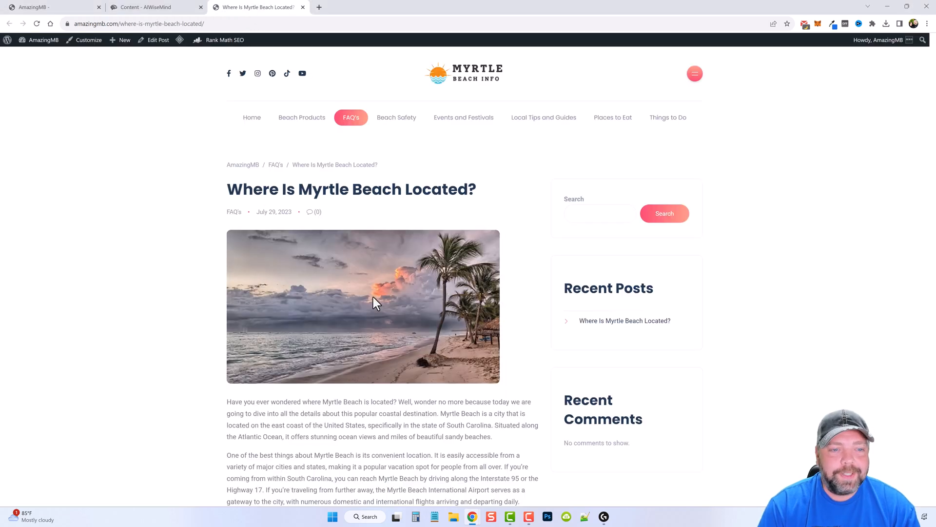
scroll(down, 3)
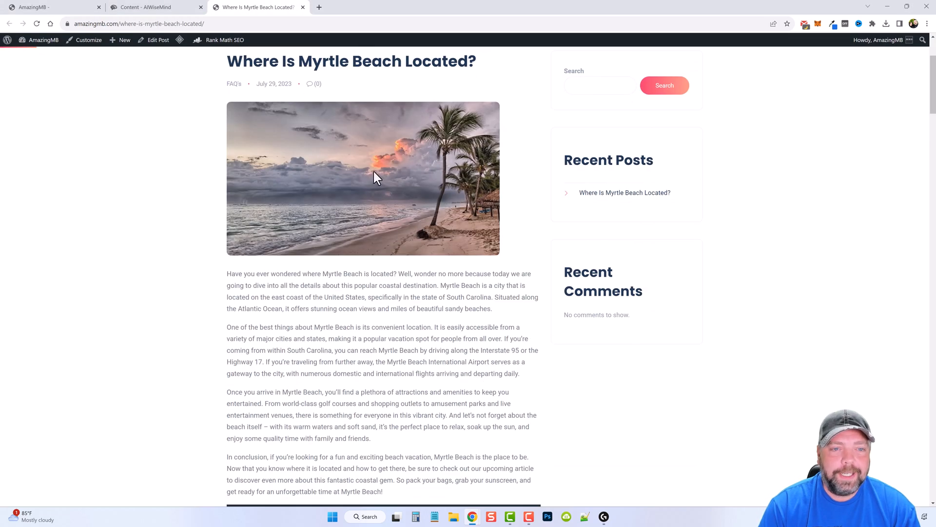
scroll(down, 3)
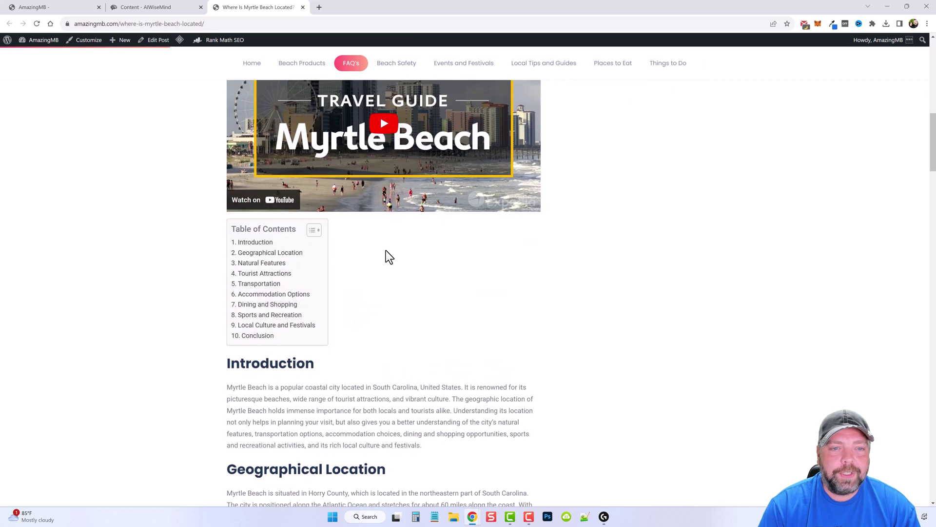
scroll(down, 3)
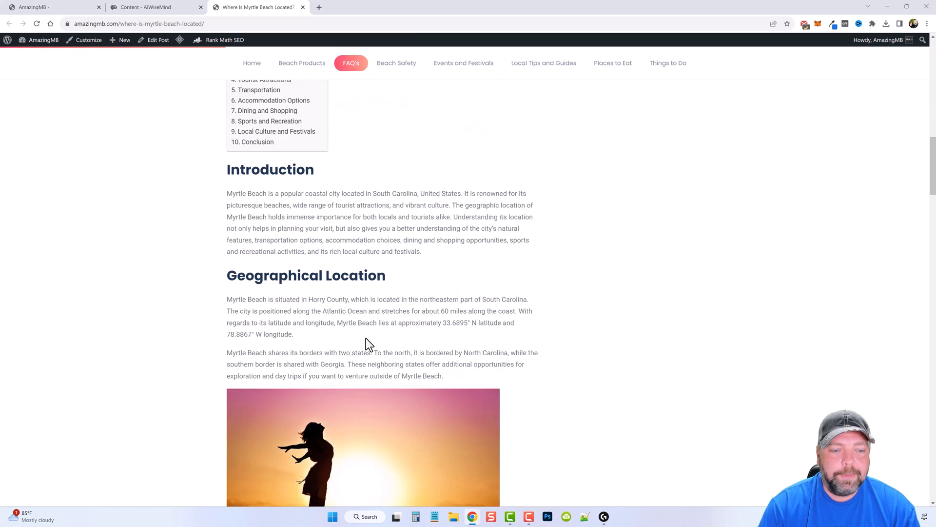
scroll(down, 3)
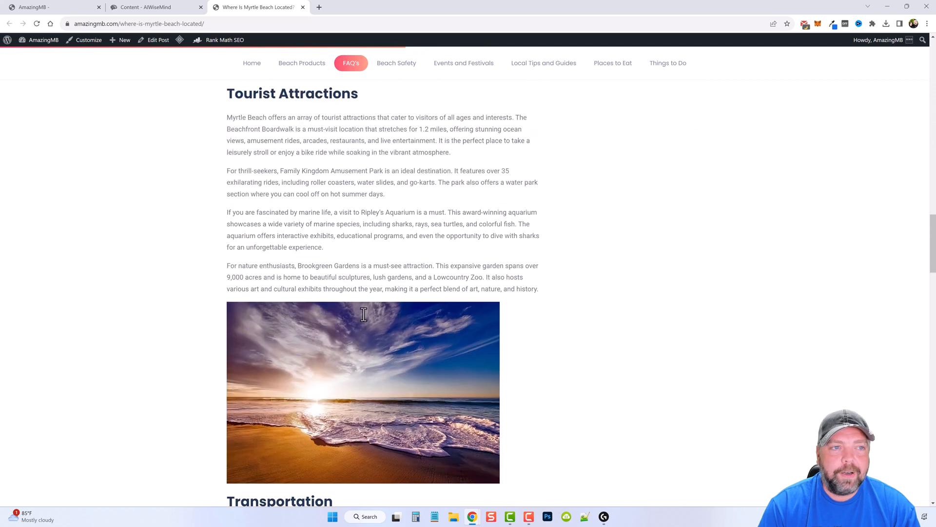
Step: Back in the Content list, review post statuses and deselect the first post
click(152, 6)
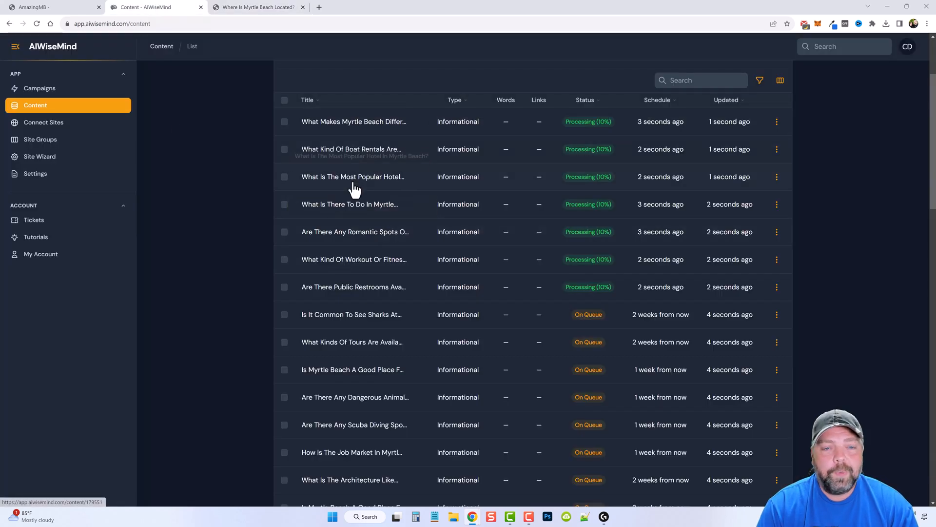
mouse_move(571, 185)
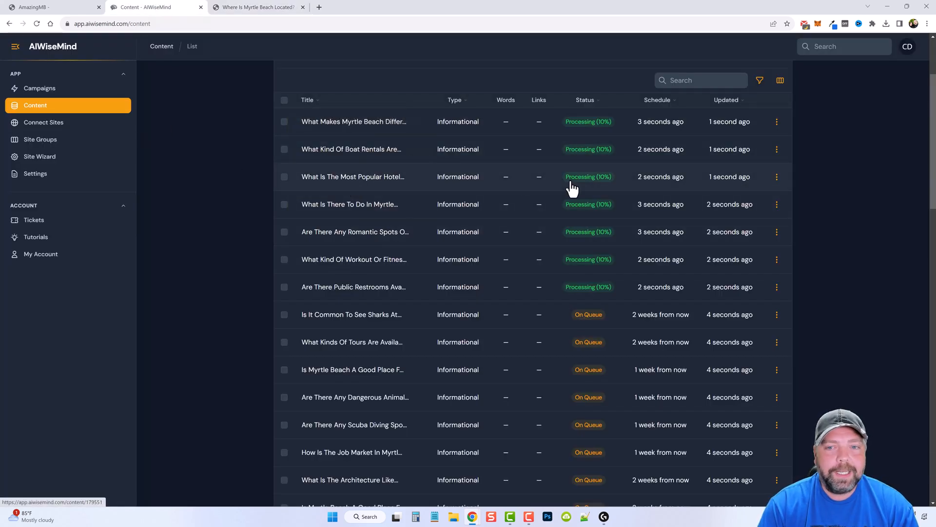
scroll(down, 3)
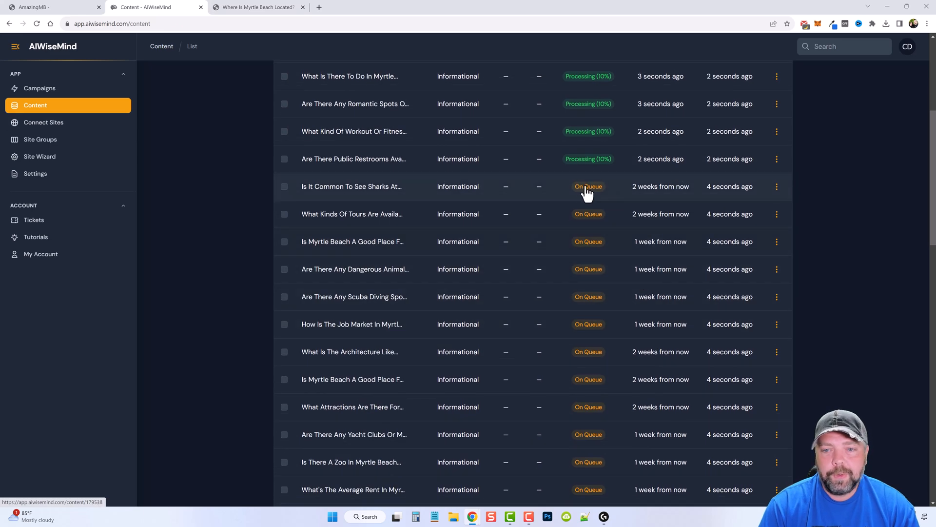
mouse_move(658, 217)
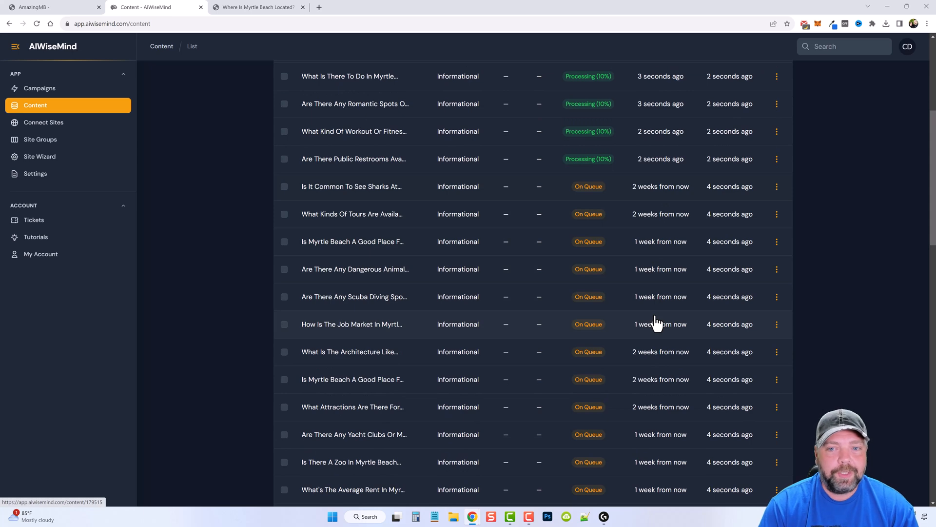
scroll(up, 3)
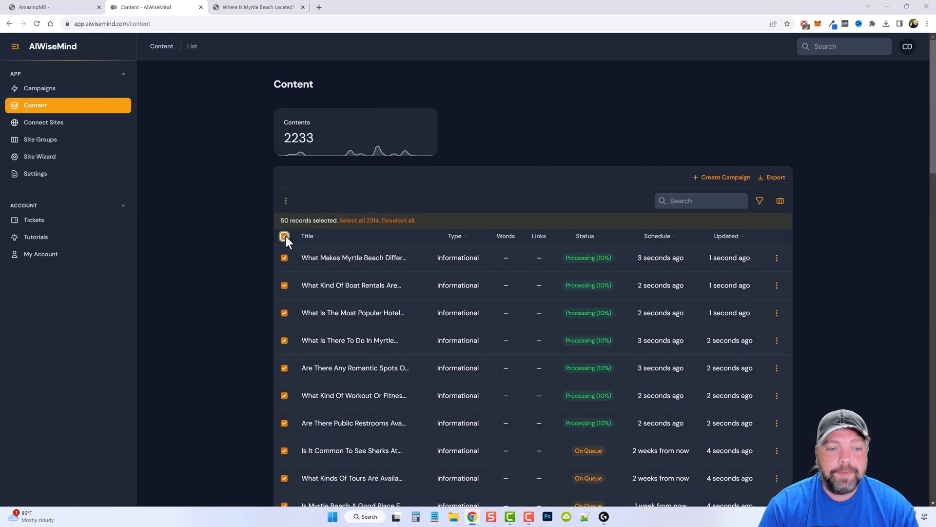
mouse_move(284, 263)
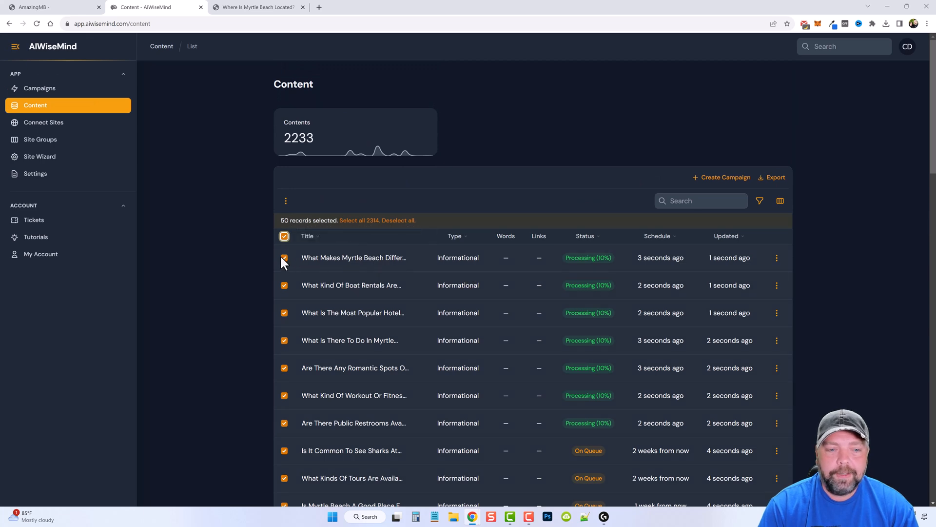
click(258, 7)
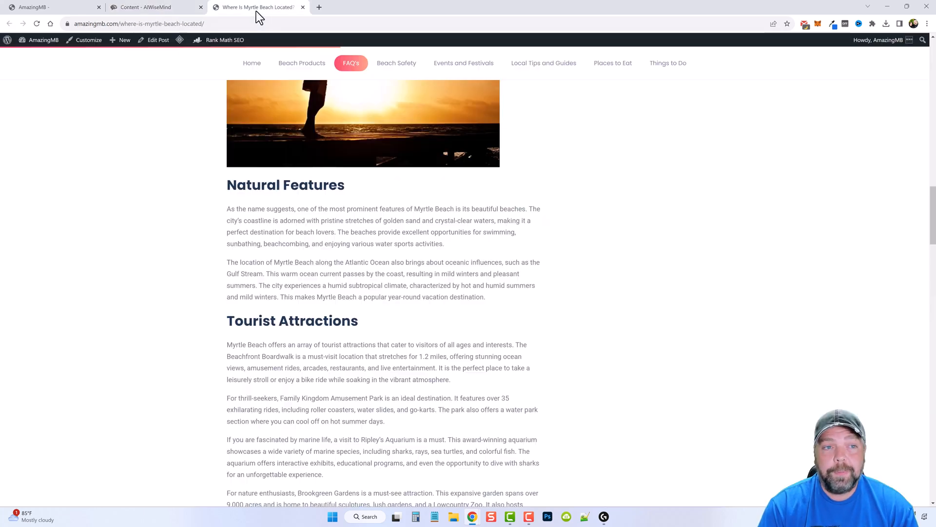
click(156, 6)
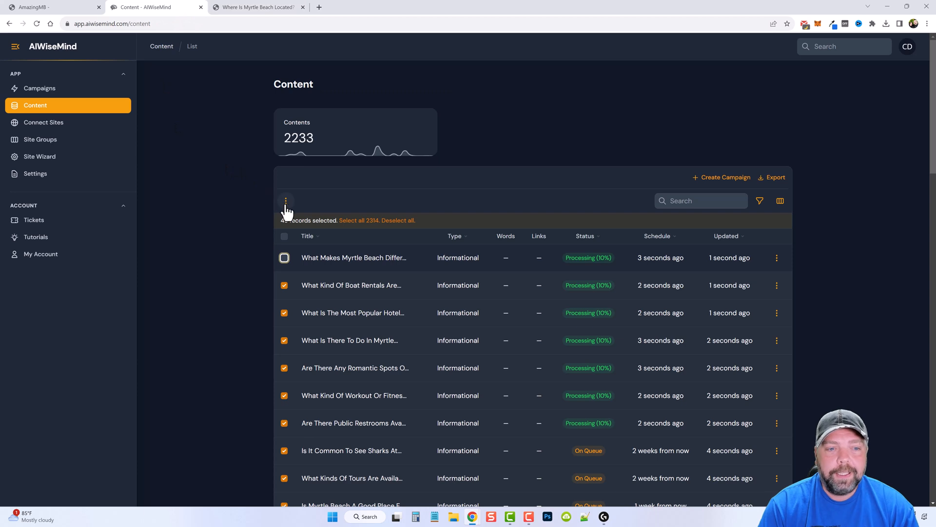
click(285, 201)
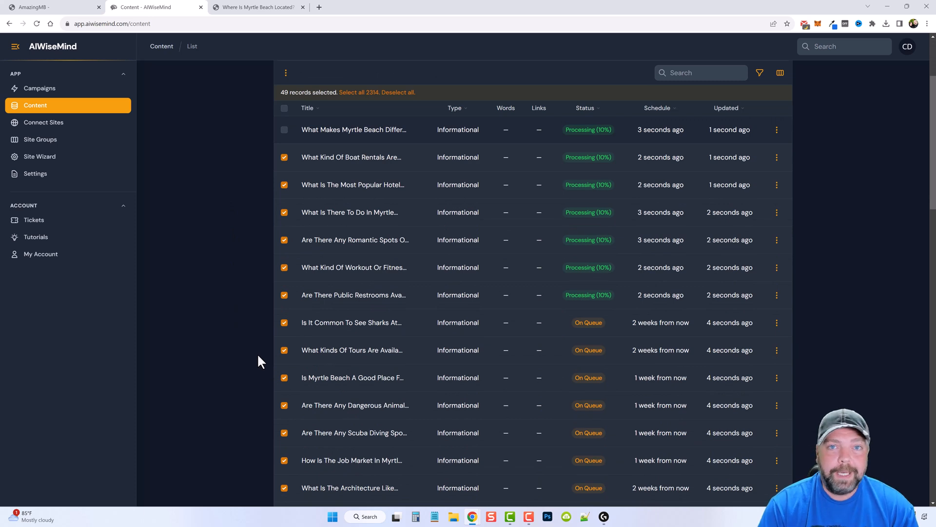
mouse_move(230, 292)
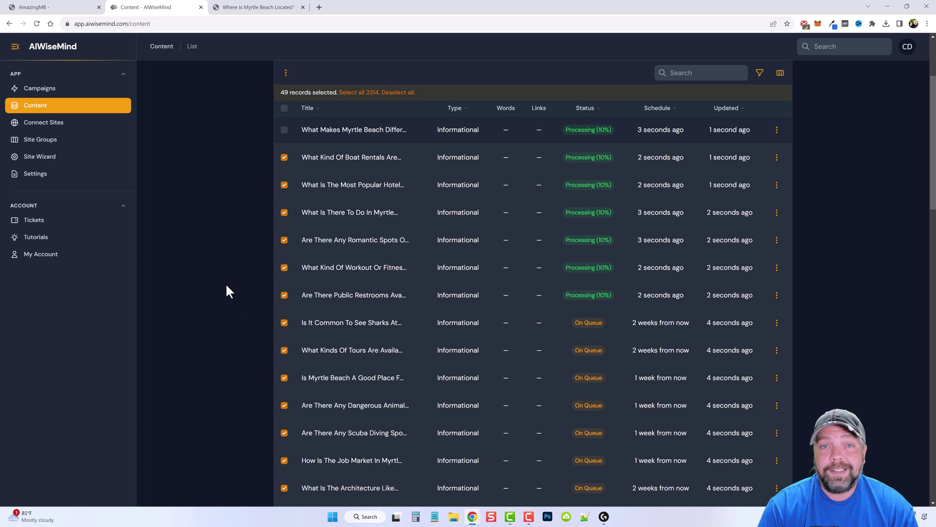
mouse_move(249, 358)
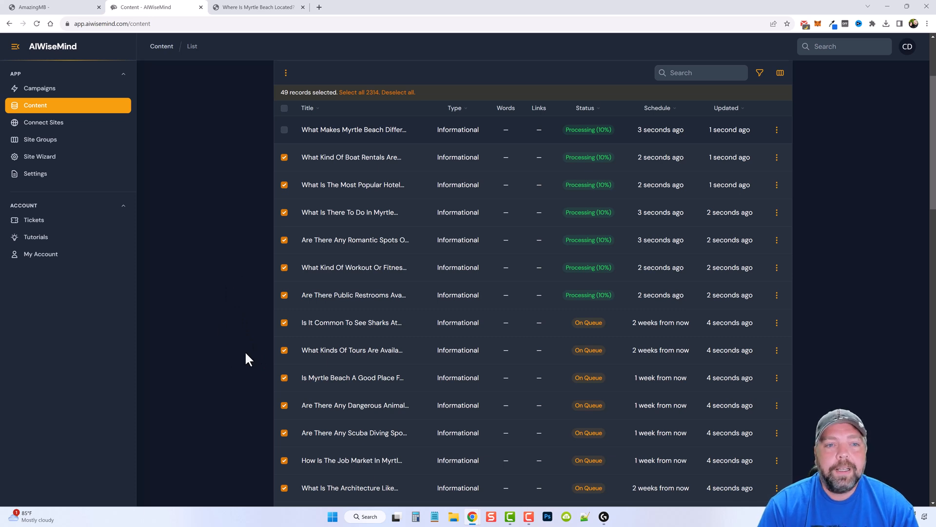
mouse_move(247, 362)
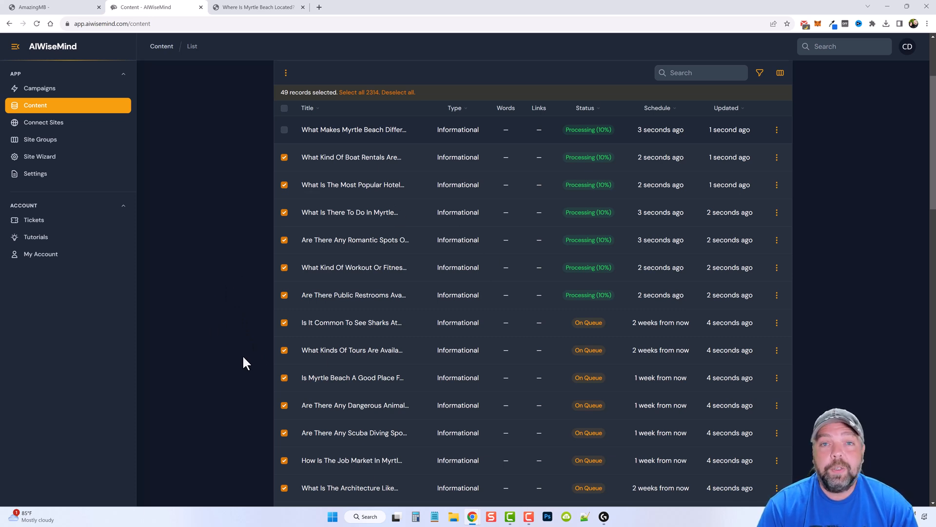
mouse_move(375, 286)
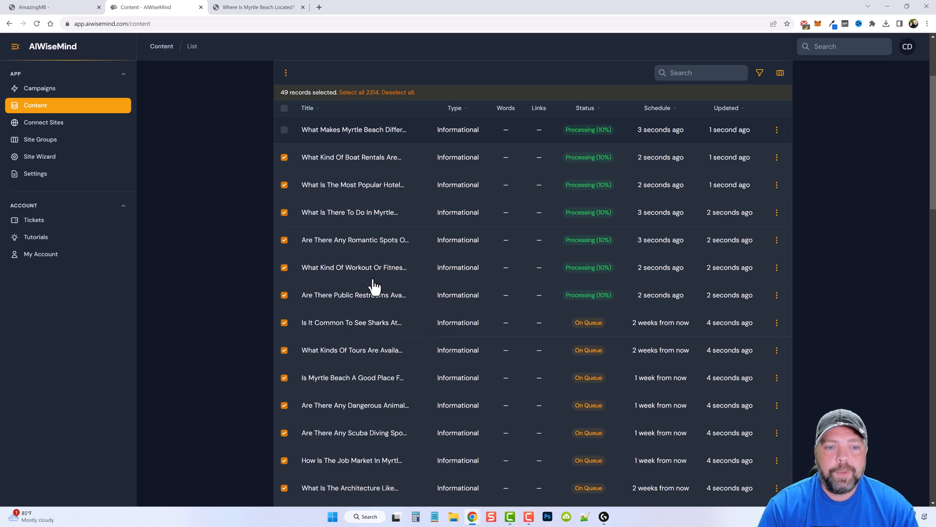
mouse_move(503, 313)
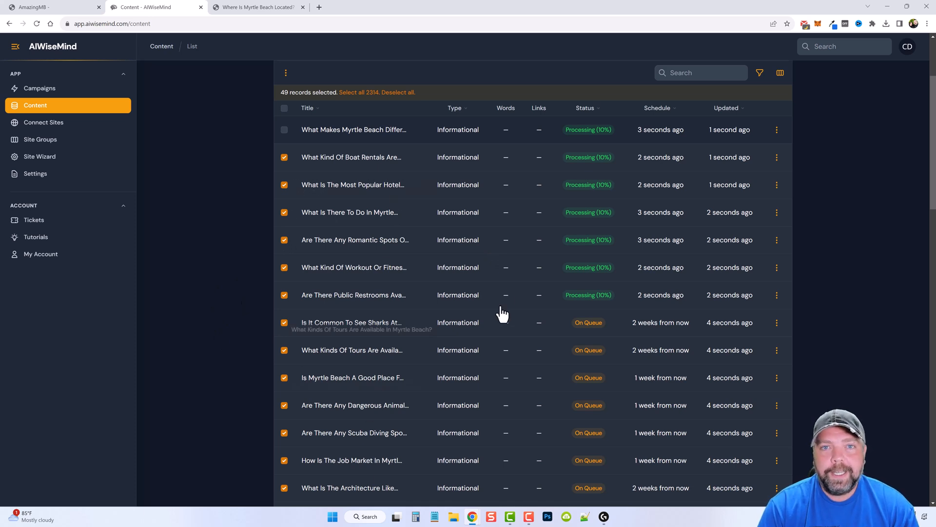
Step: Check the Published statuses and word counts, then bring up the amazingmb.com homepage
scroll(down, 3)
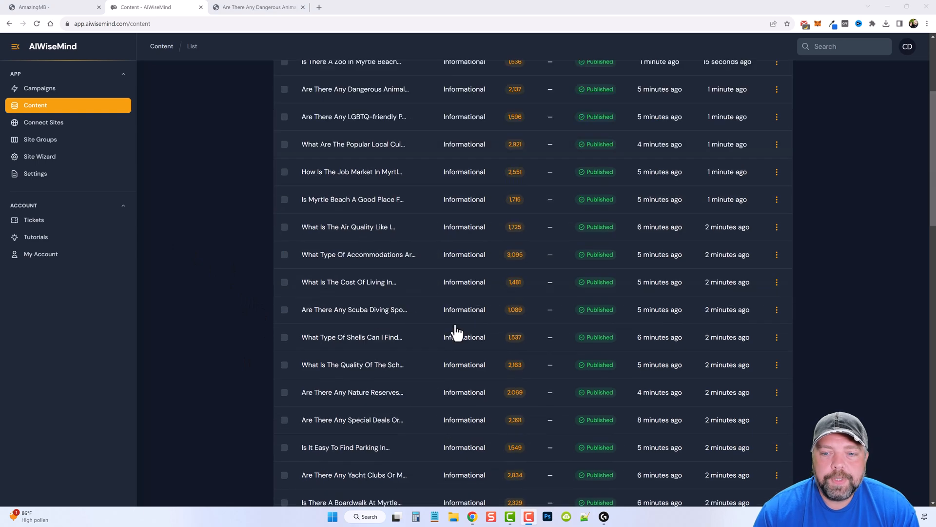
scroll(down, 3)
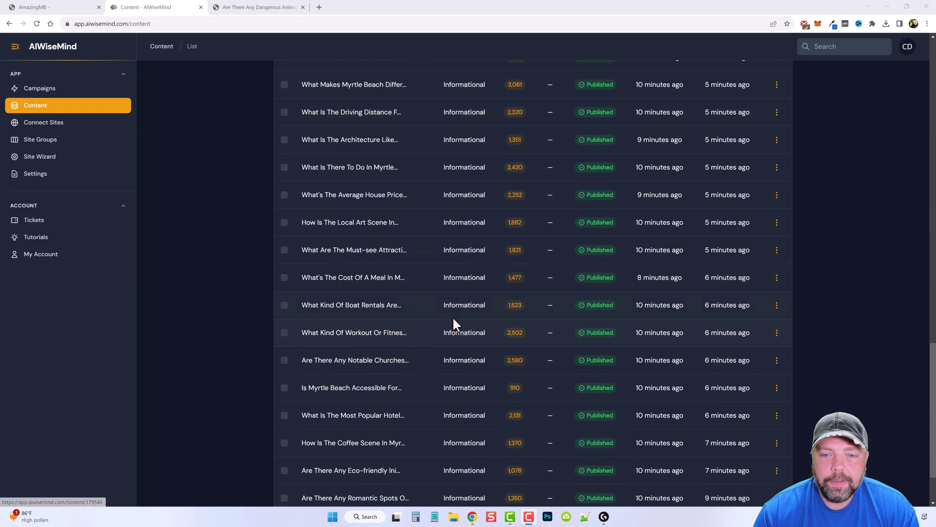
scroll(up, 3)
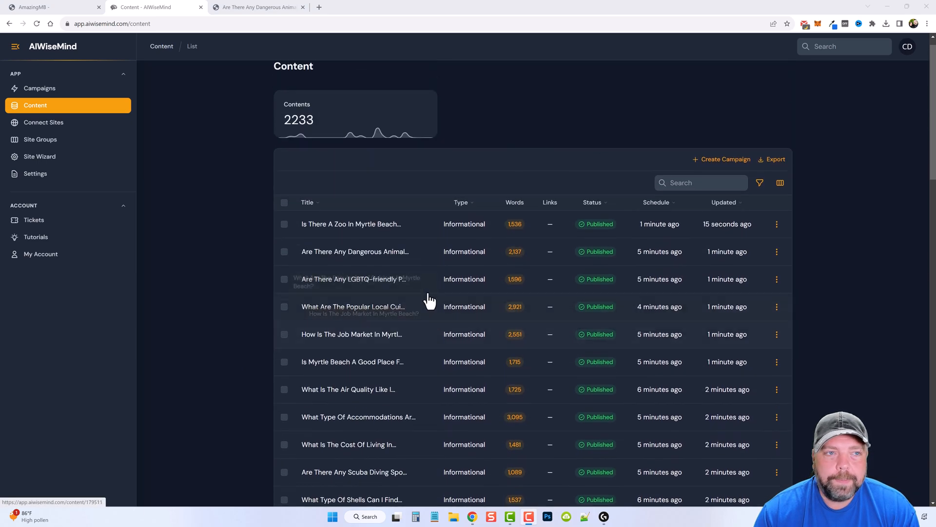
click(258, 7)
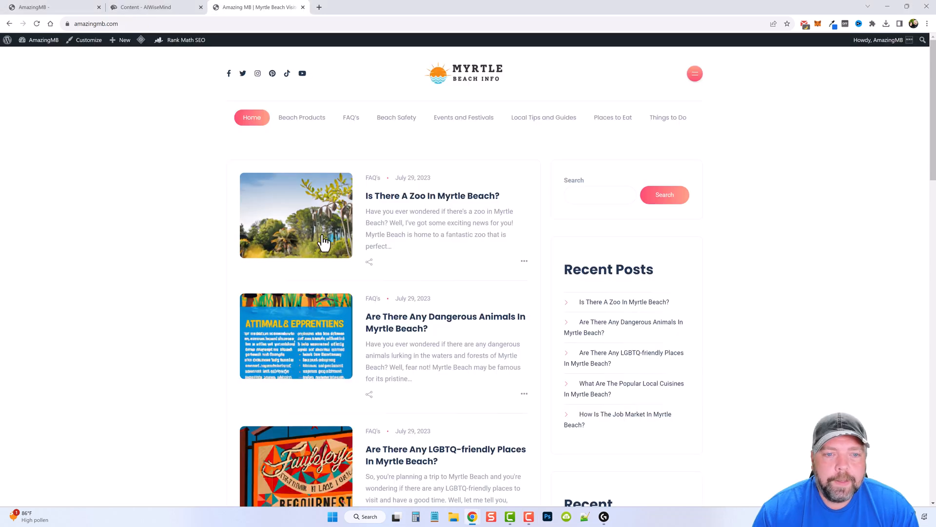
Step: Scroll the amazingmb.com post feed down to 'Is Myrtle Beach A Good Place For A Honeymoon?'
scroll(down, 3)
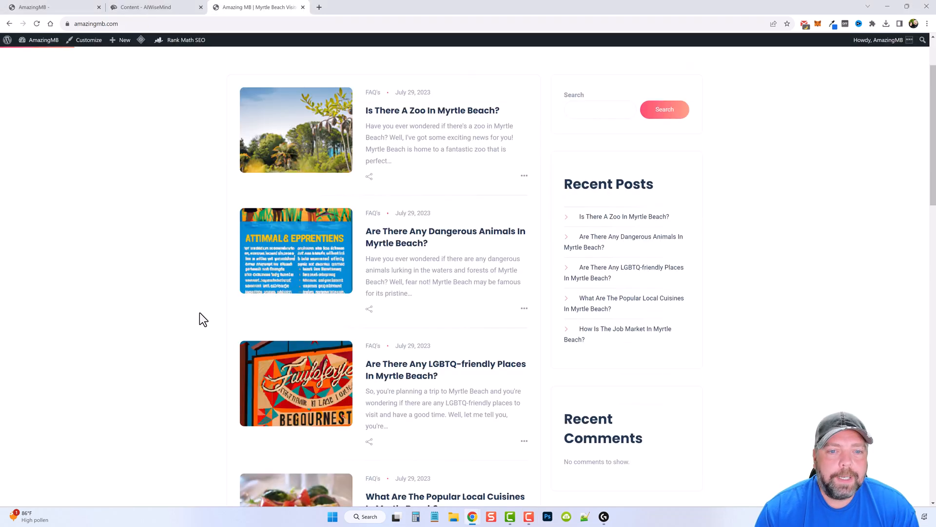
scroll(up, 3)
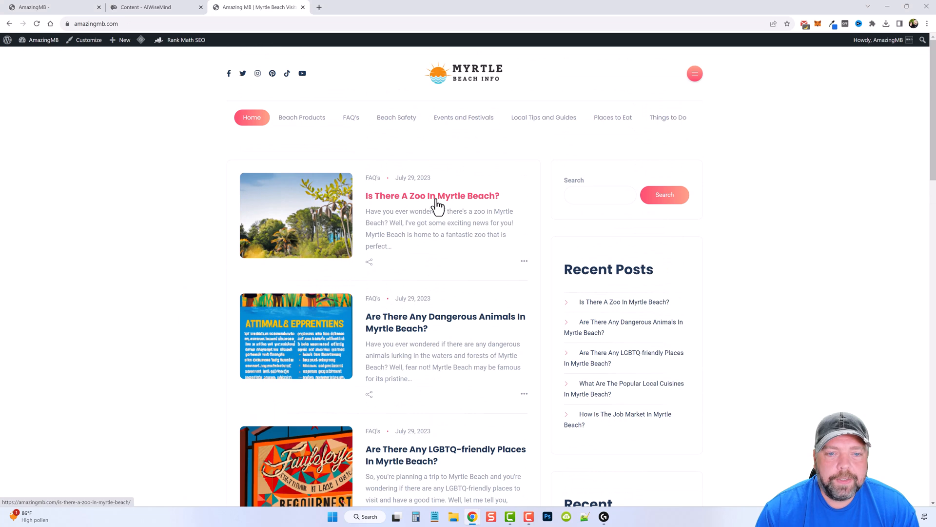
mouse_move(305, 228)
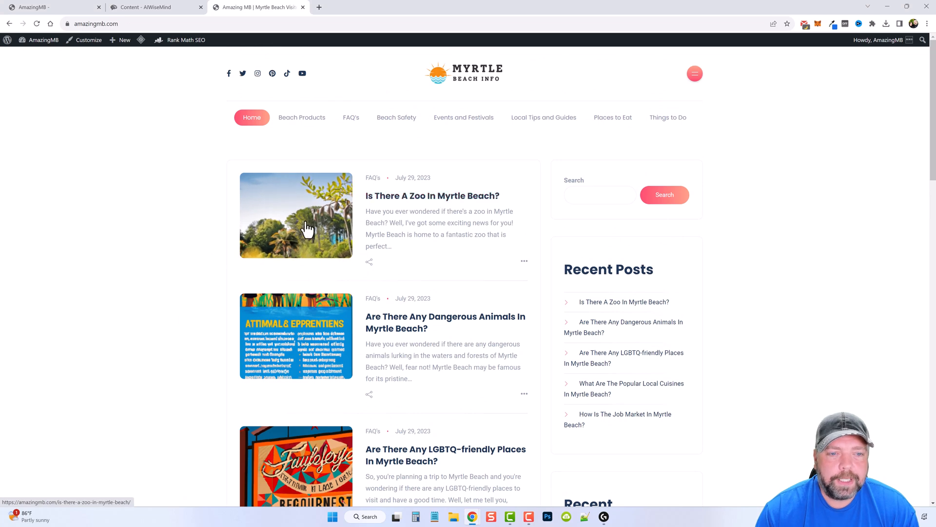
scroll(down, 3)
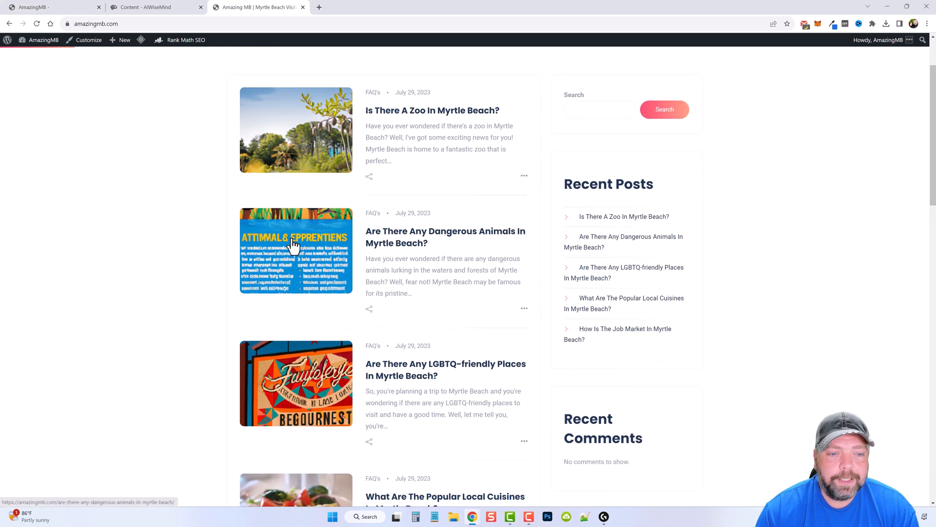
mouse_move(248, 245)
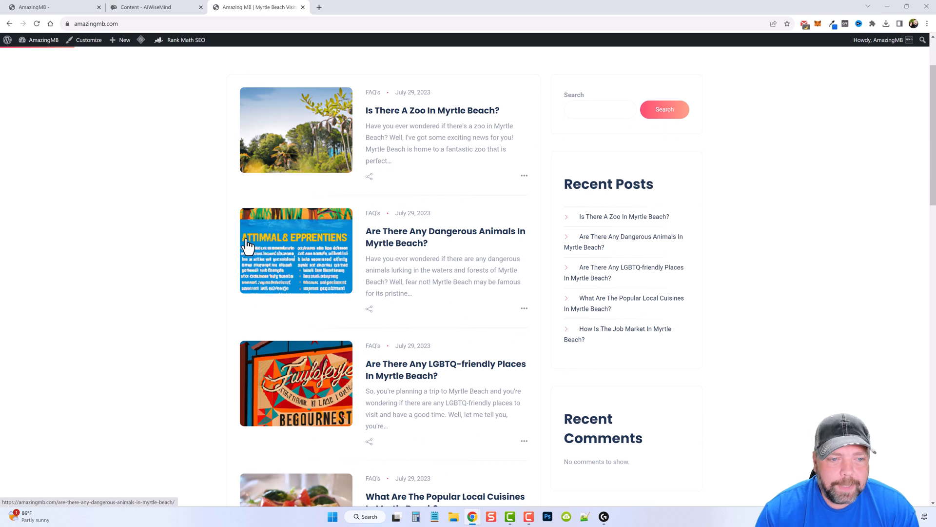
mouse_move(262, 246)
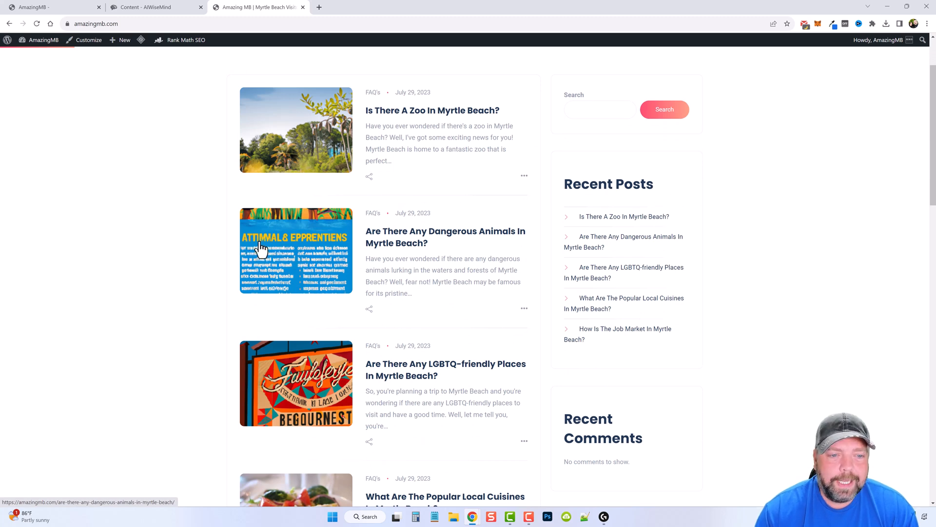
mouse_move(316, 254)
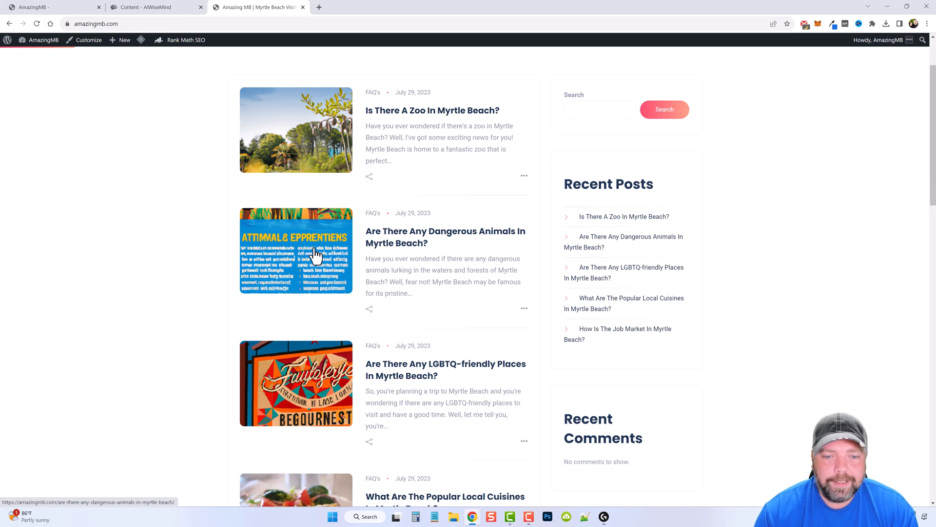
scroll(down, 3)
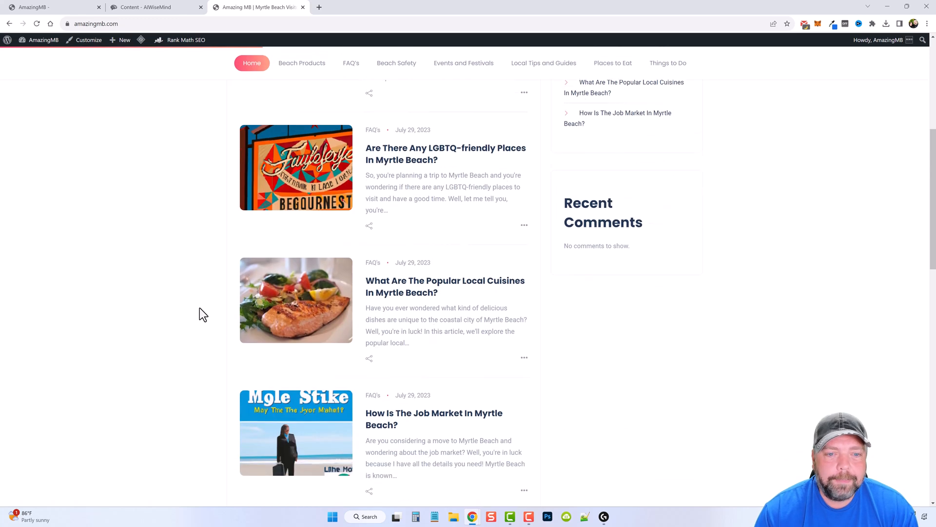
scroll(down, 3)
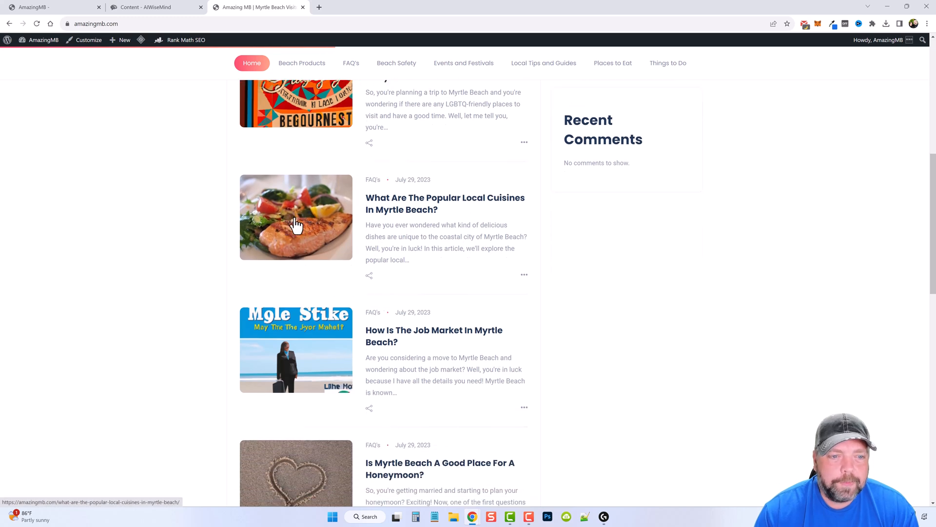
mouse_move(411, 203)
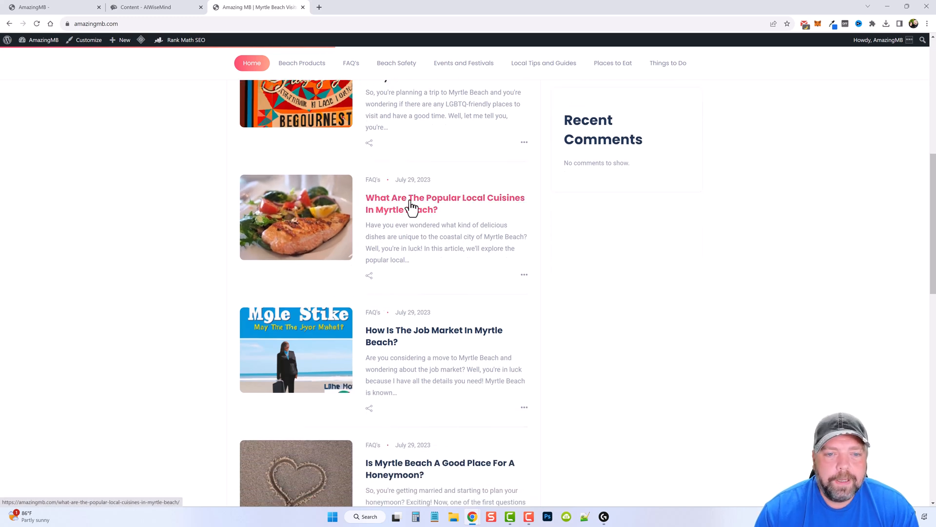
mouse_move(427, 306)
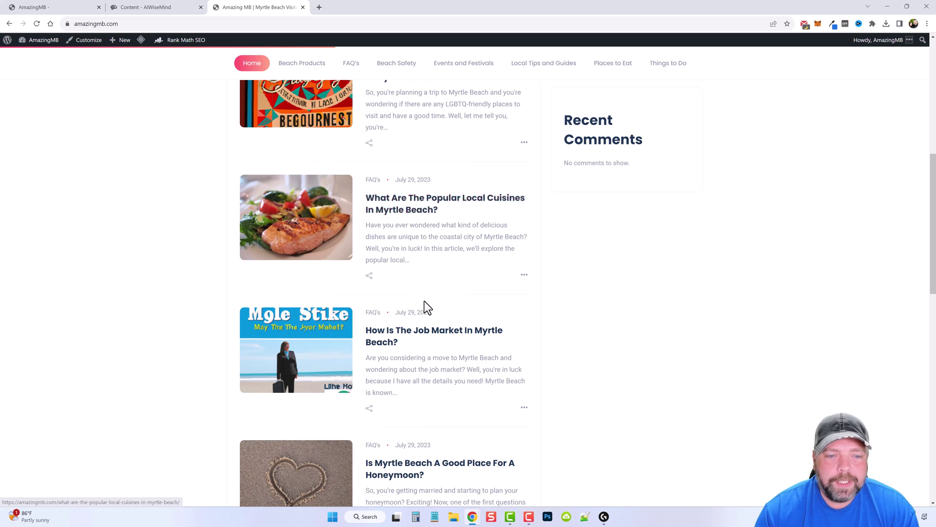
scroll(down, 3)
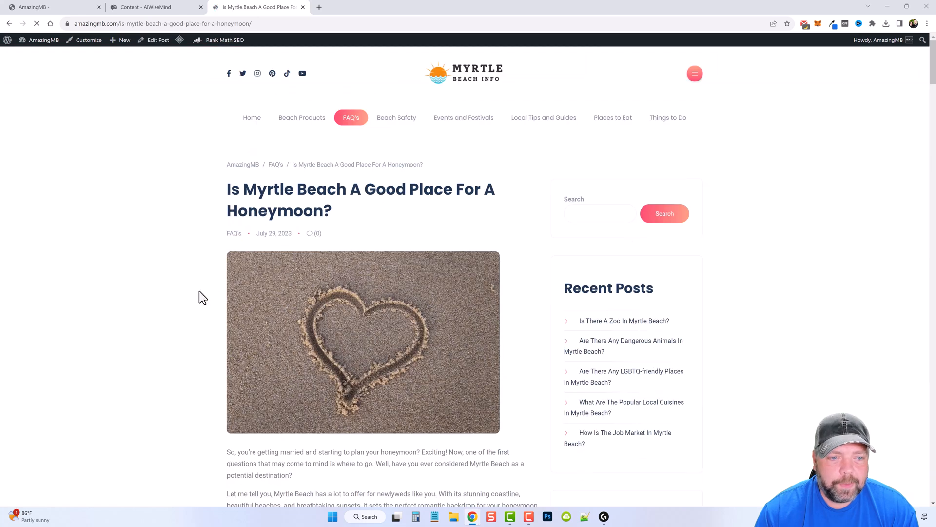
Step: Read the honeymoon post down through its headings, beach photos, tags and author box, then return to the title
scroll(down, 3)
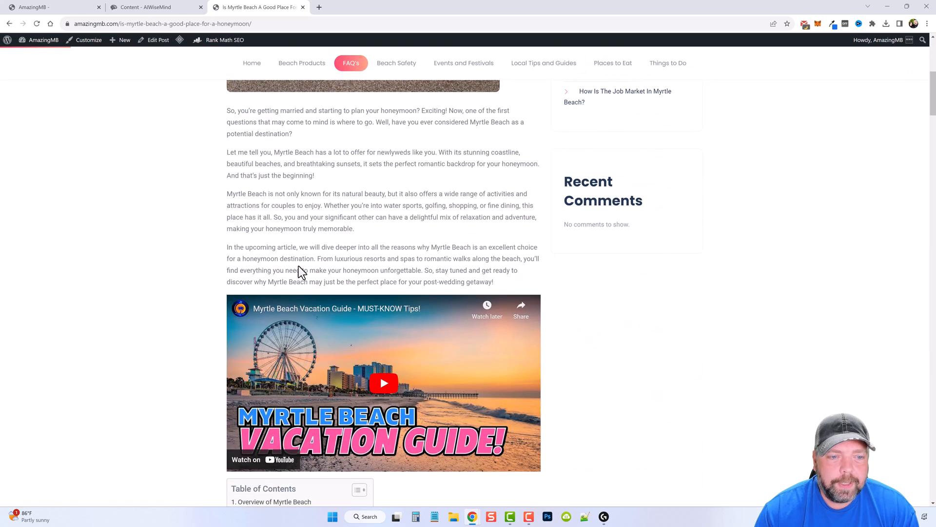
scroll(down, 3)
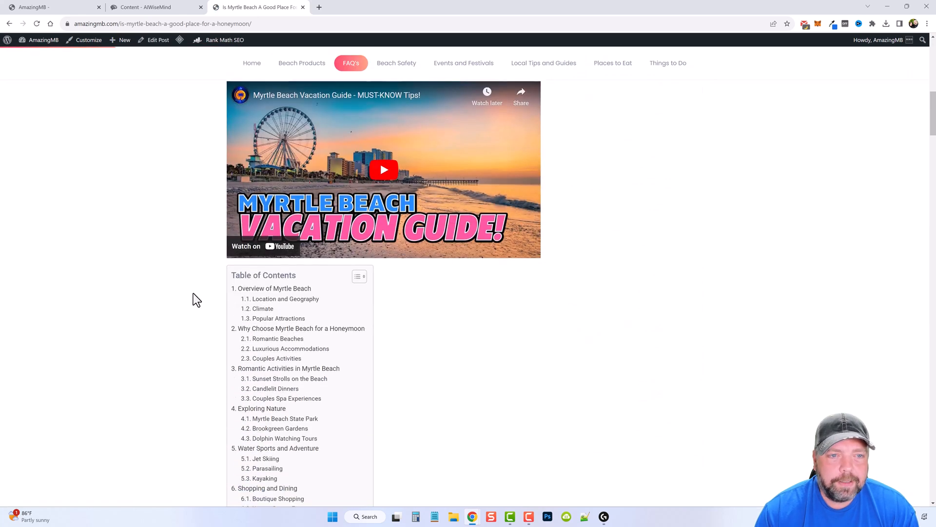
scroll(down, 3)
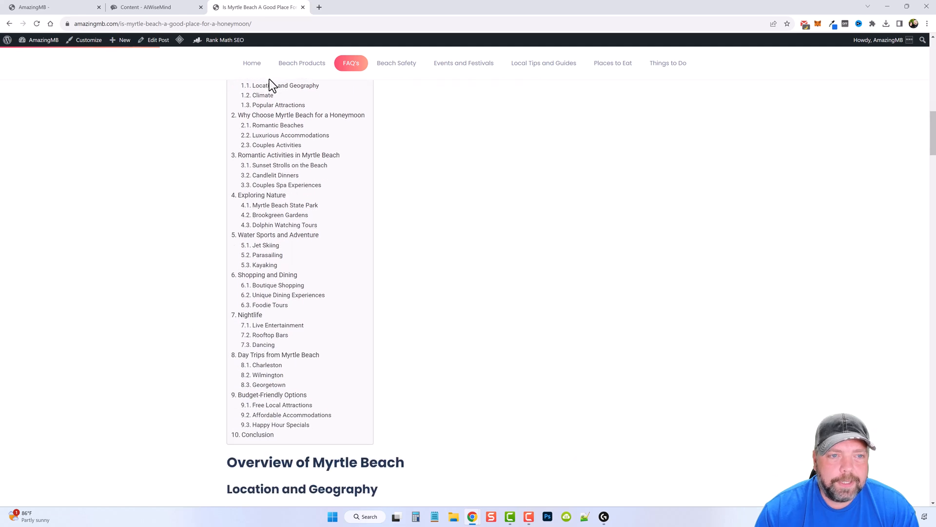
scroll(down, 3)
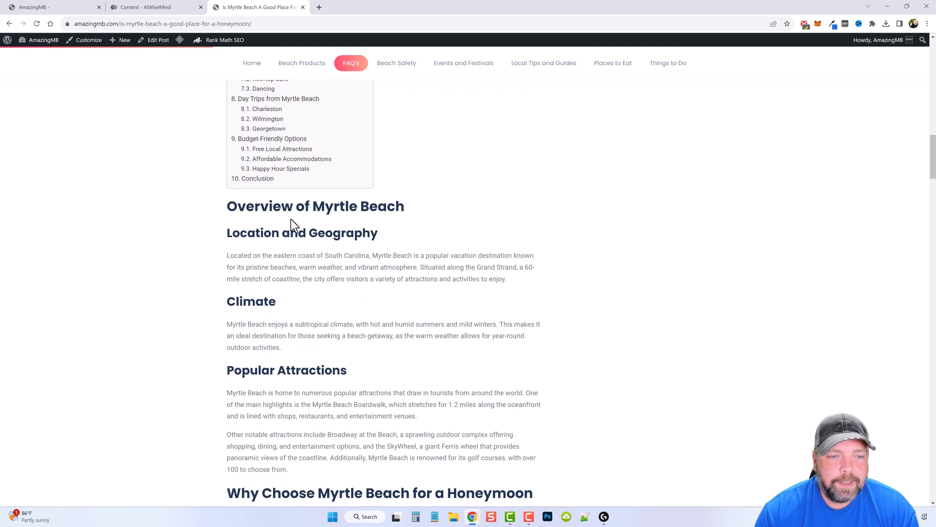
scroll(down, 3)
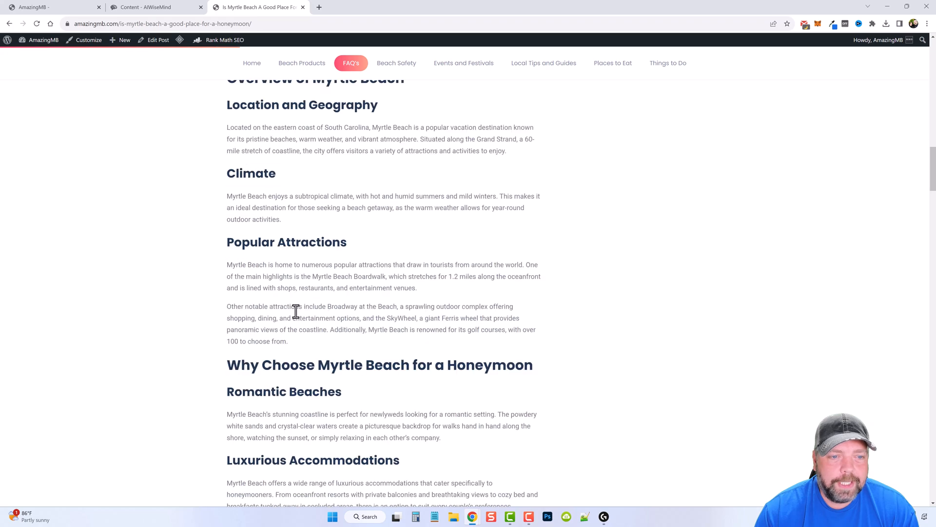
scroll(down, 3)
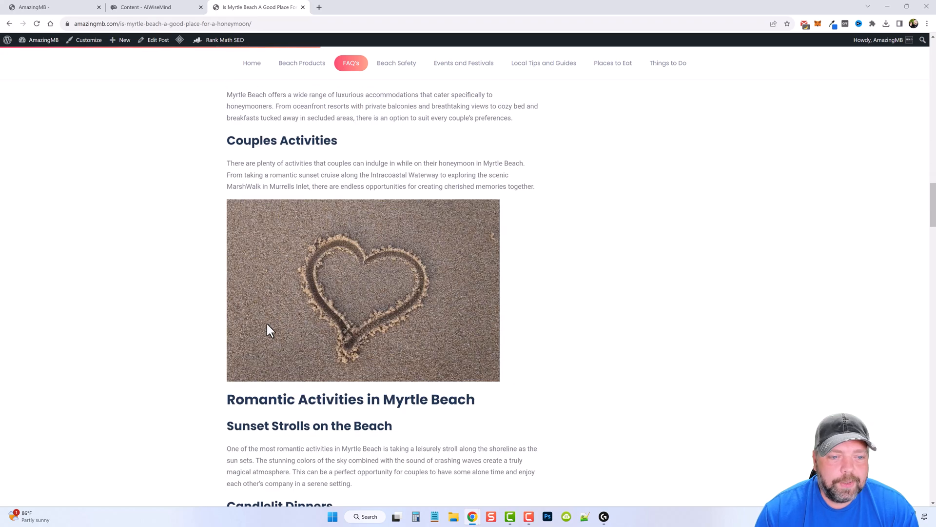
scroll(down, 3)
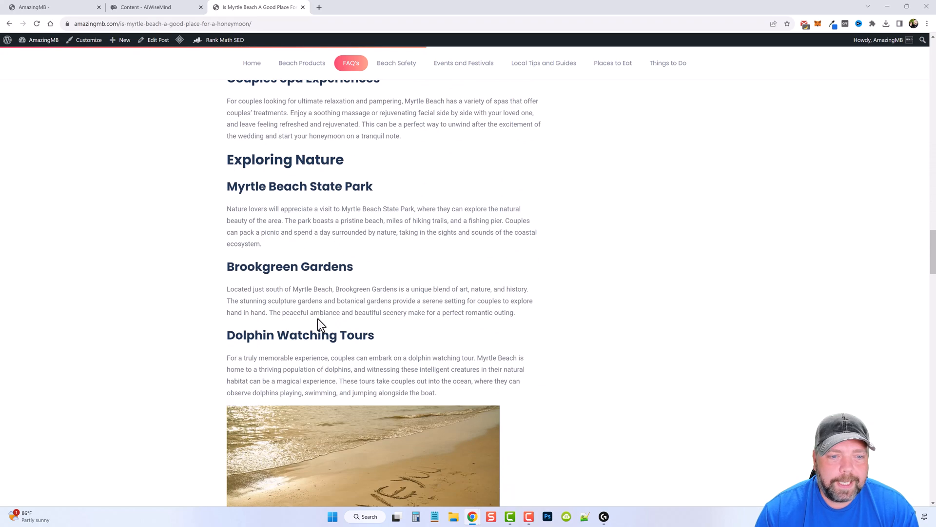
scroll(down, 3)
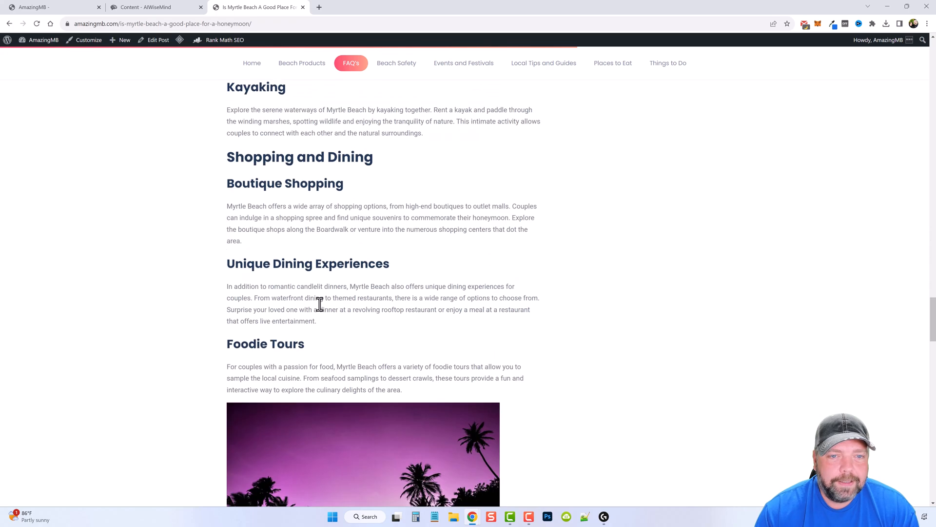
scroll(down, 3)
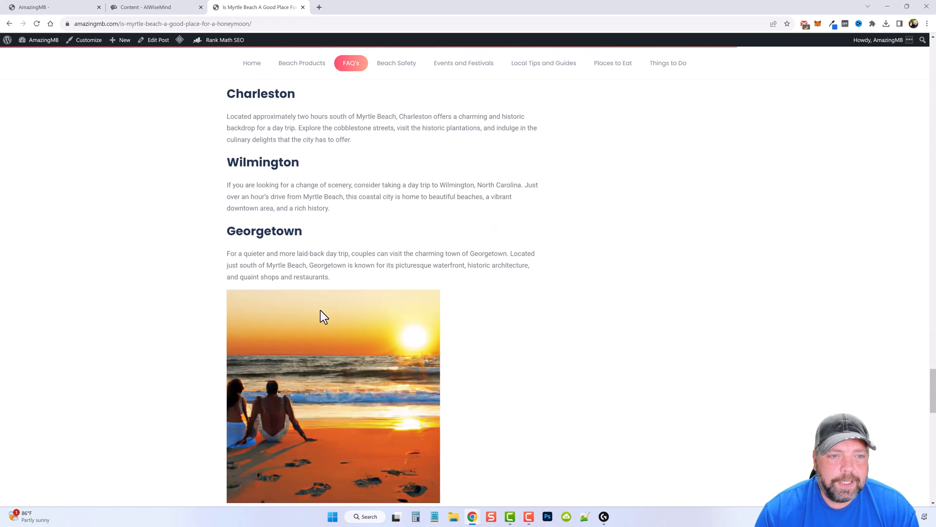
scroll(down, 3)
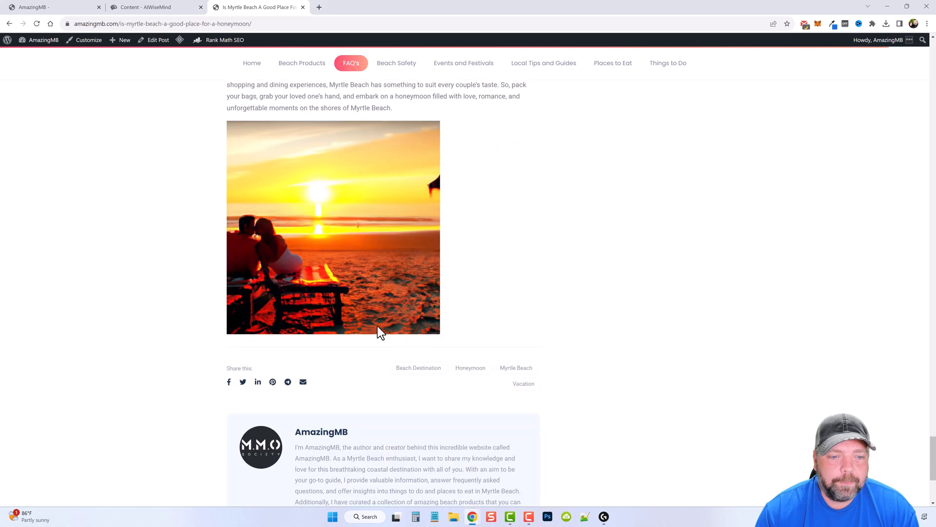
scroll(up, 3)
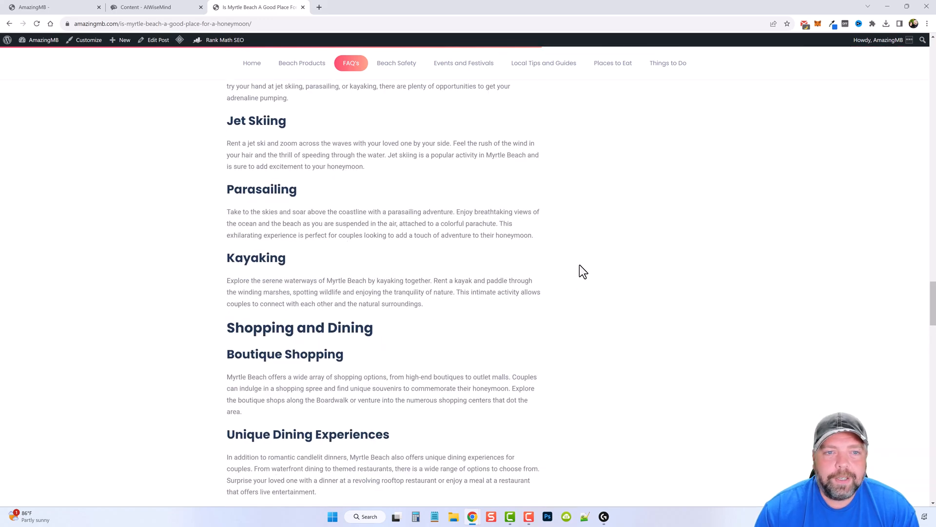
scroll(up, 3)
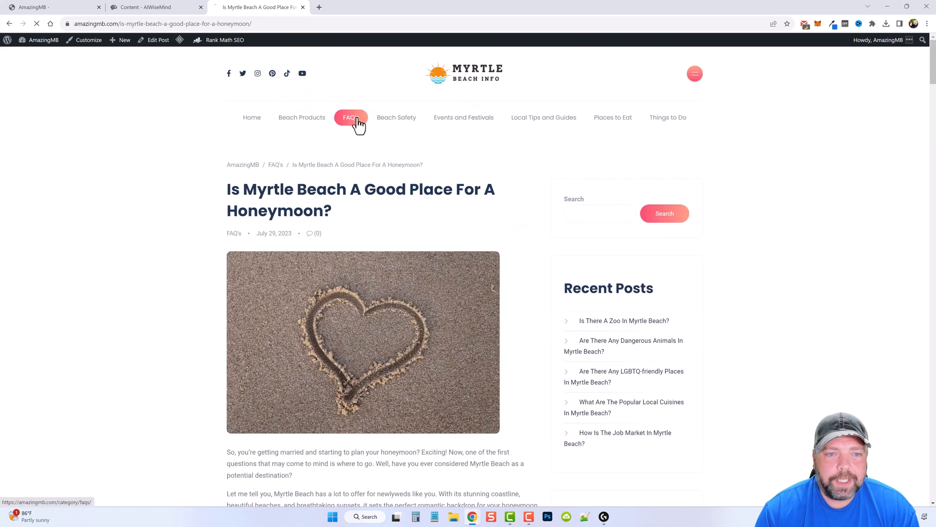
Step: Open the FAQ's category page on amazingmb.com listing the Myrtle Beach FAQ posts
click(351, 117)
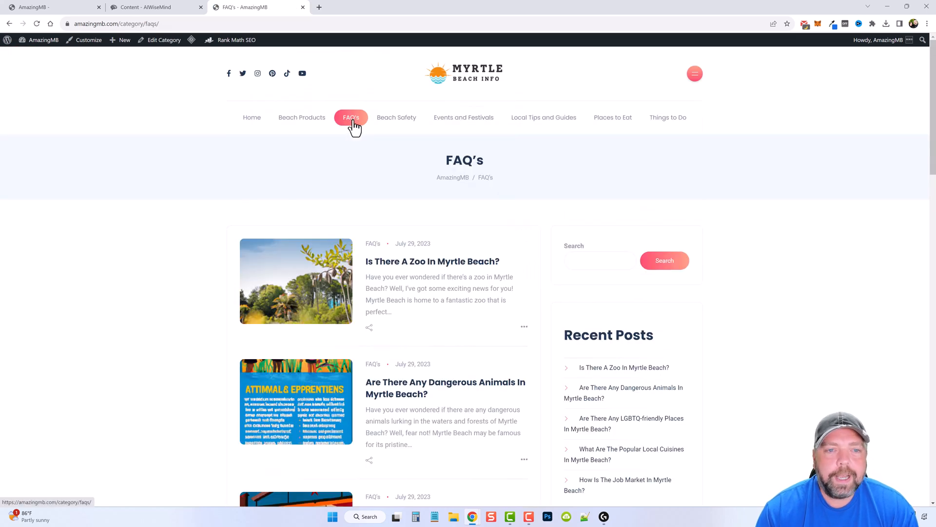
mouse_move(362, 126)
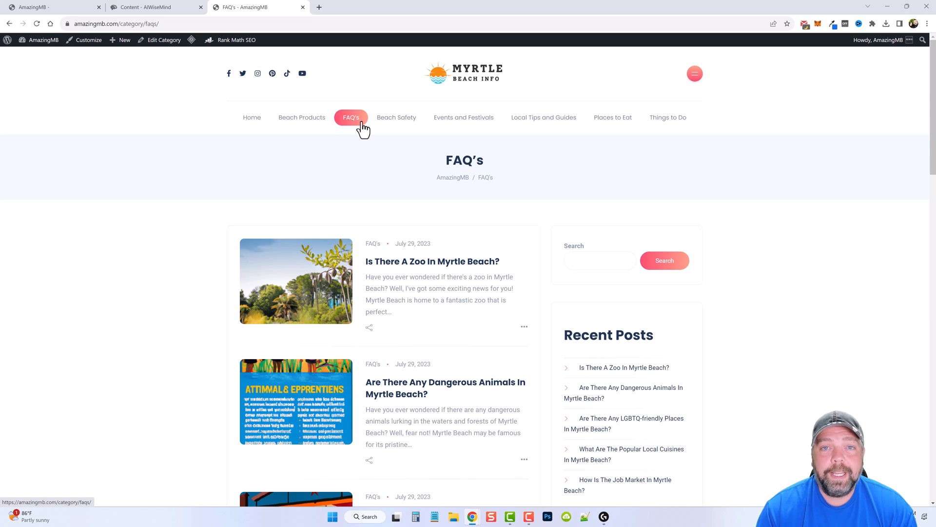
mouse_move(289, 123)
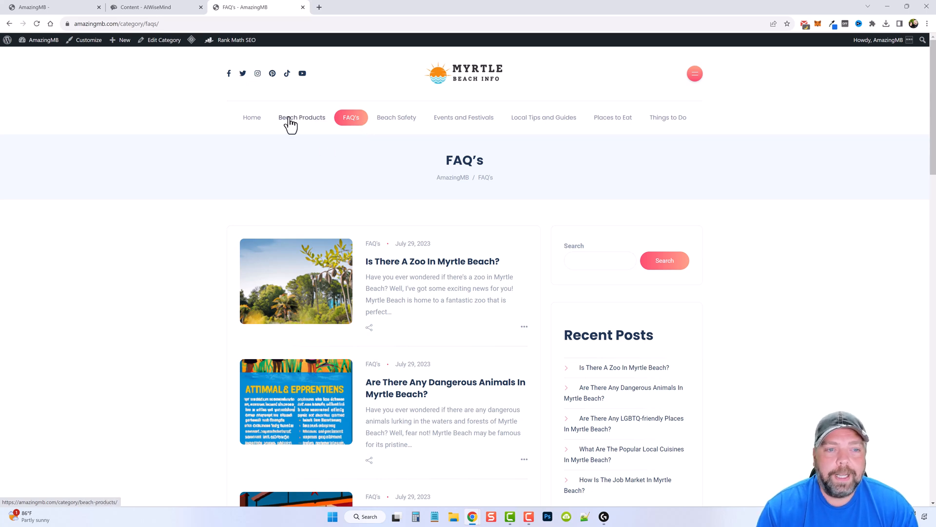
mouse_move(309, 122)
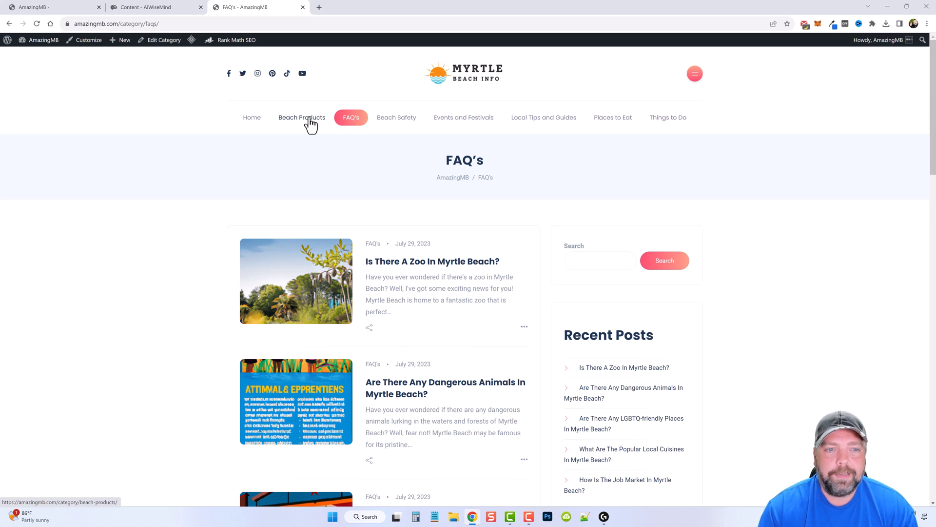
mouse_move(374, 179)
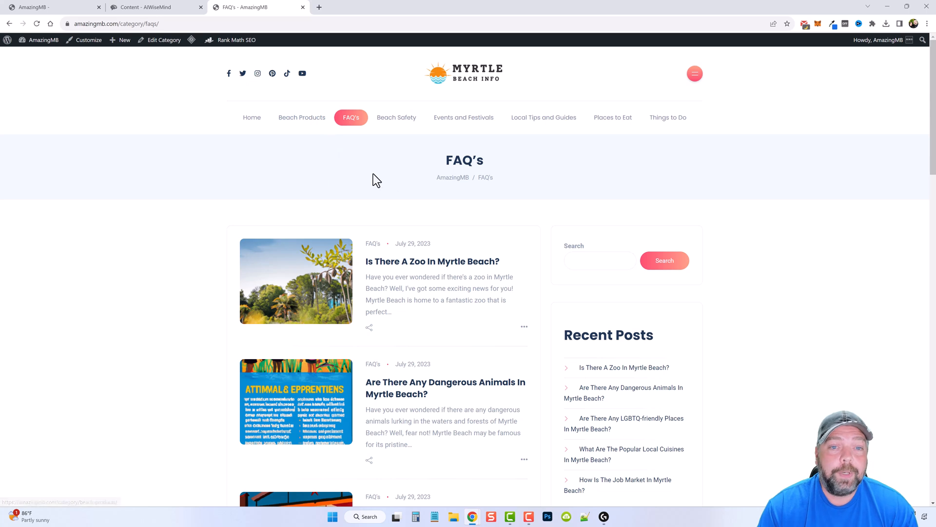
mouse_move(400, 142)
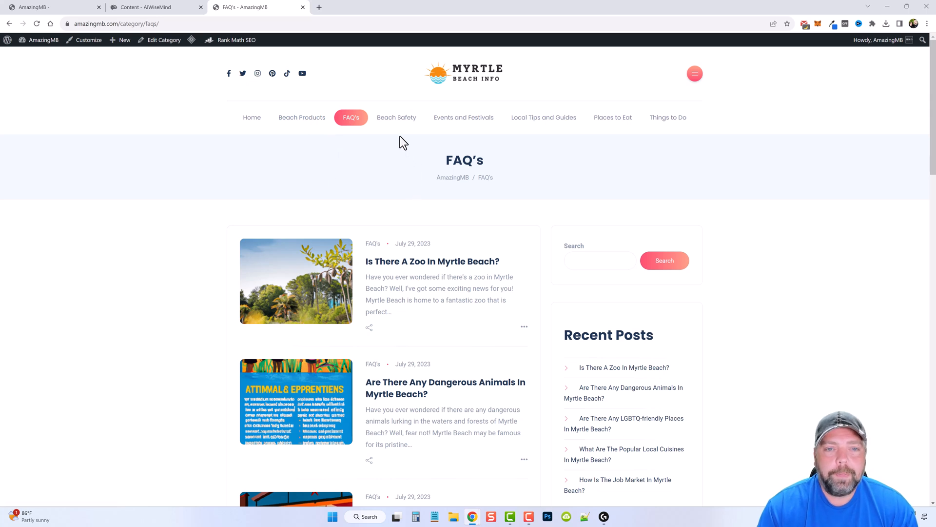
mouse_move(397, 117)
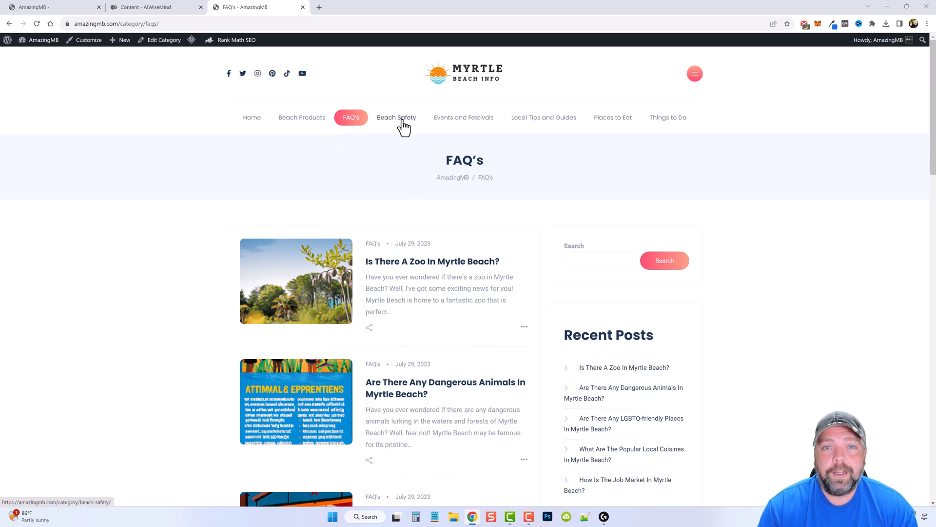
mouse_move(404, 130)
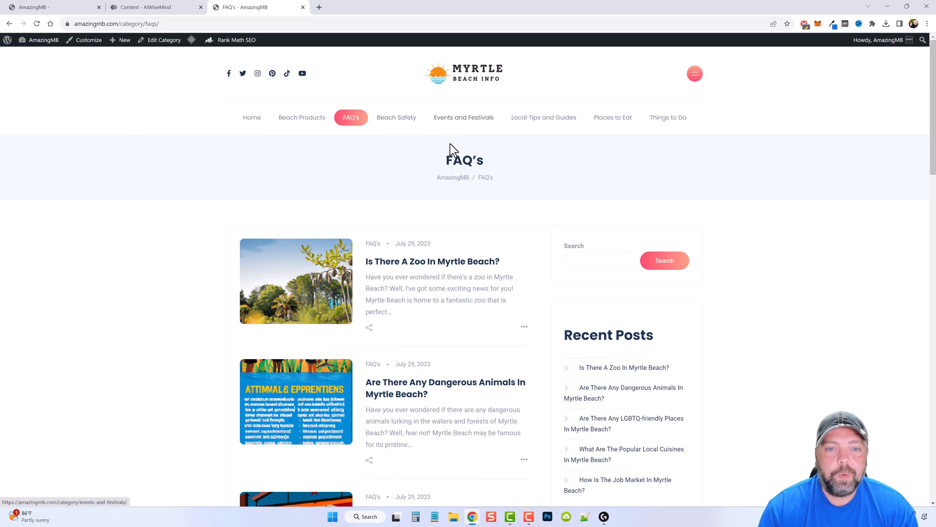
mouse_move(543, 117)
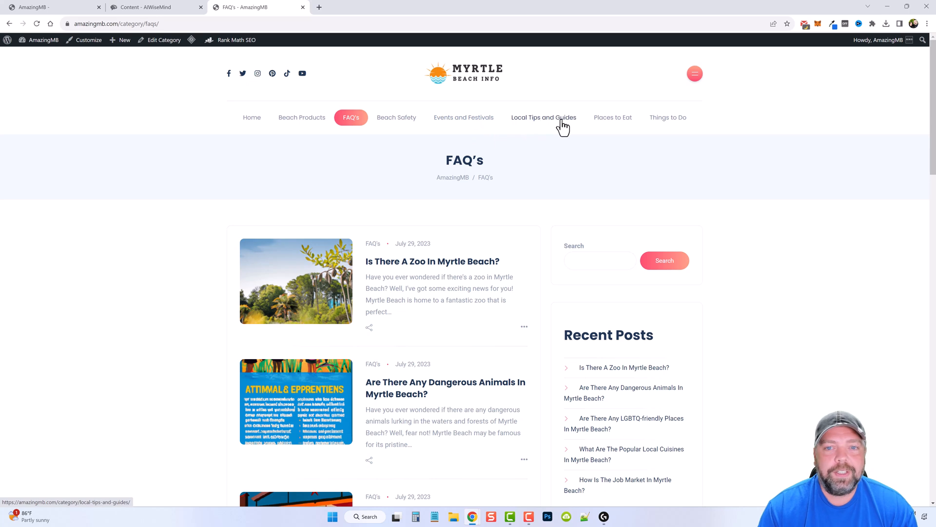
mouse_move(397, 117)
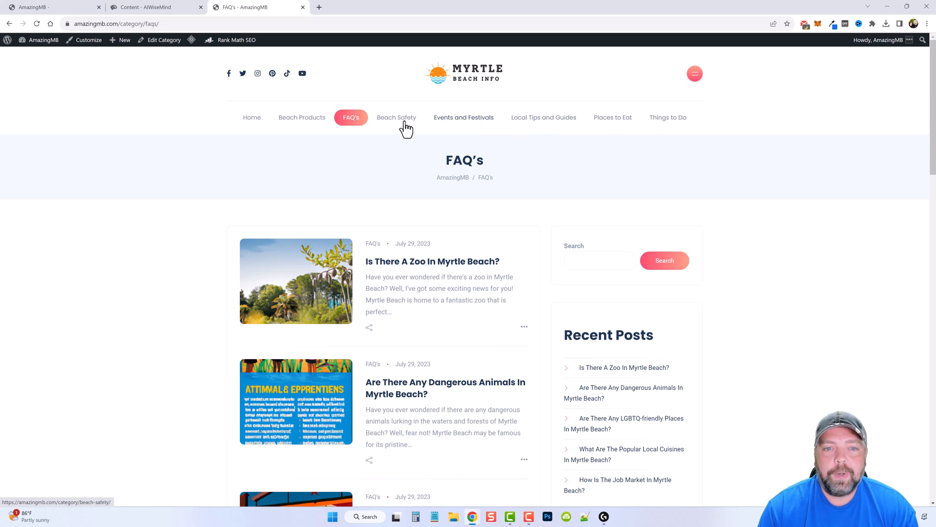
mouse_move(464, 134)
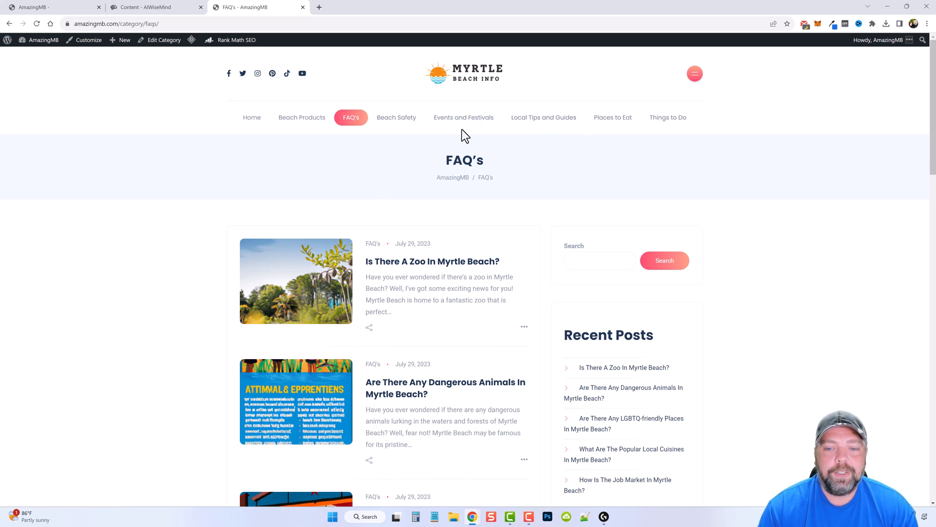
mouse_move(463, 117)
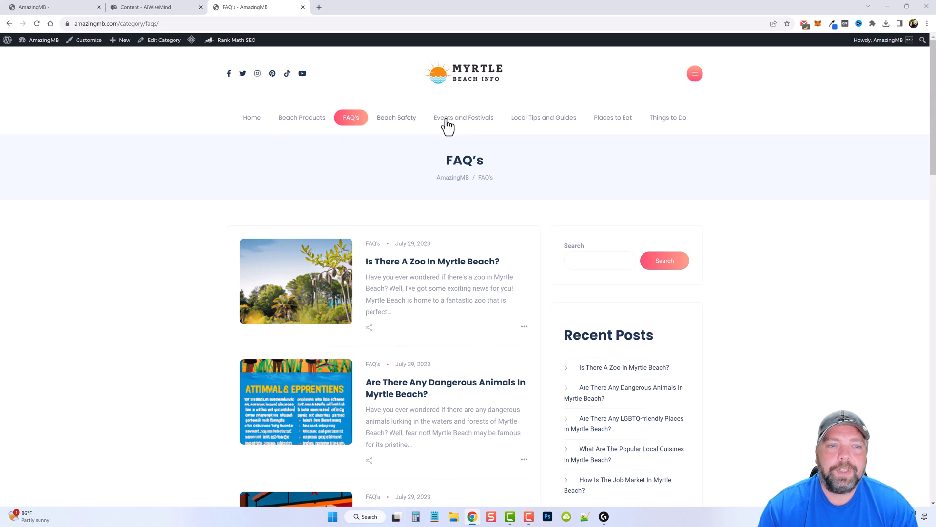
mouse_move(167, 246)
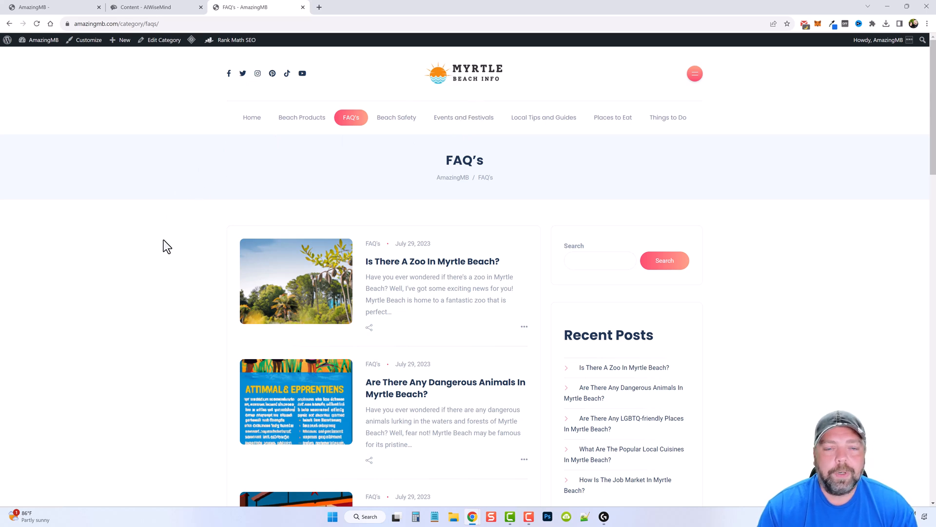
mouse_move(200, 262)
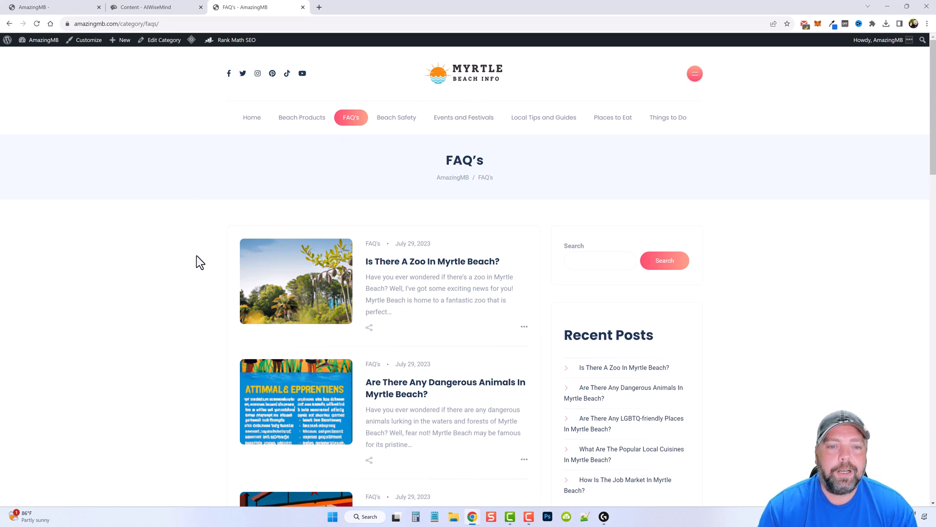
mouse_move(203, 297)
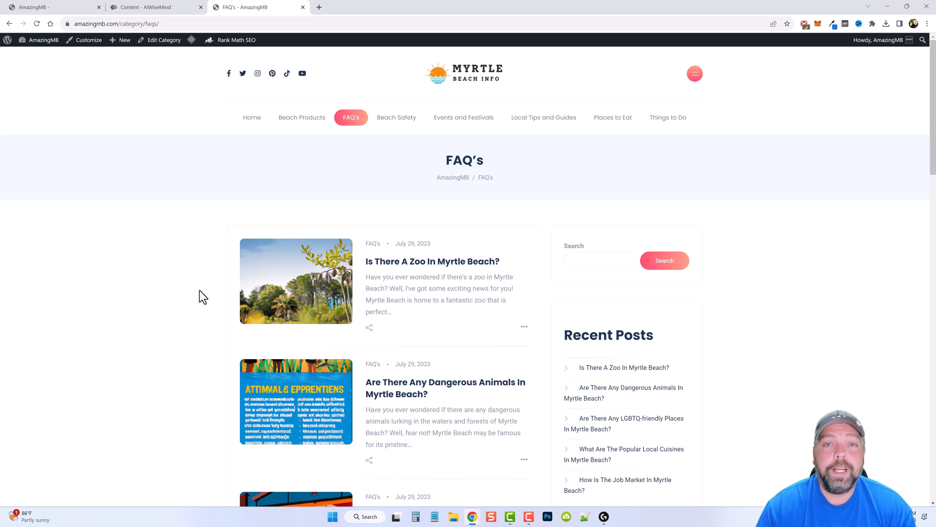
mouse_move(150, 309)
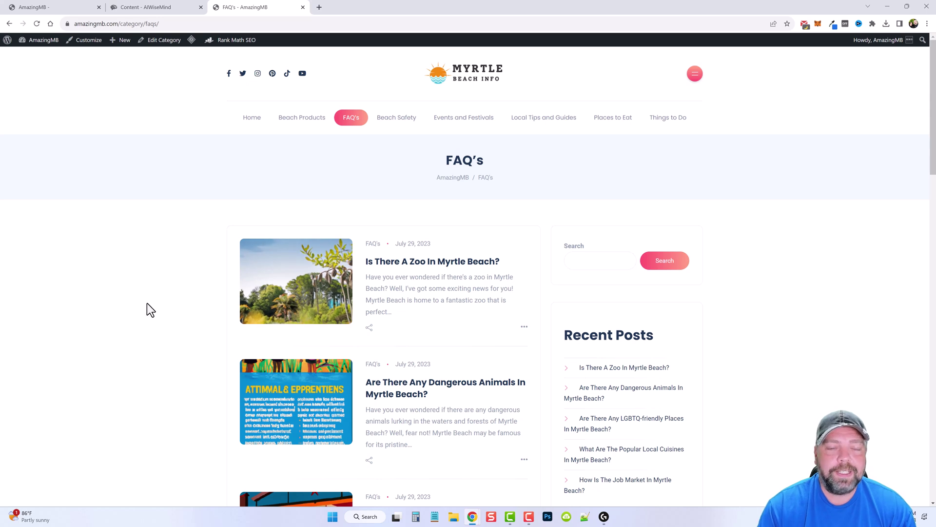
mouse_move(166, 310)
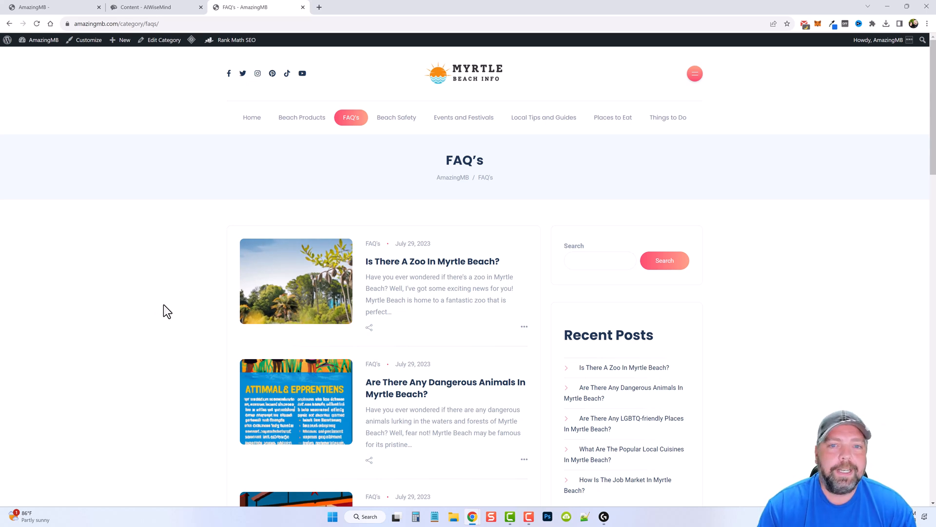
mouse_move(183, 332)
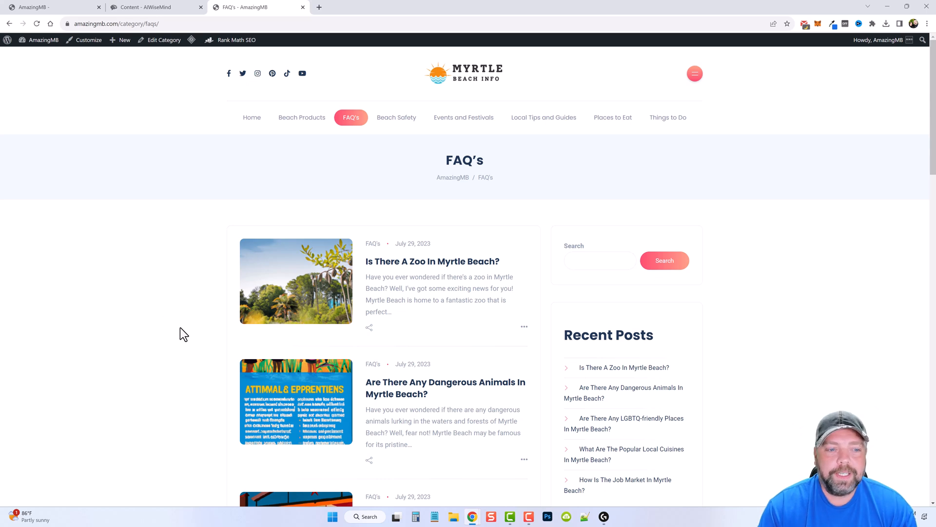
mouse_move(197, 334)
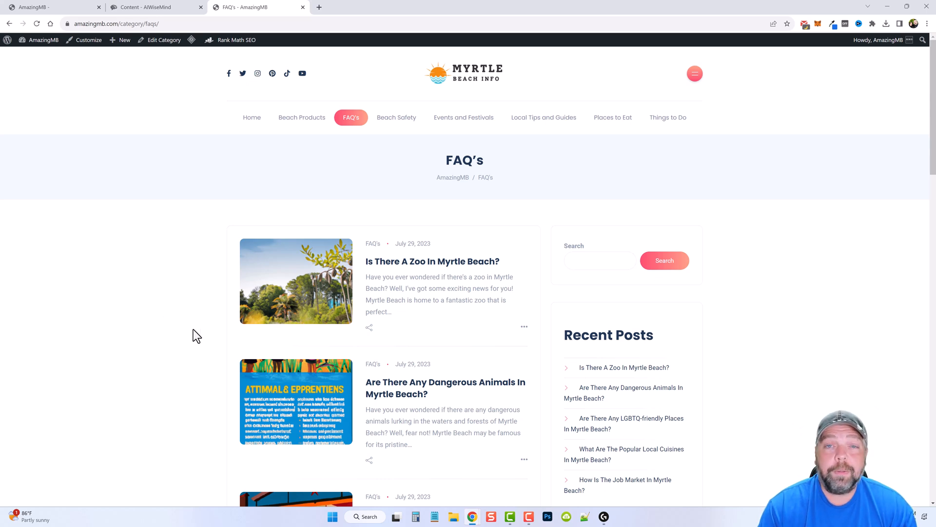
mouse_move(193, 359)
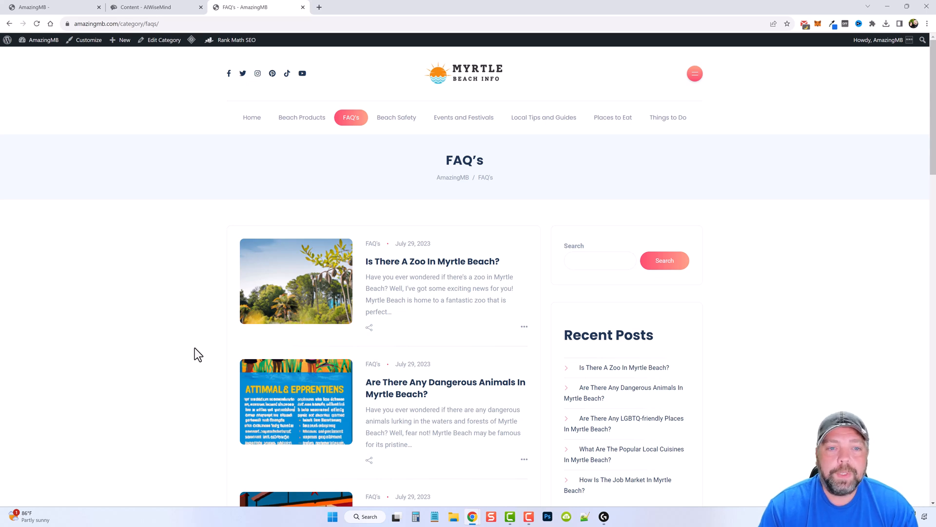
mouse_move(306, 179)
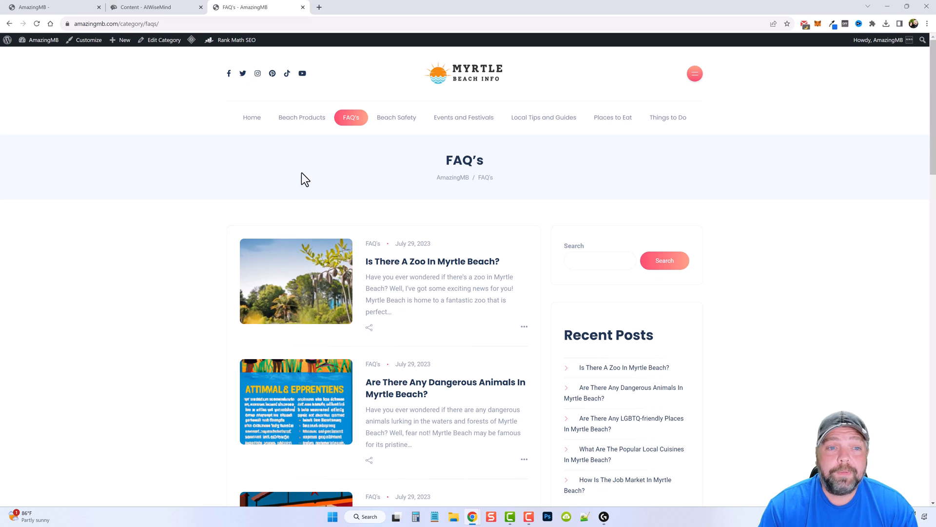
mouse_move(332, 186)
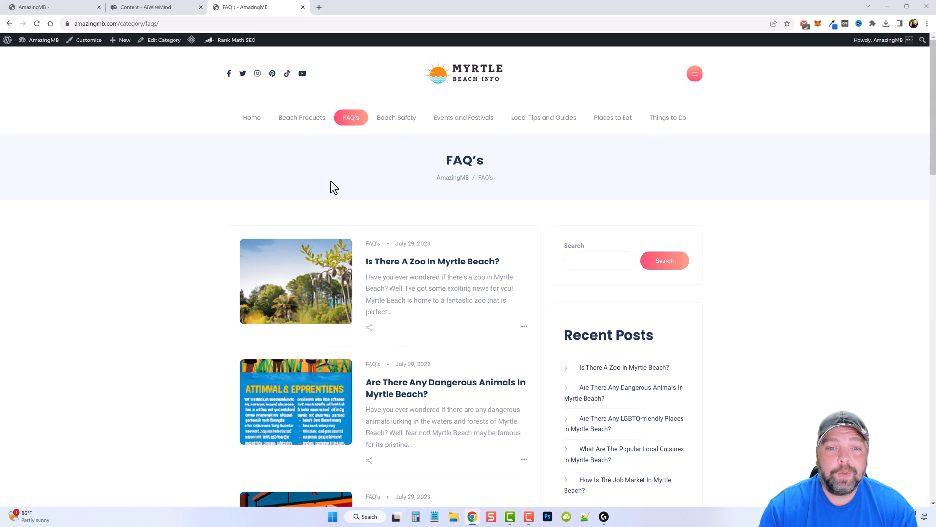
mouse_move(301, 117)
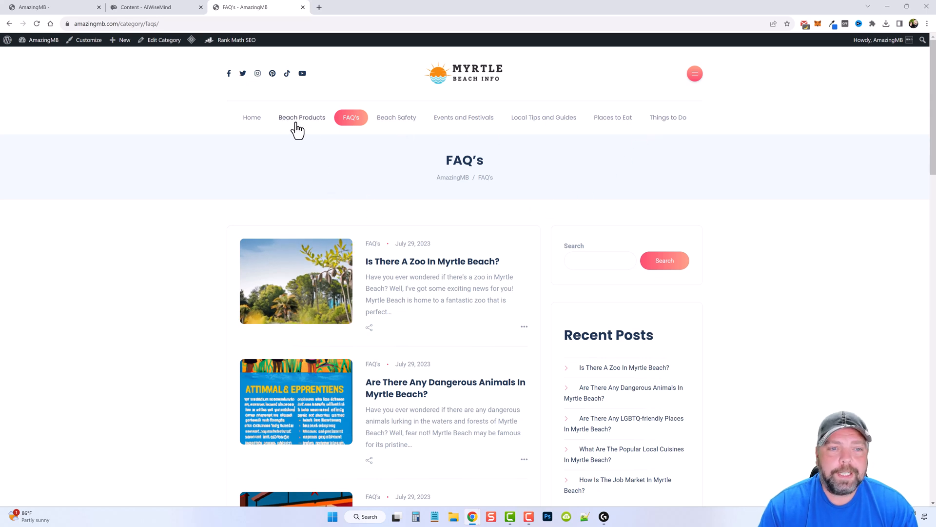
mouse_move(302, 117)
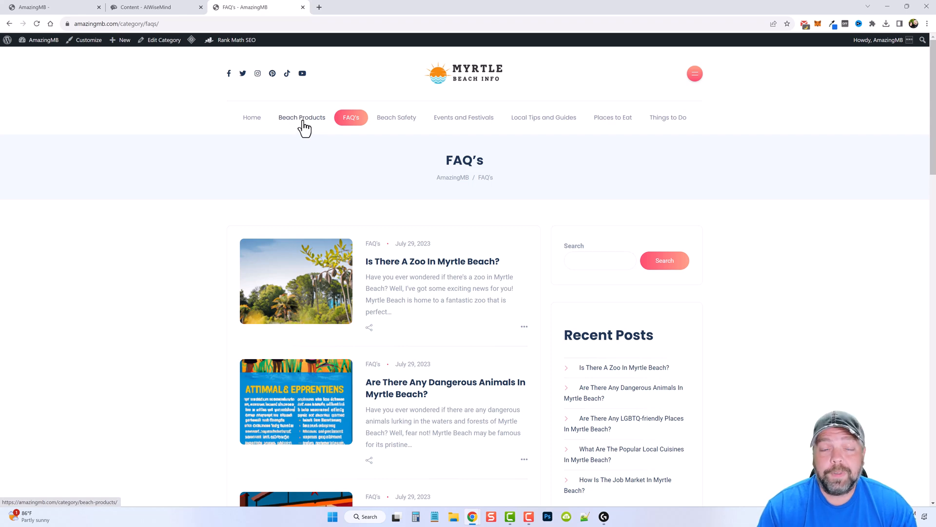